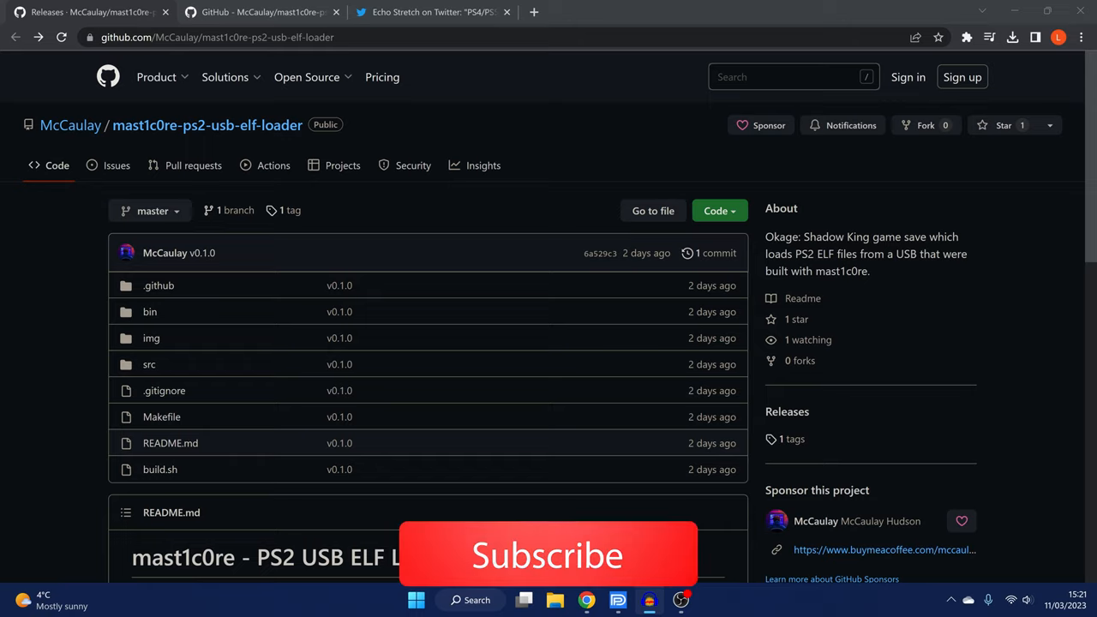
# Confirm loading mast1c0re-ps2-usb-game-loader-PS4-9-00.elf and playing Klonoa 2 from USB
pyautogui.click(548, 555)
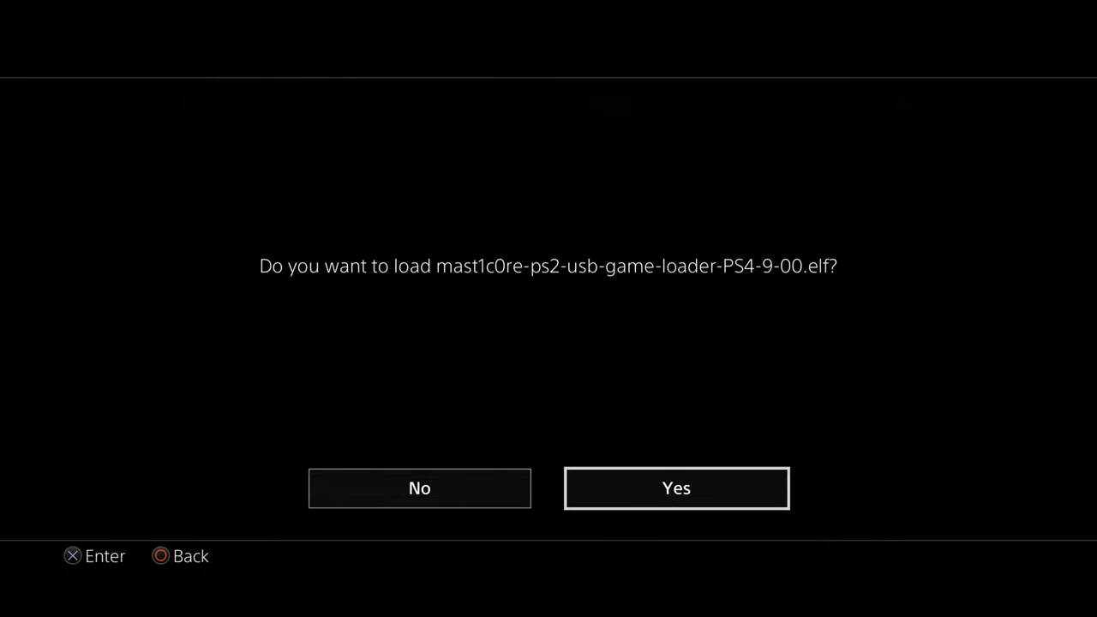
pyautogui.click(675, 488)
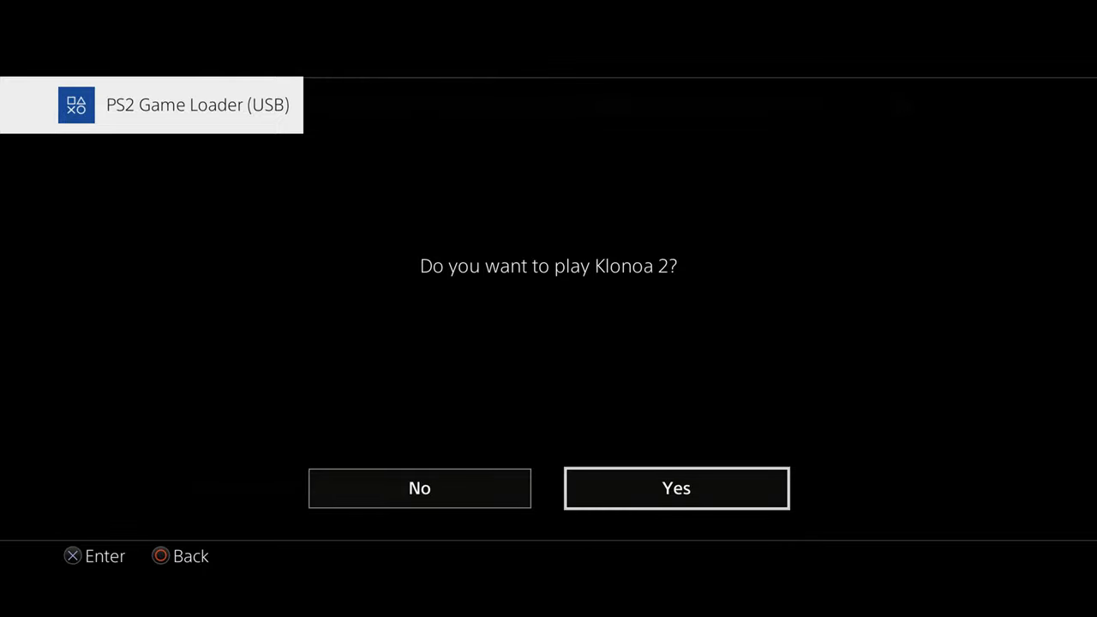
pyautogui.click(675, 489)
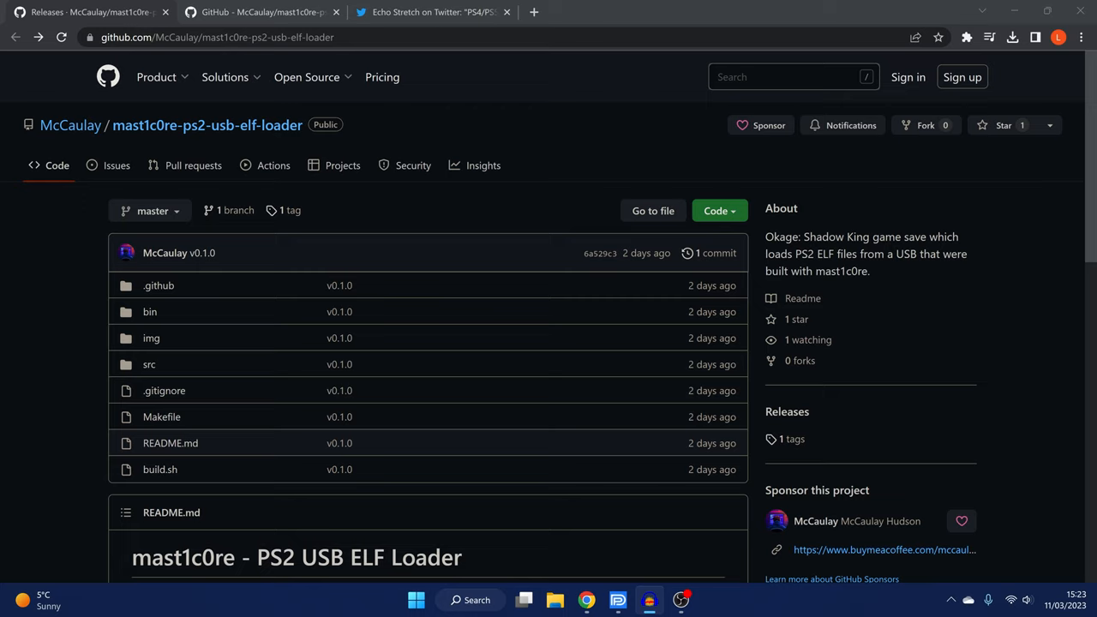
# Read the mast1c0re-ps2-usb-game-loader README down to Configuring a USB, then switch to the Twitter post
pyautogui.scroll(-3)
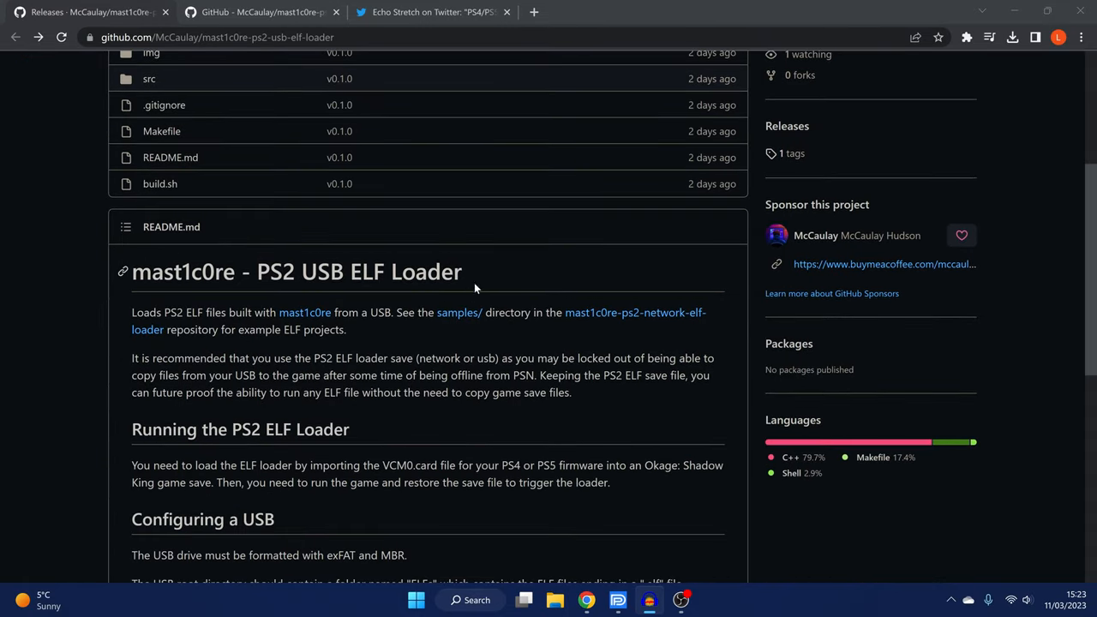
pyautogui.scroll(-3)
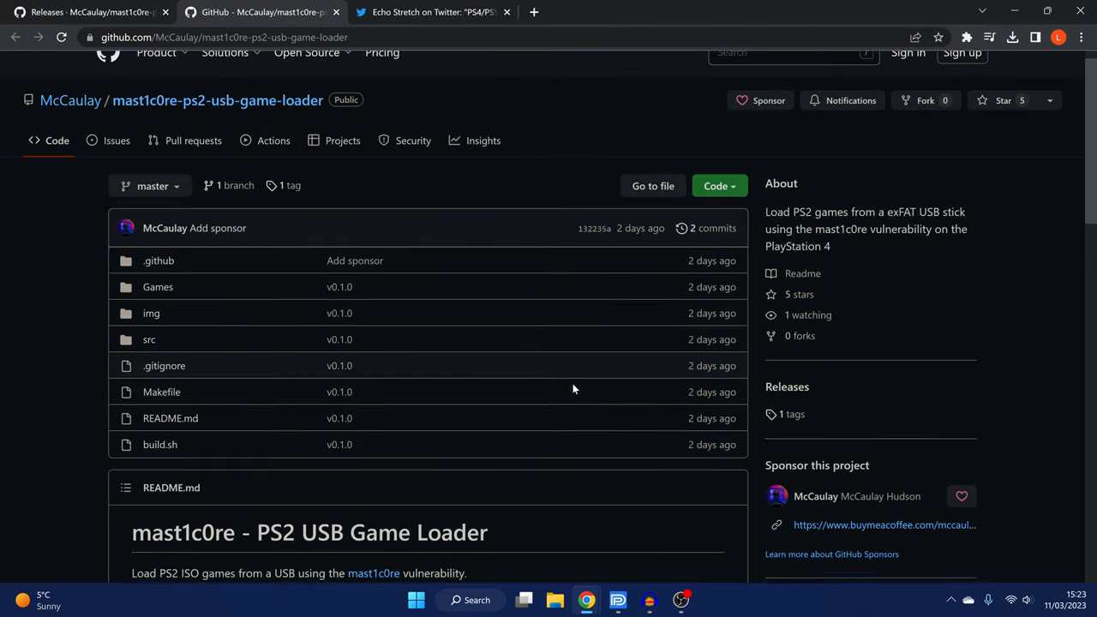
pyautogui.scroll(-3)
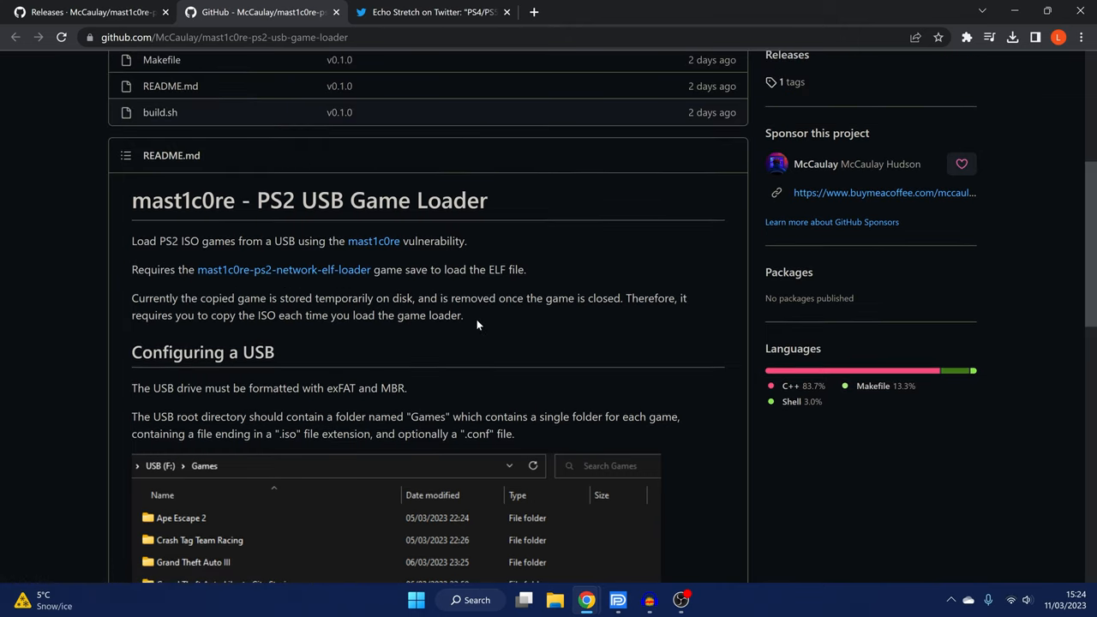
pyautogui.scroll(-3)
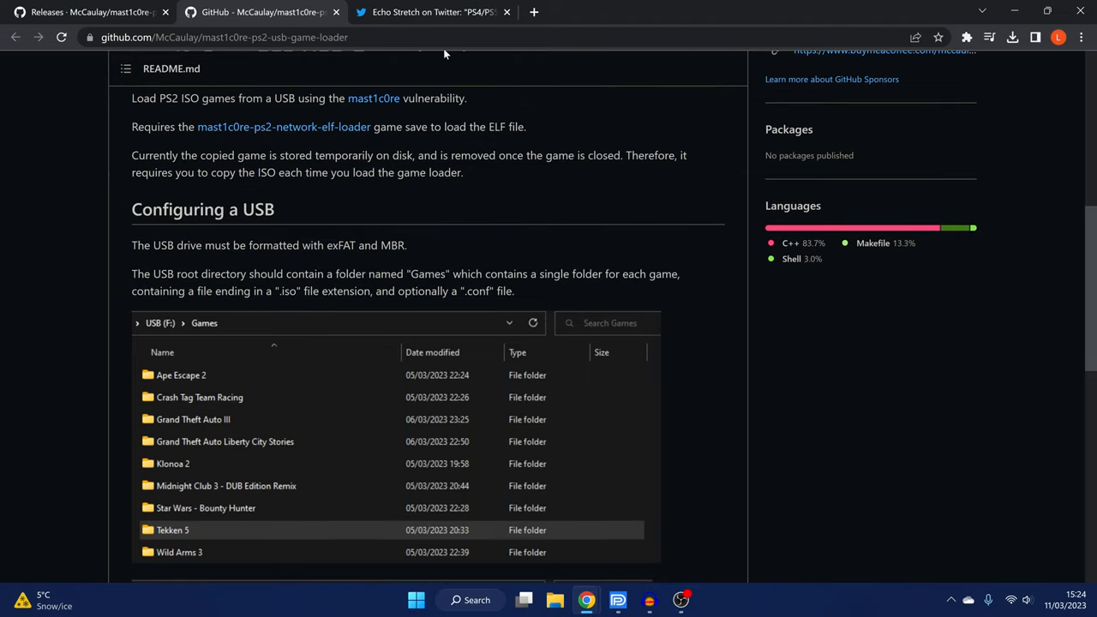
pyautogui.click(444, 12)
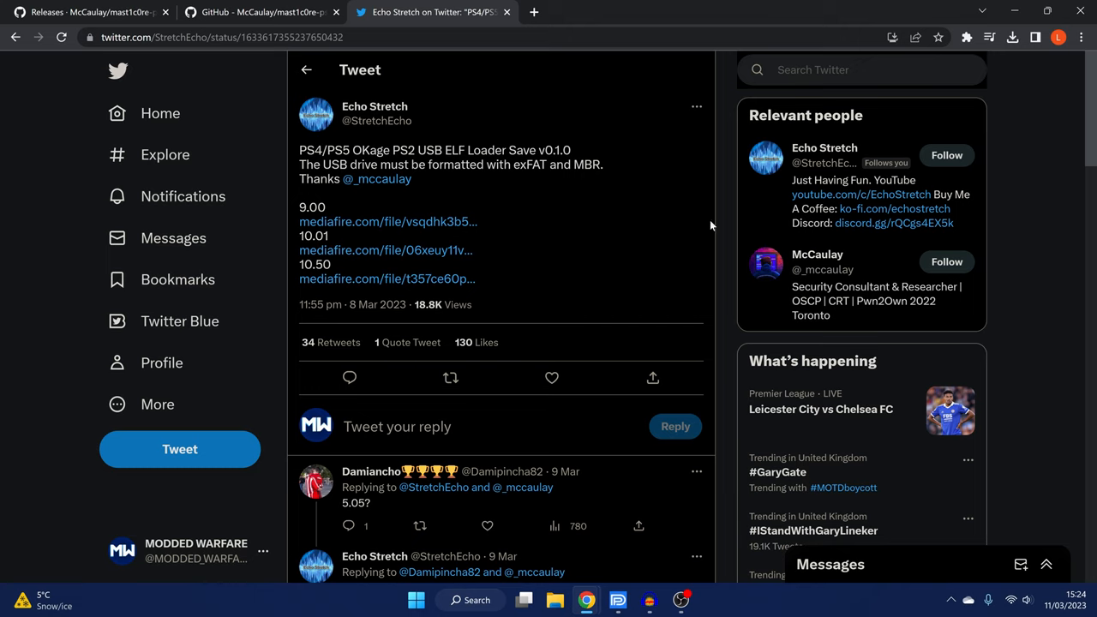
pyautogui.moveTo(627, 239)
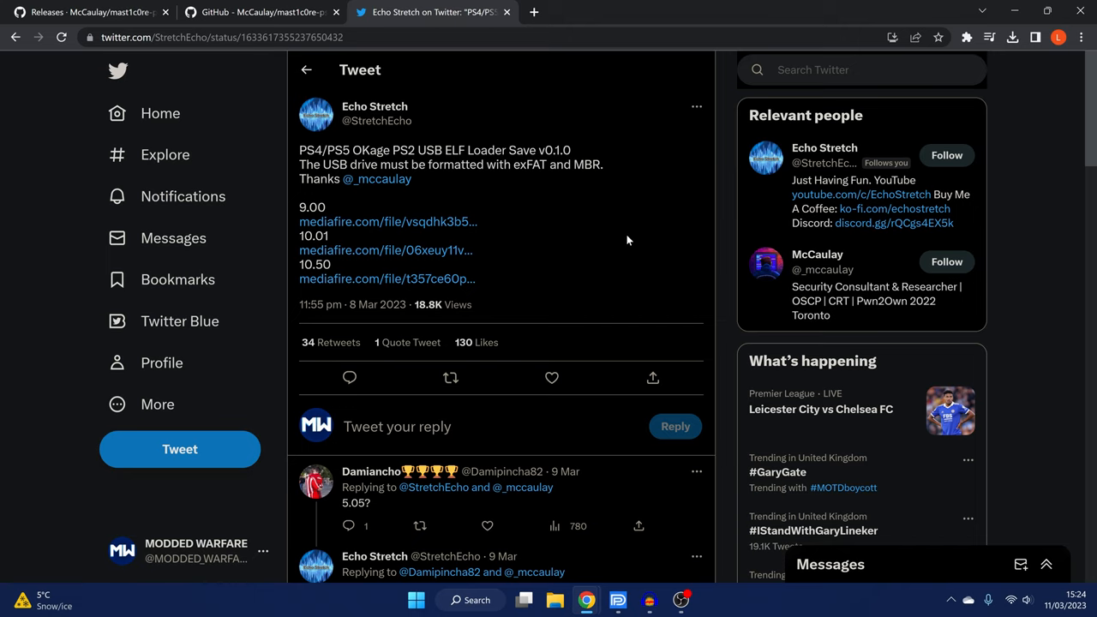
pyautogui.moveTo(525, 277)
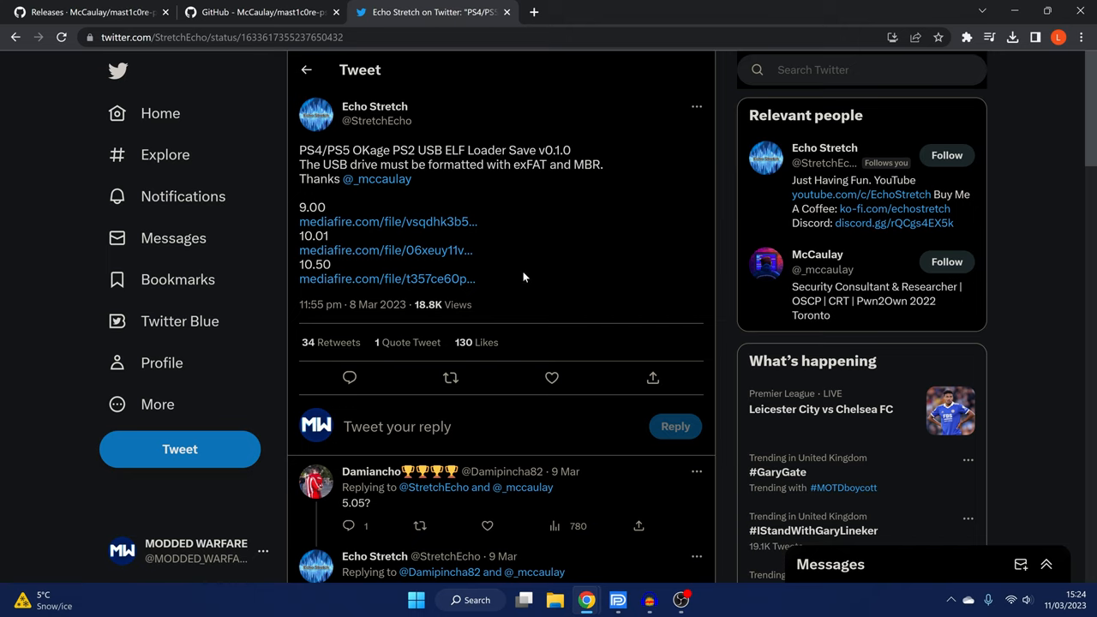
pyautogui.moveTo(590, 223)
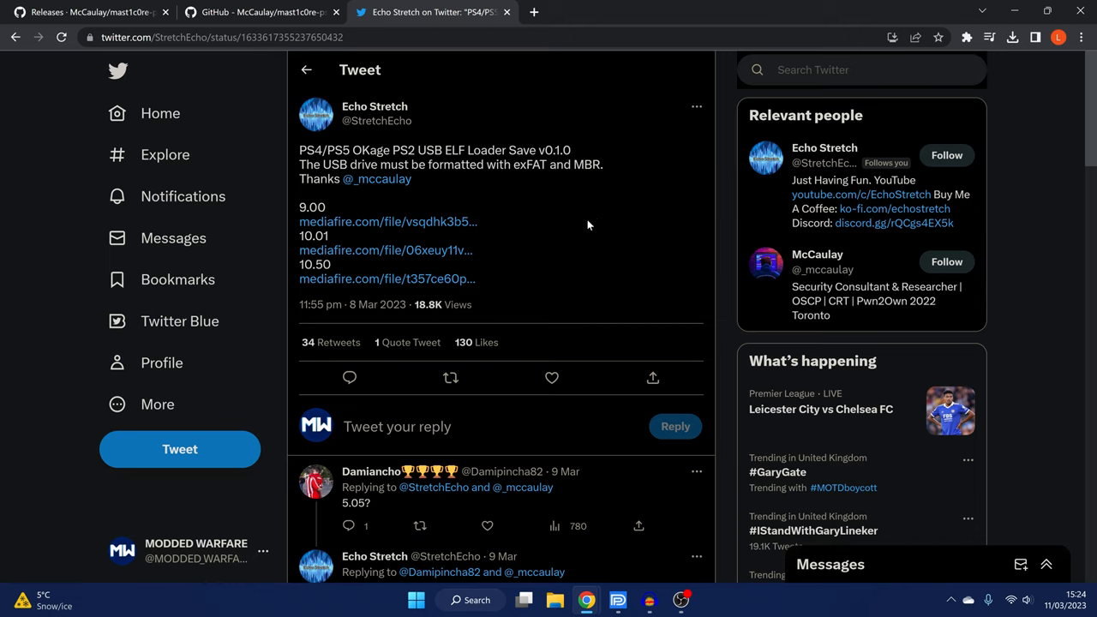
pyautogui.moveTo(541, 243)
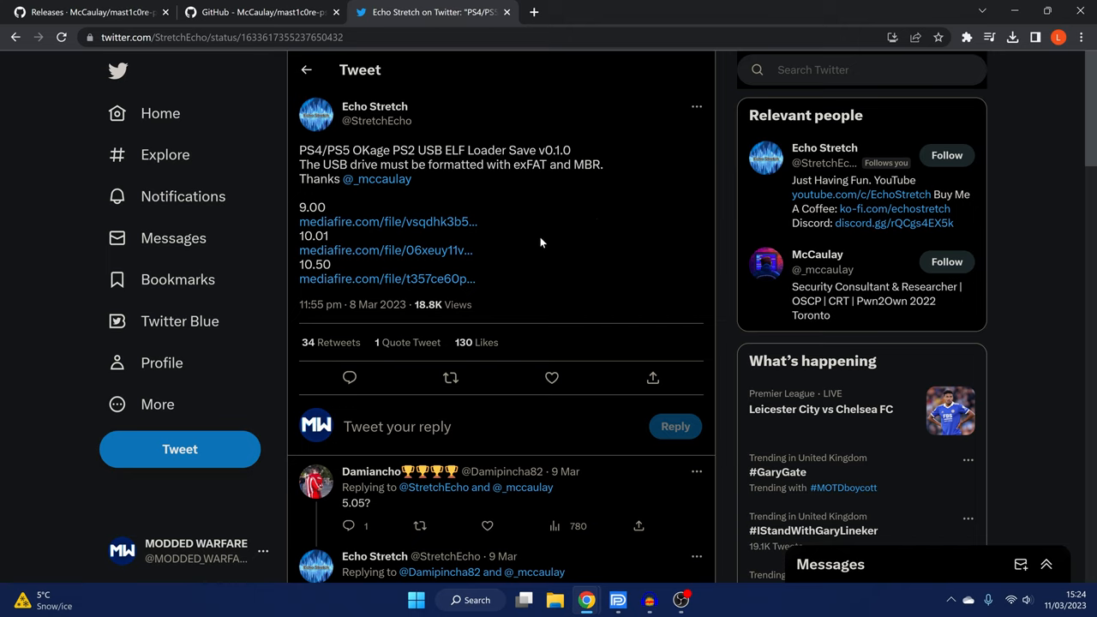
pyautogui.moveTo(545, 204)
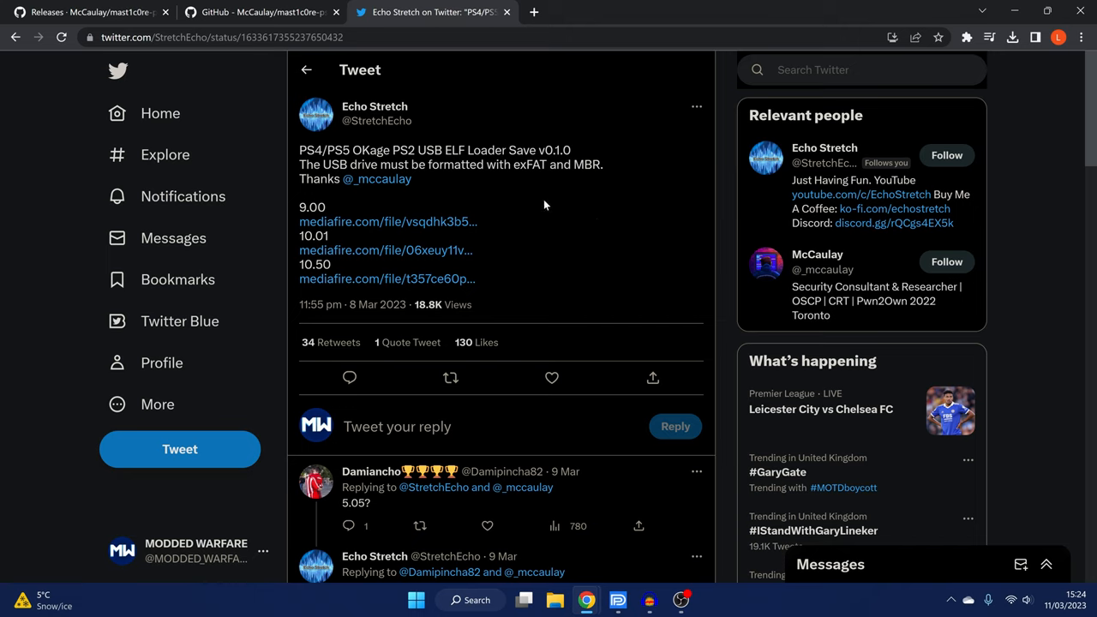
pyautogui.moveTo(583, 216)
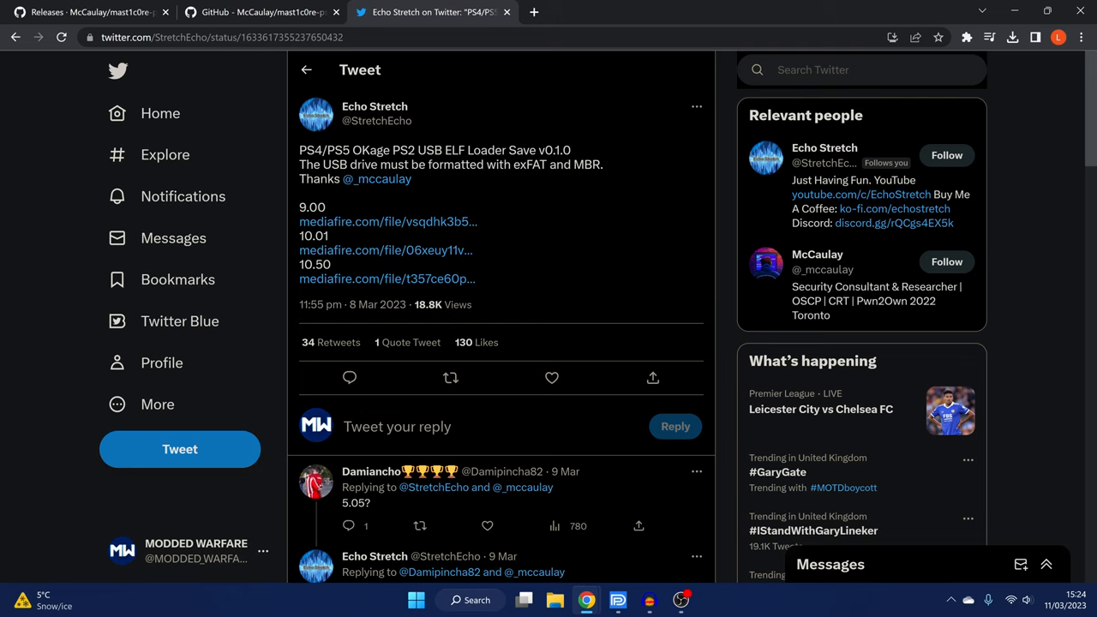
pyautogui.moveTo(405, 221)
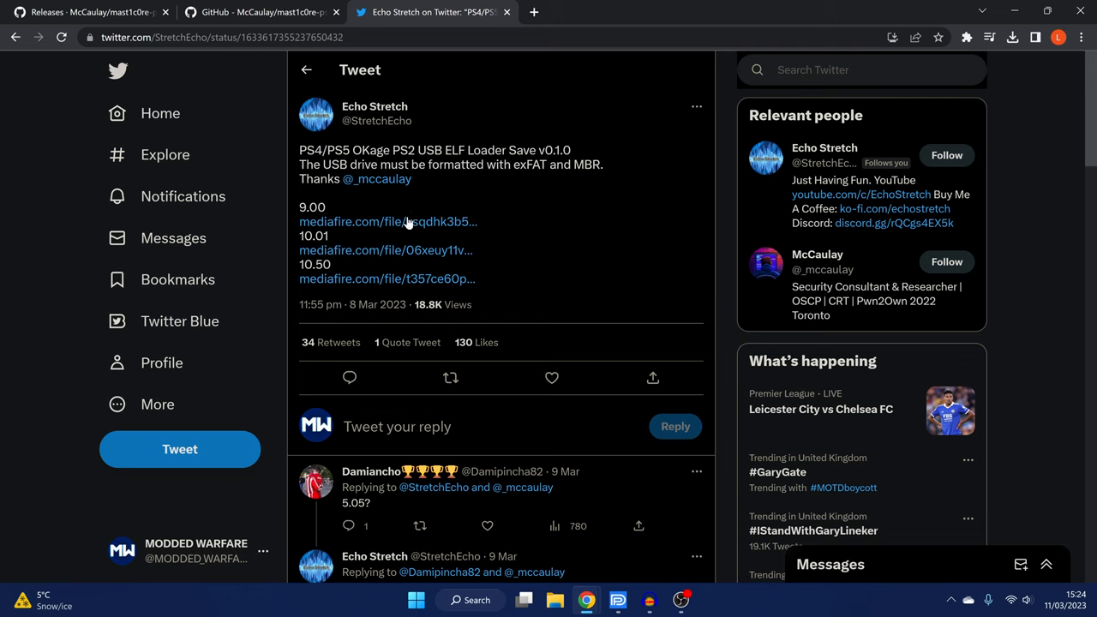
pyautogui.moveTo(483, 238)
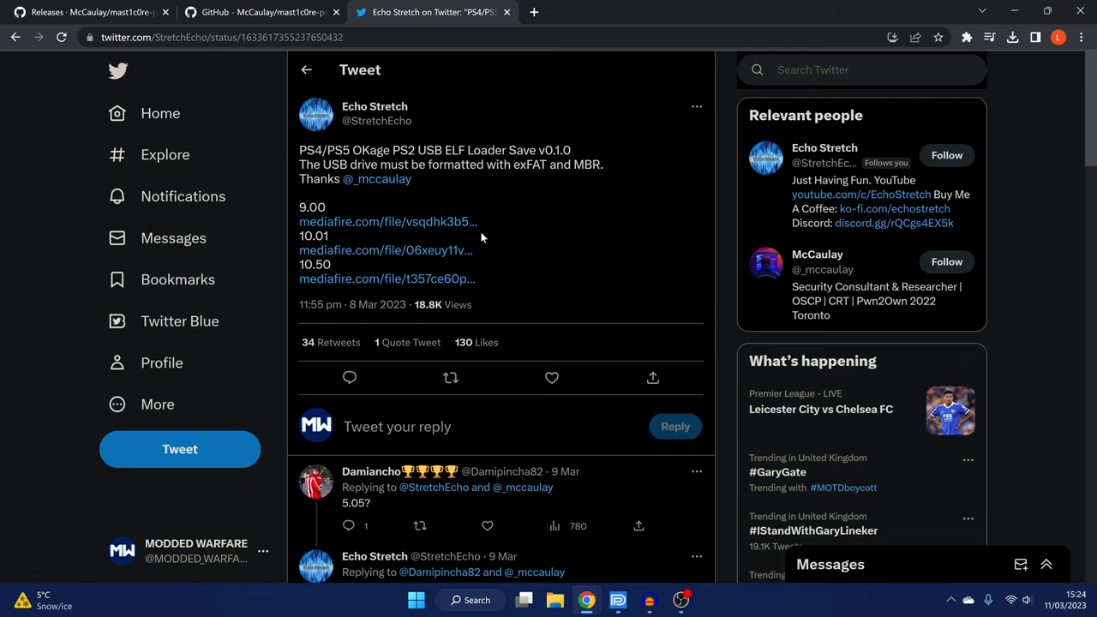
pyautogui.moveTo(408, 223)
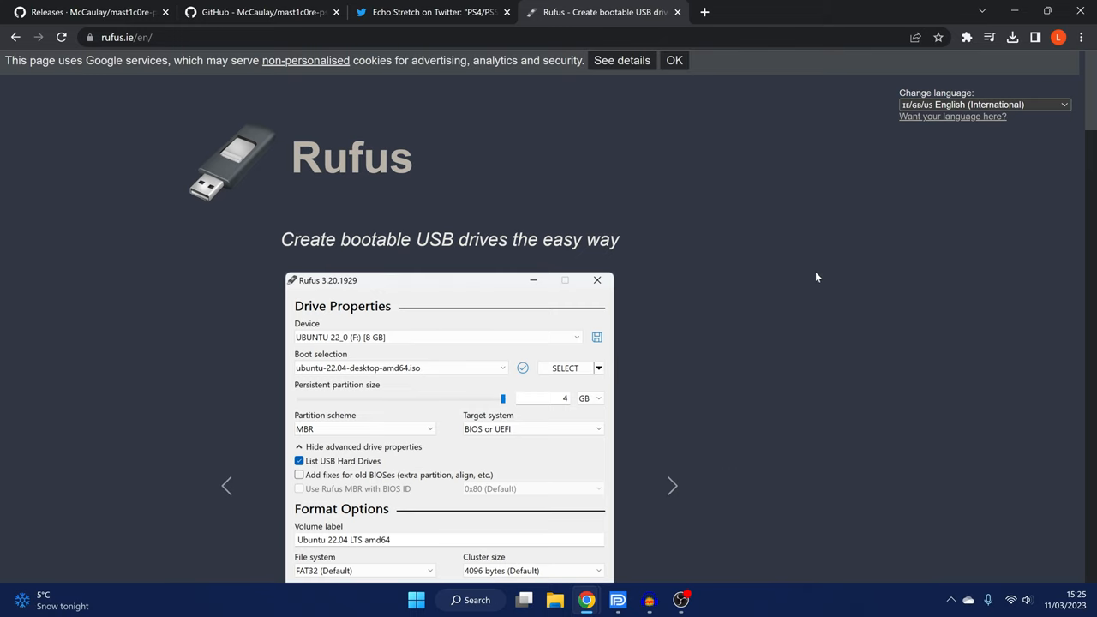
pyautogui.moveTo(658, 325)
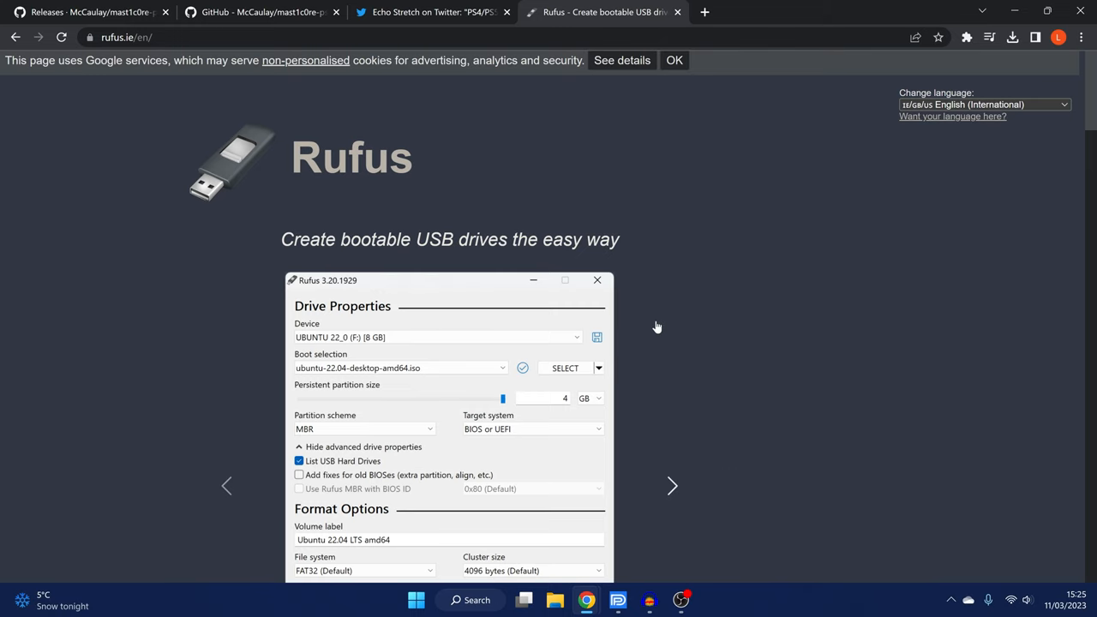
# Review the Rufus download page before returning to the desktop
pyautogui.scroll(-3)
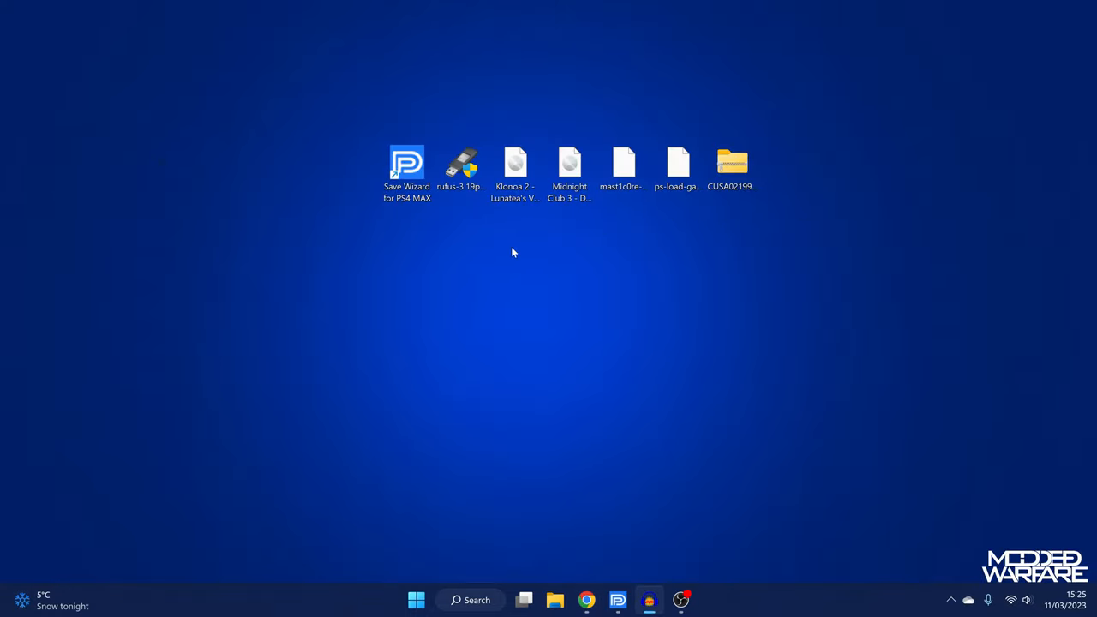
pyautogui.moveTo(550, 229)
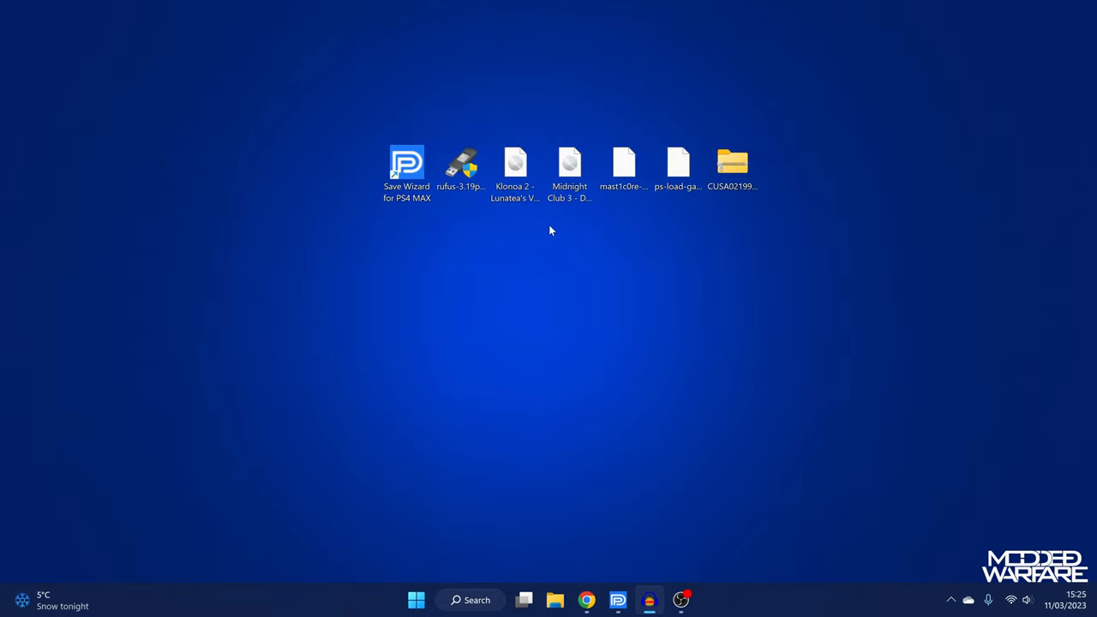
pyautogui.moveTo(549, 245)
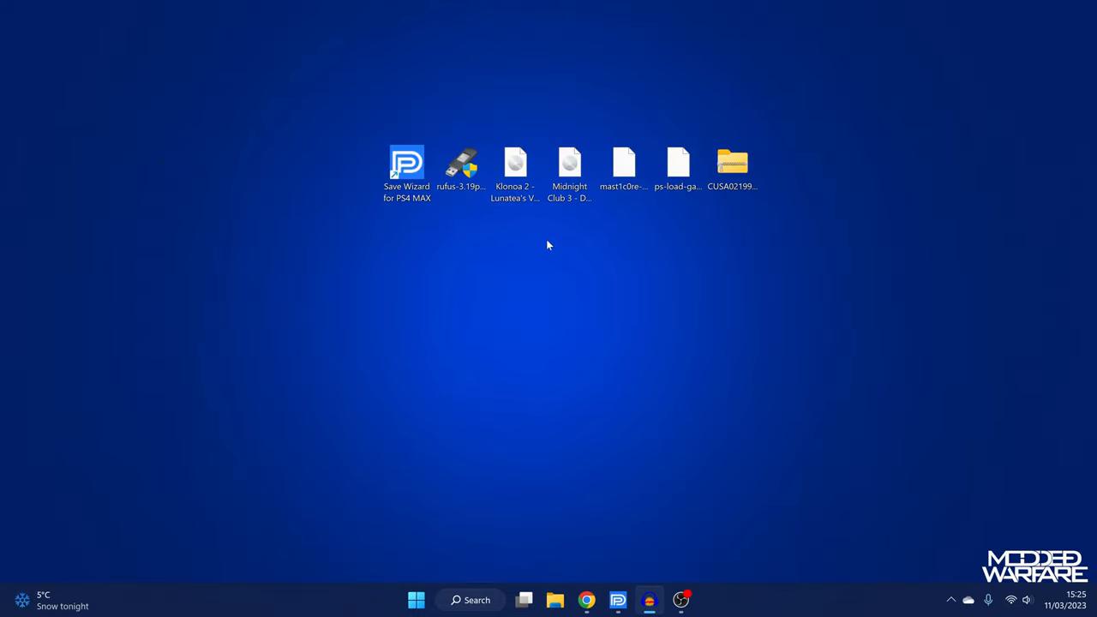
# Check the USB (L:) drive's exFAT format options in This PC, then close File Explorer
pyautogui.click(415, 600)
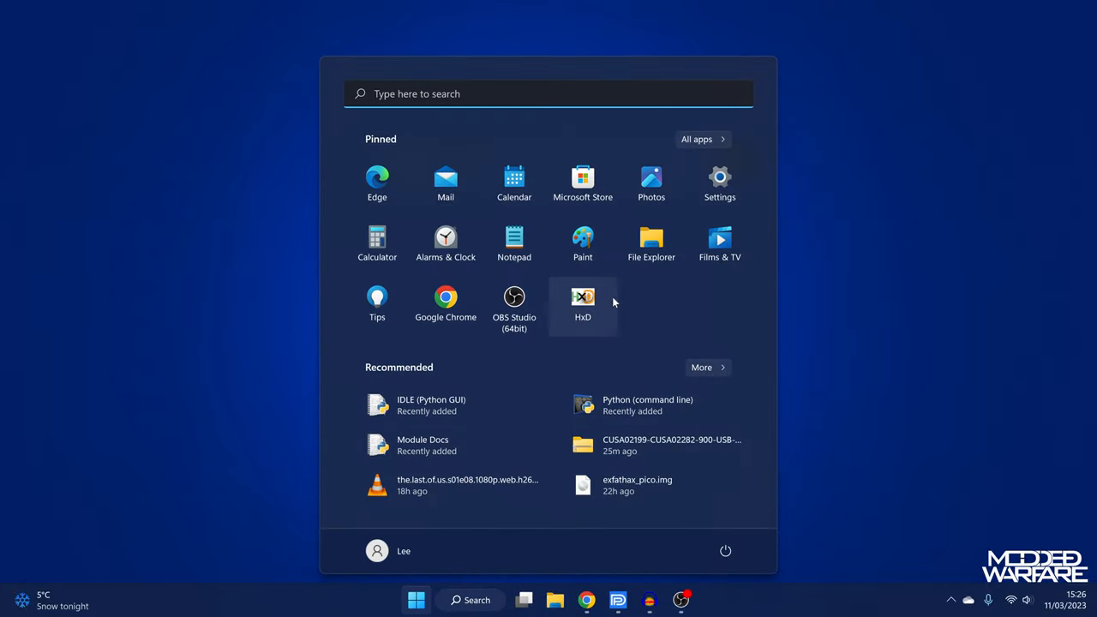
pyautogui.click(651, 244)
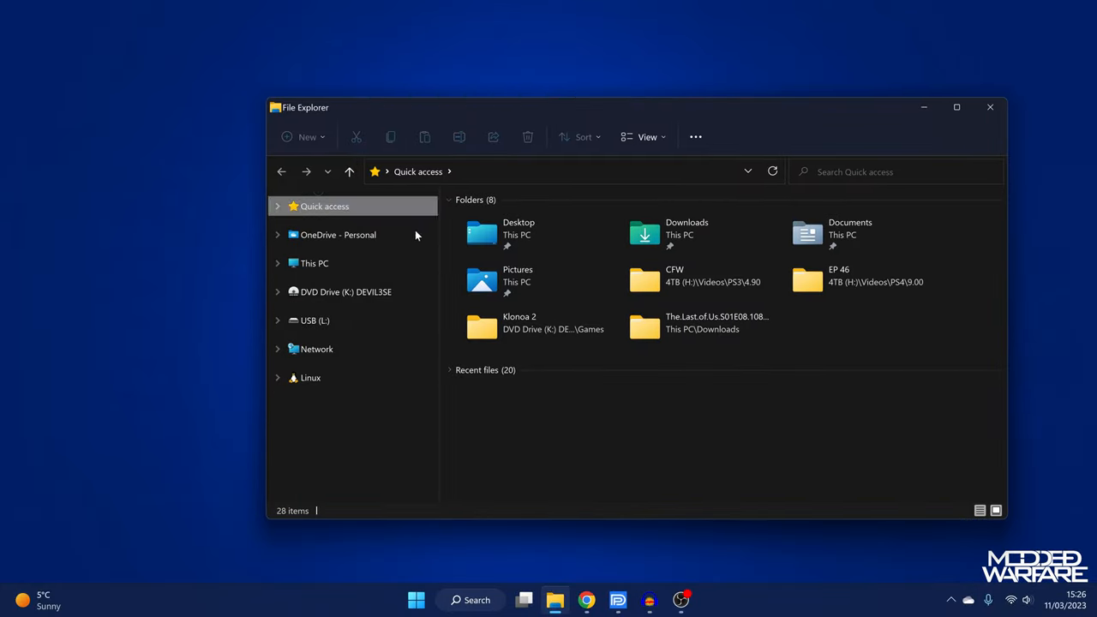
pyautogui.click(314, 264)
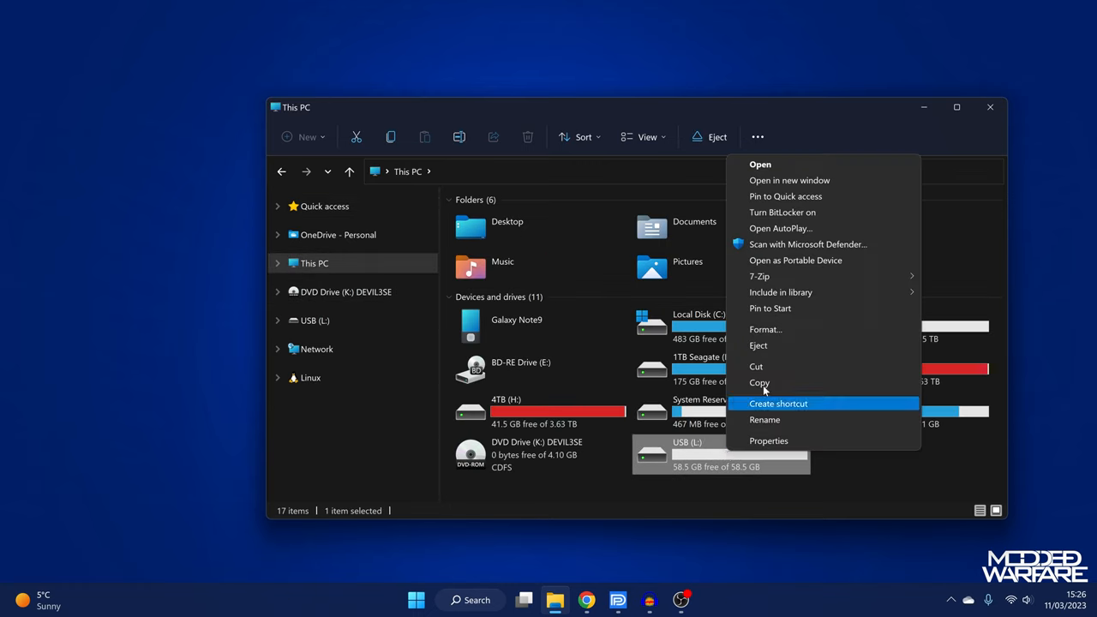
pyautogui.click(764, 329)
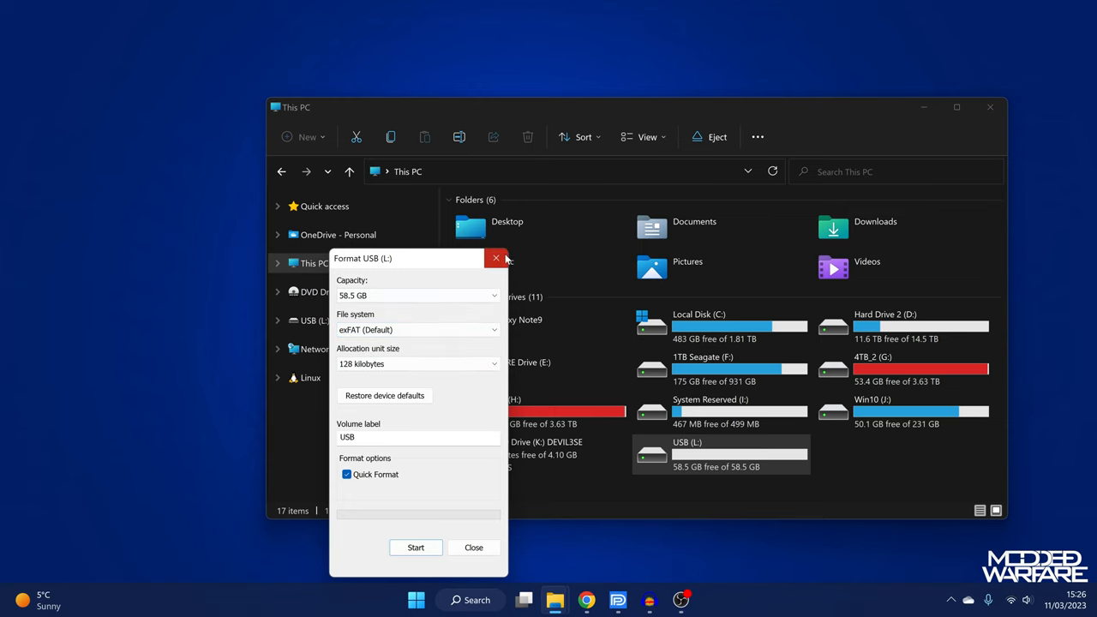
pyautogui.click(493, 257)
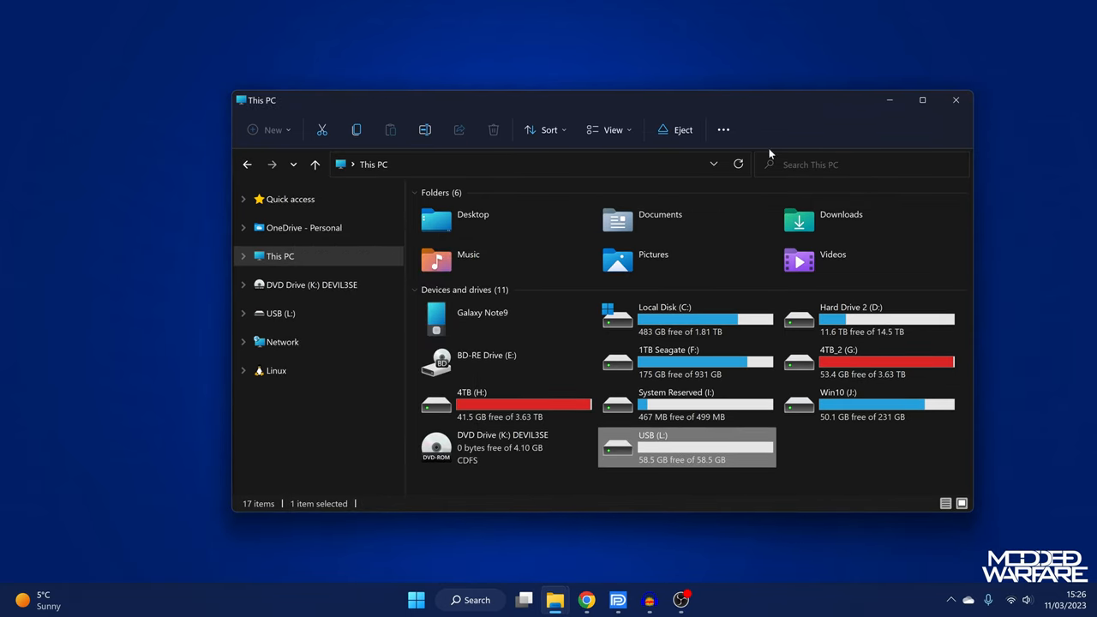
pyautogui.moveTo(956, 99)
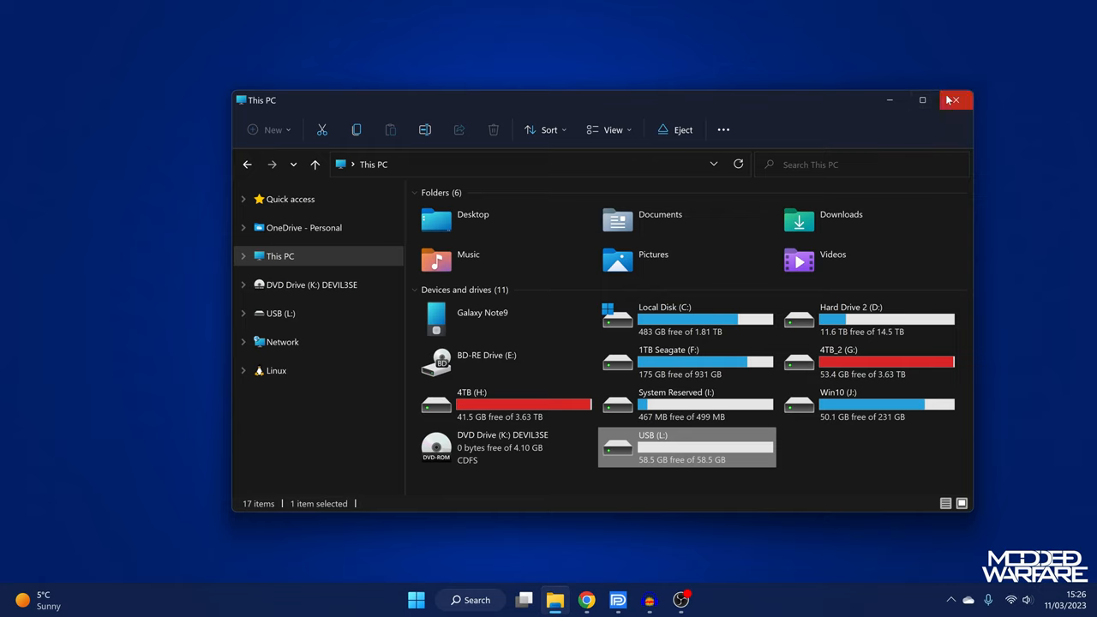
pyautogui.moveTo(957, 99)
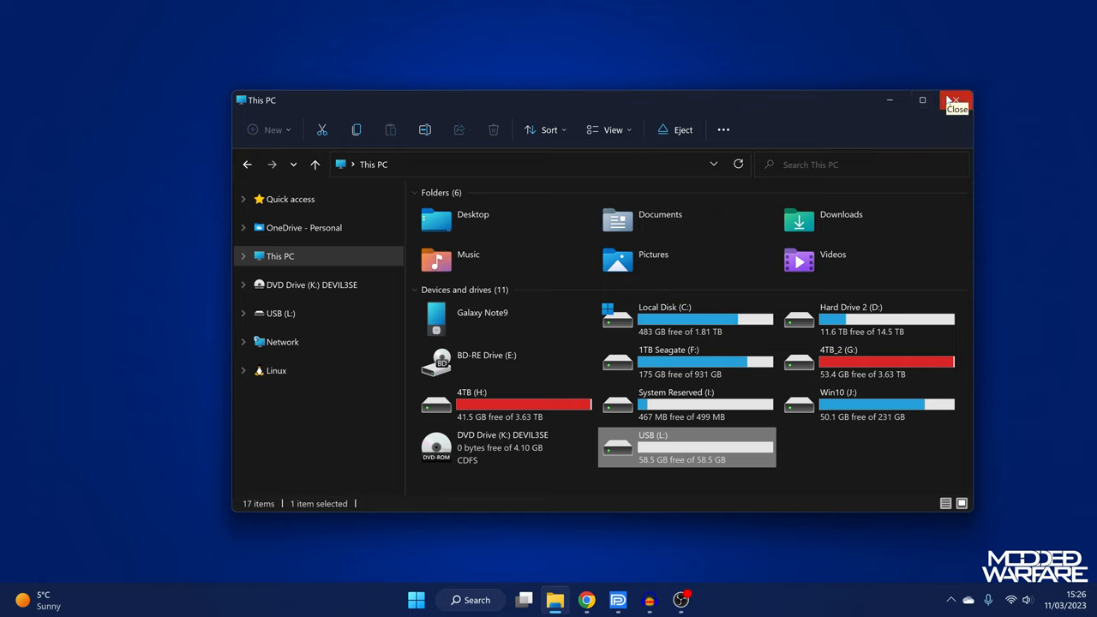
pyautogui.click(956, 100)
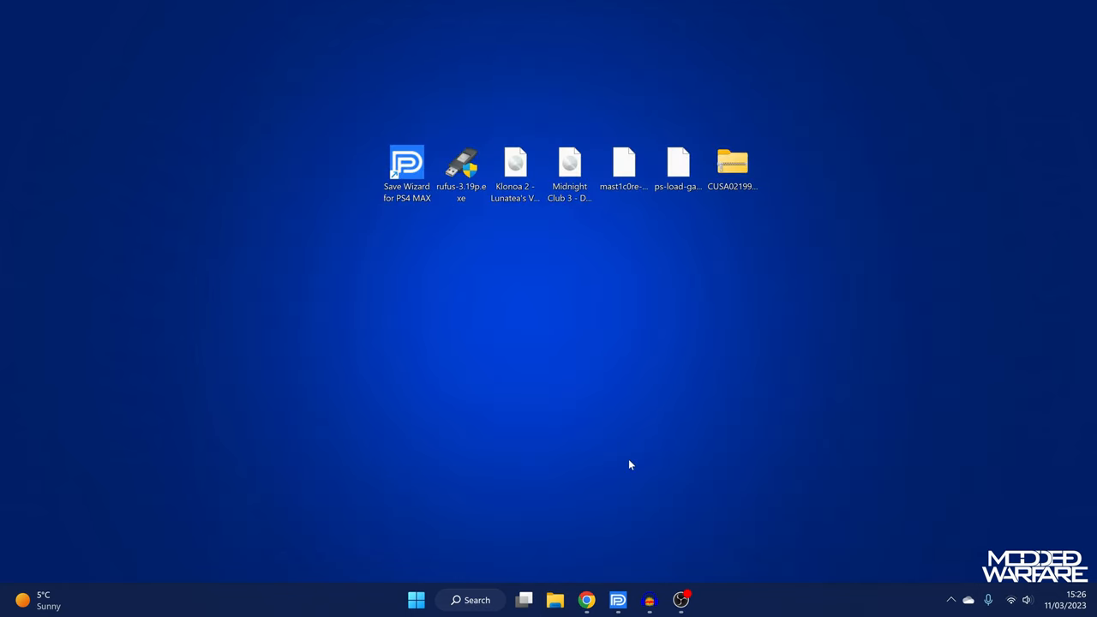
# Format the USB drive in Rufus as exFAT with MBR scheme and label USB, confirming the erase warning
pyautogui.doubleClick(459, 161)
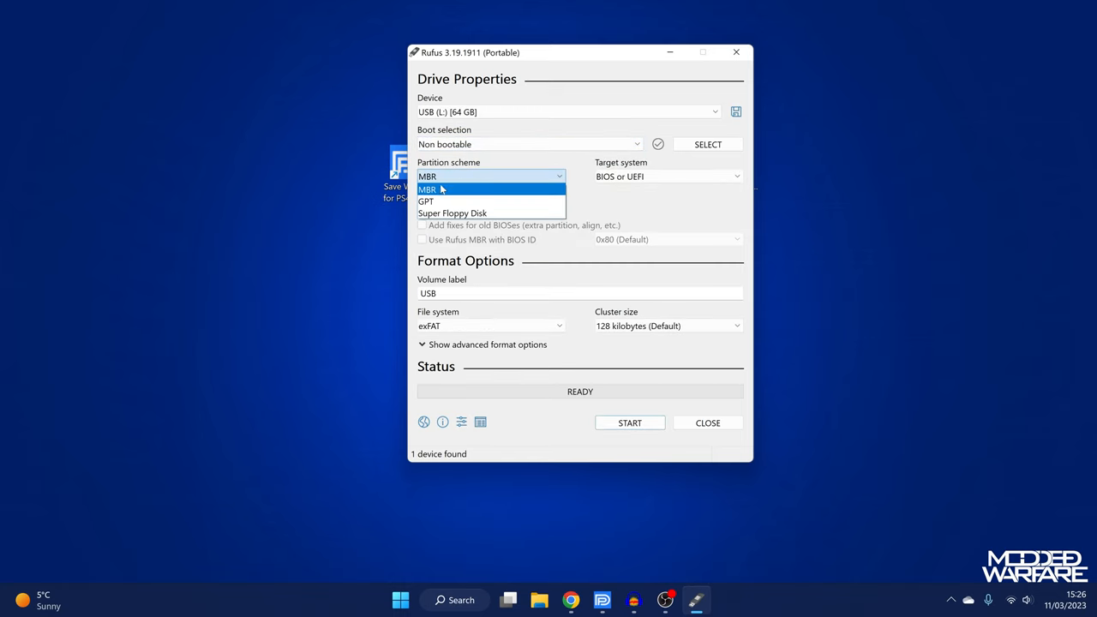
pyautogui.moveTo(462, 189)
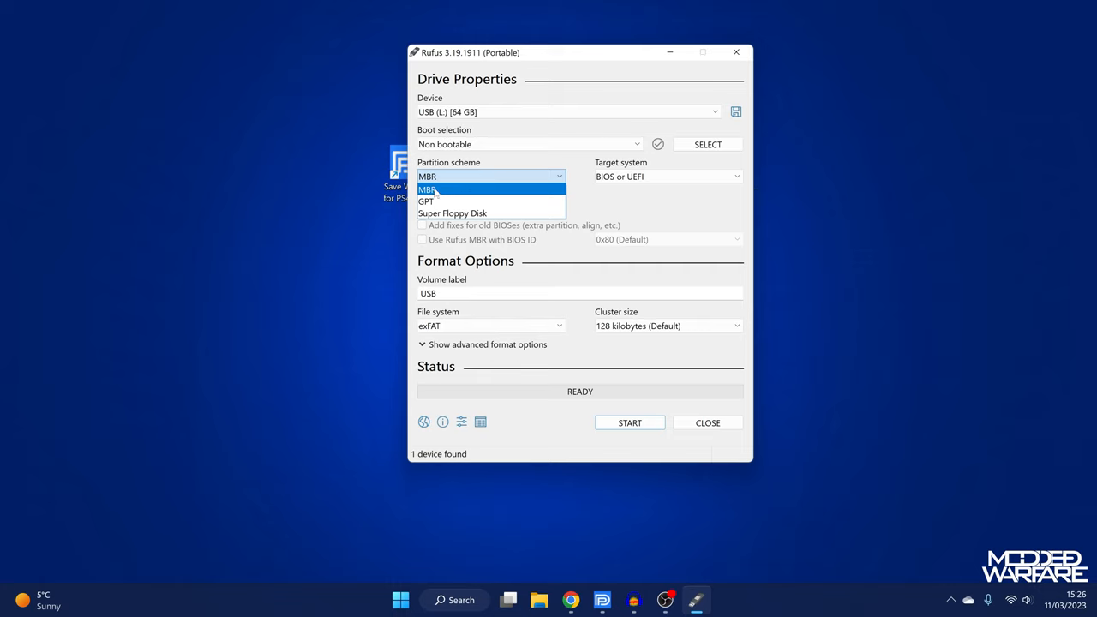
pyautogui.click(428, 189)
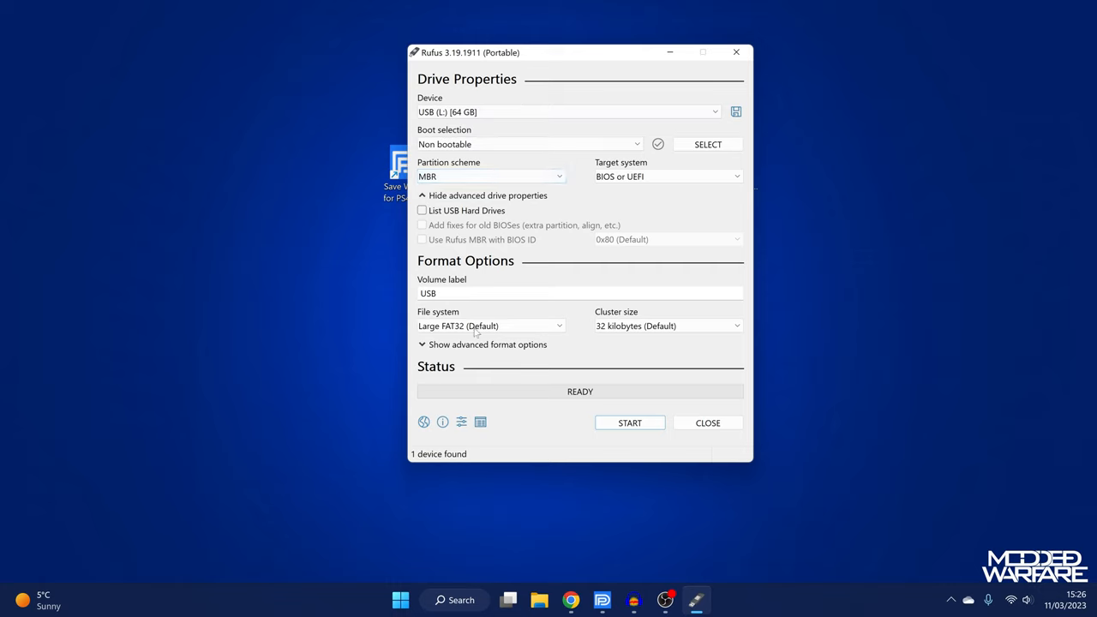
pyautogui.click(490, 326)
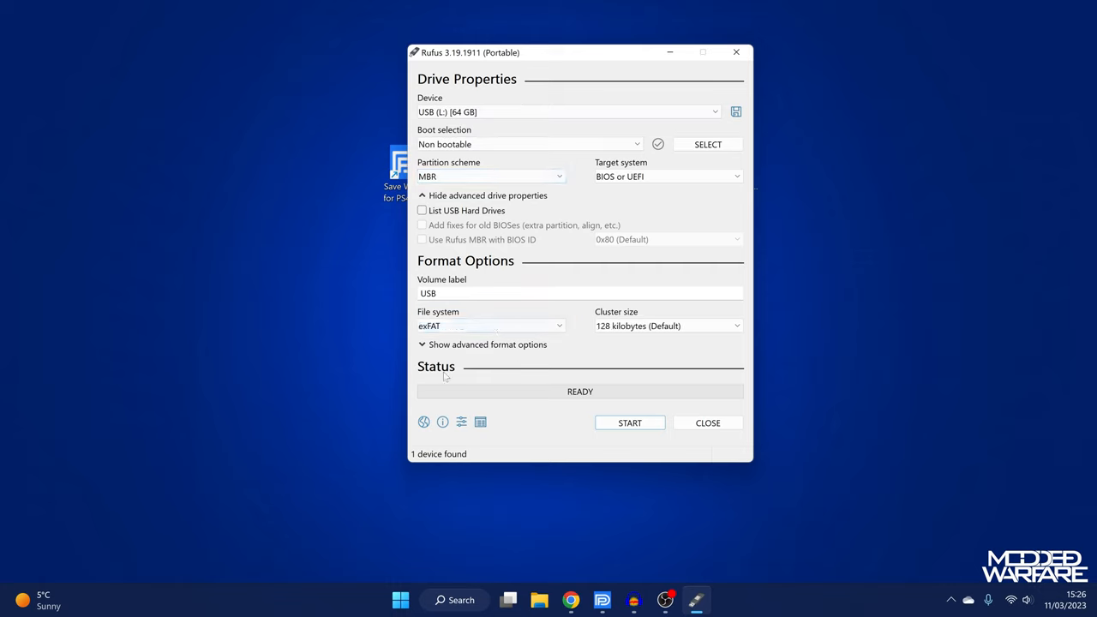
pyautogui.doubleClick(429, 293)
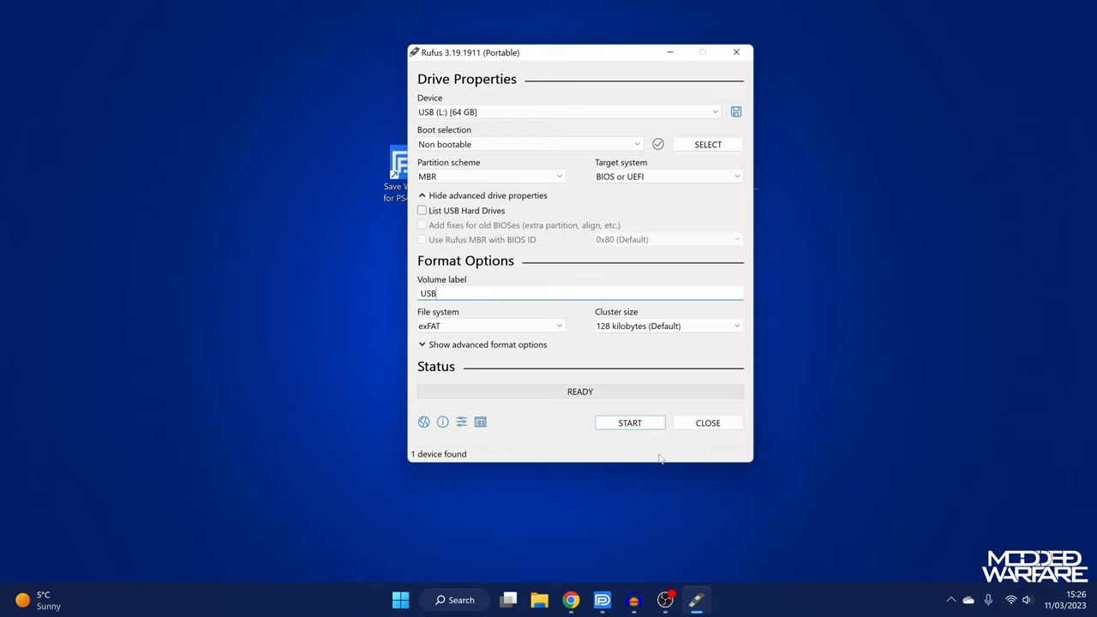
pyautogui.click(630, 422)
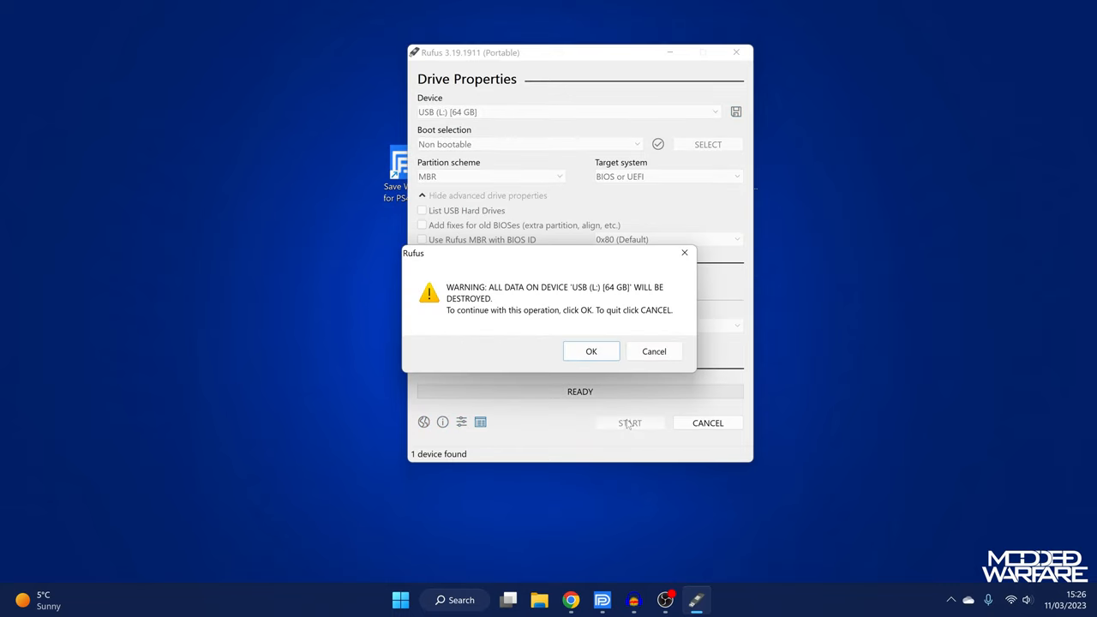
pyautogui.click(589, 349)
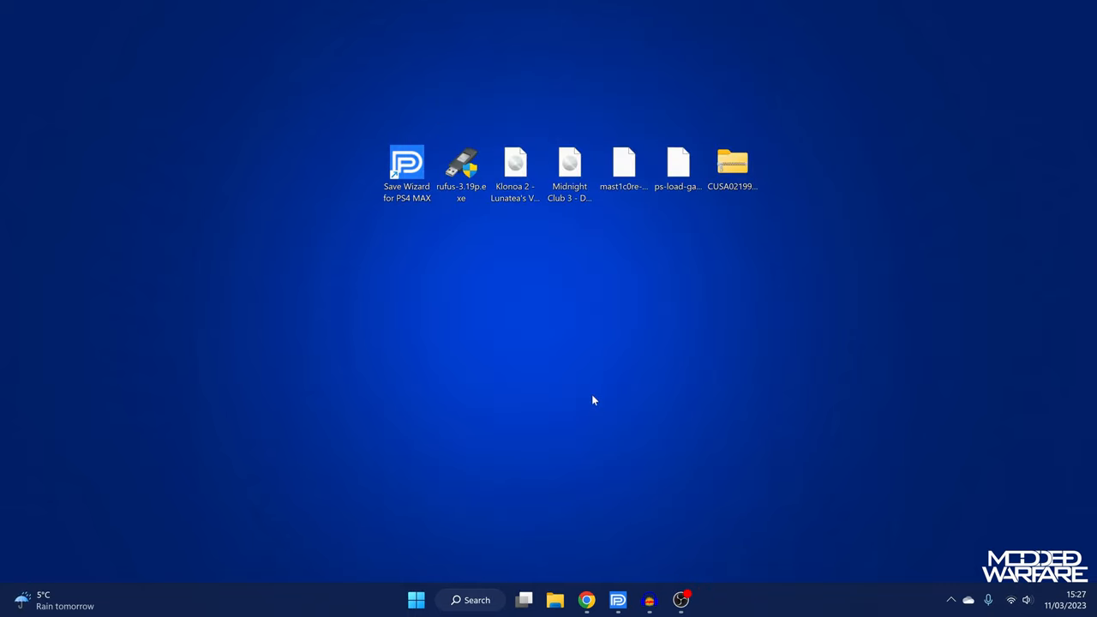
pyautogui.moveTo(625, 360)
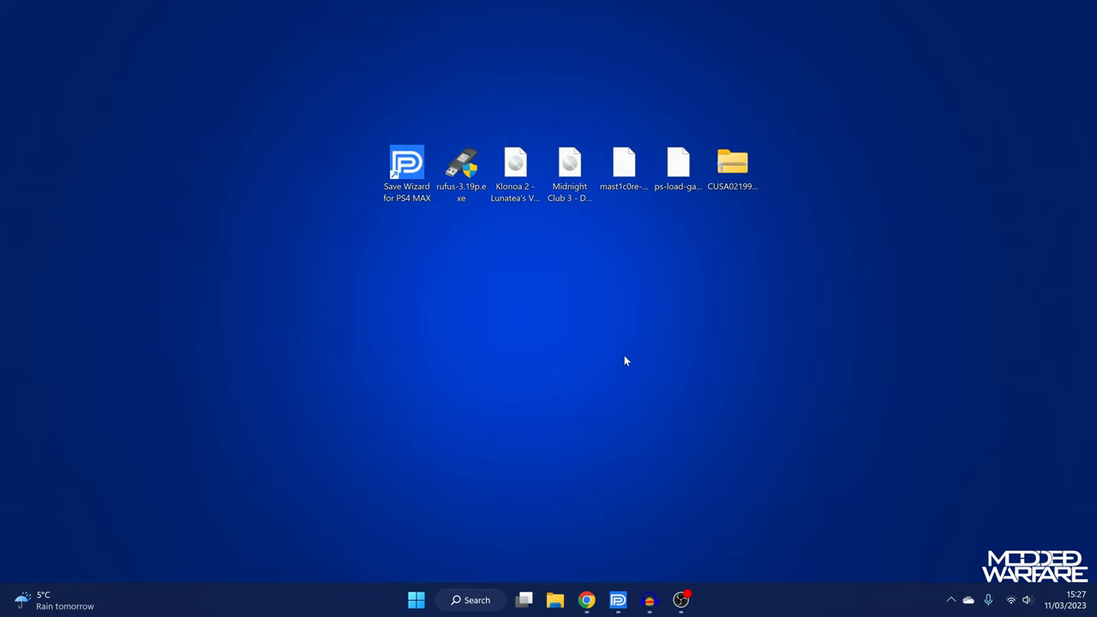
pyautogui.moveTo(547, 361)
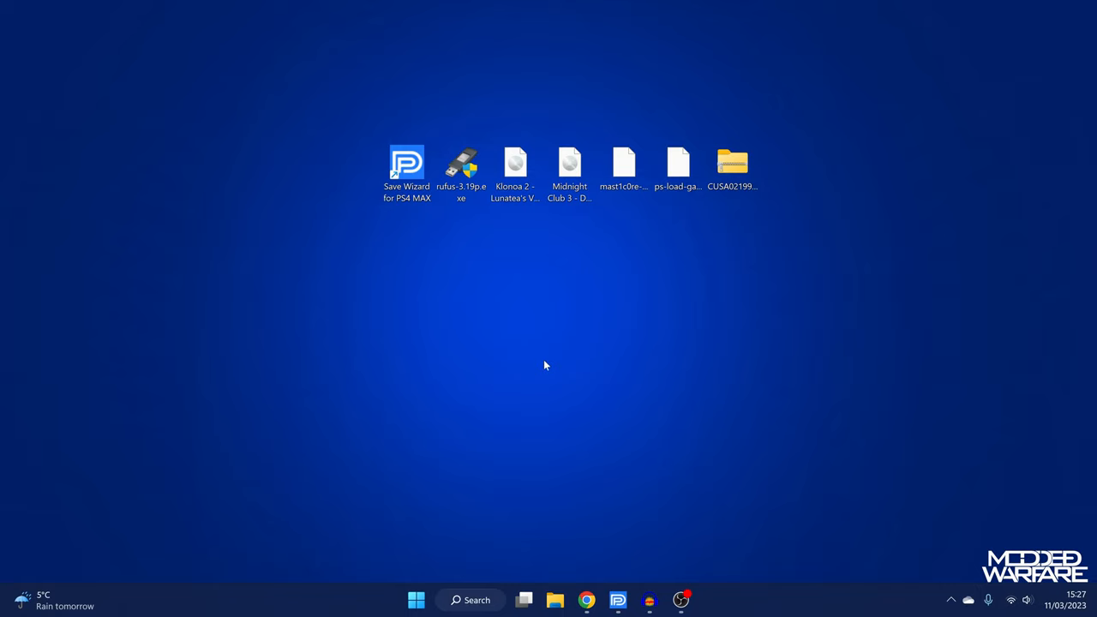
pyautogui.moveTo(549, 374)
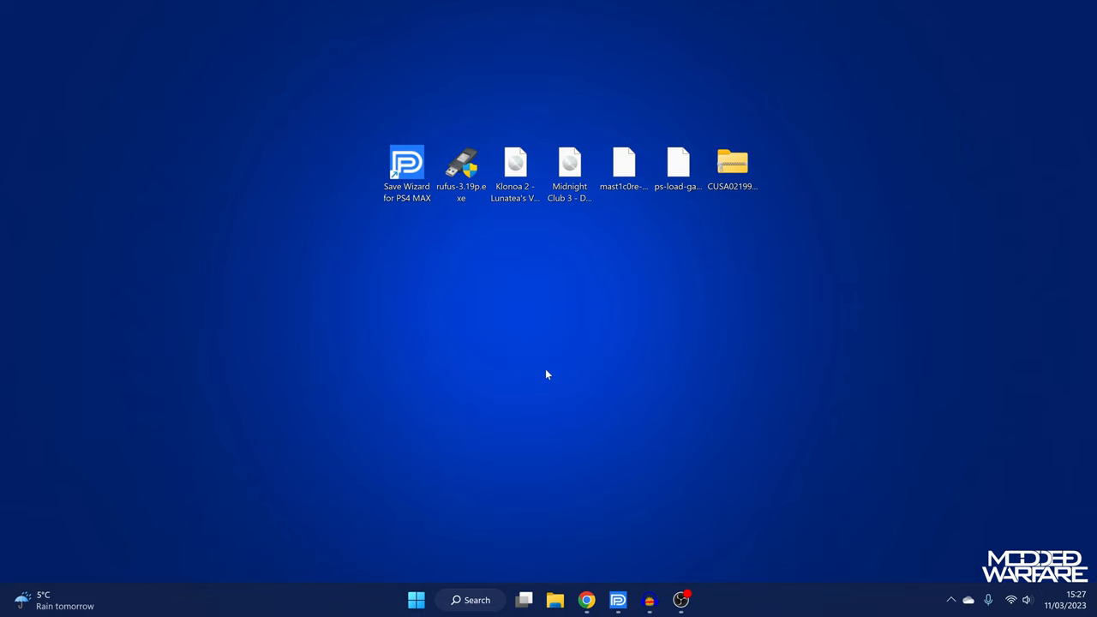
# Select the Save Wizard for PS4 MAX shortcut on the desktop
pyautogui.click(407, 161)
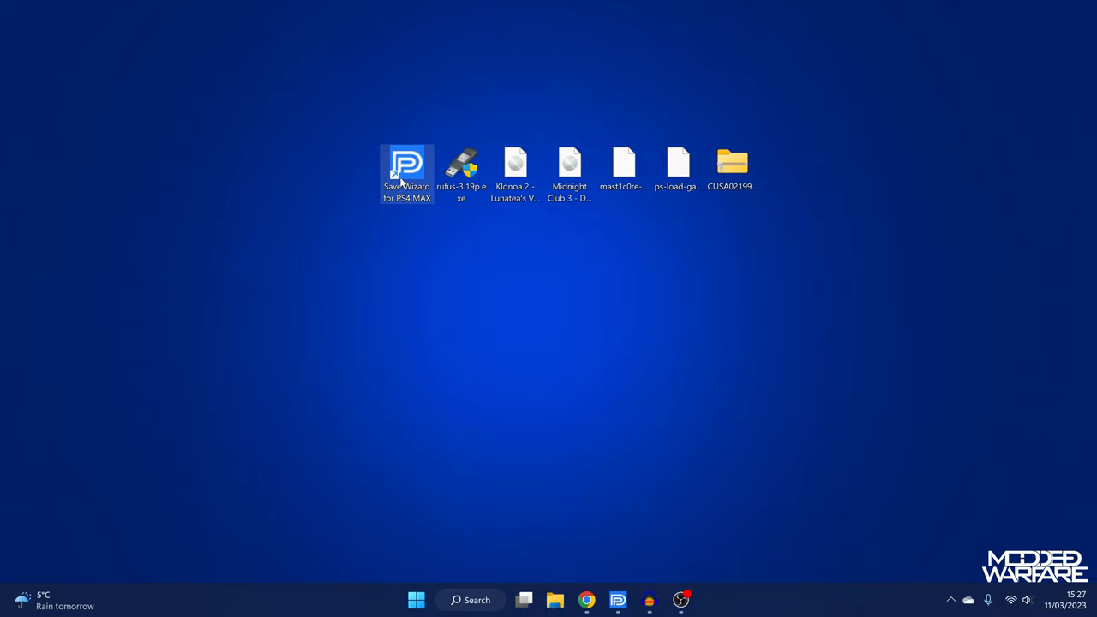
# Import the CUSA02199-CUSA02282 USB PS4 save zip in Save Wizard's Re-Sign section
pyautogui.doubleClick(406, 161)
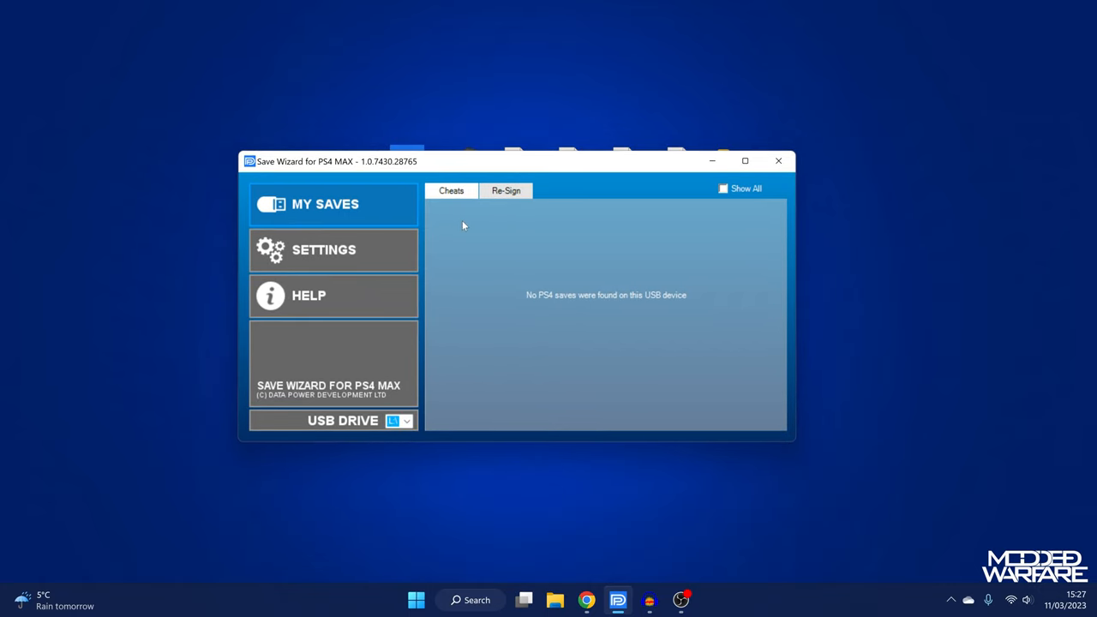
pyautogui.click(506, 191)
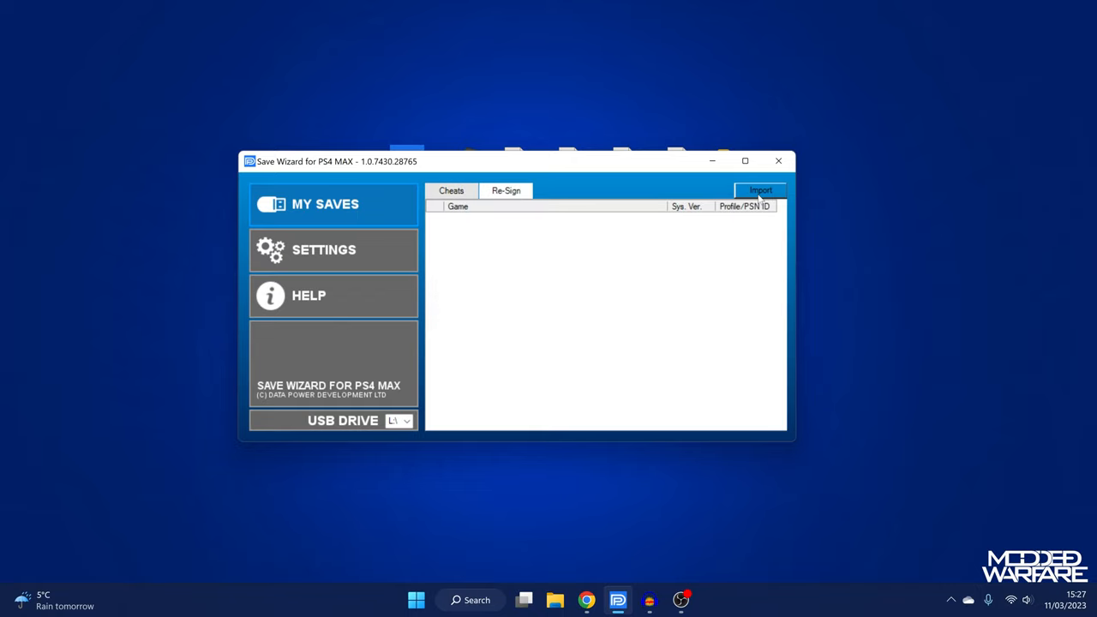
pyautogui.click(761, 188)
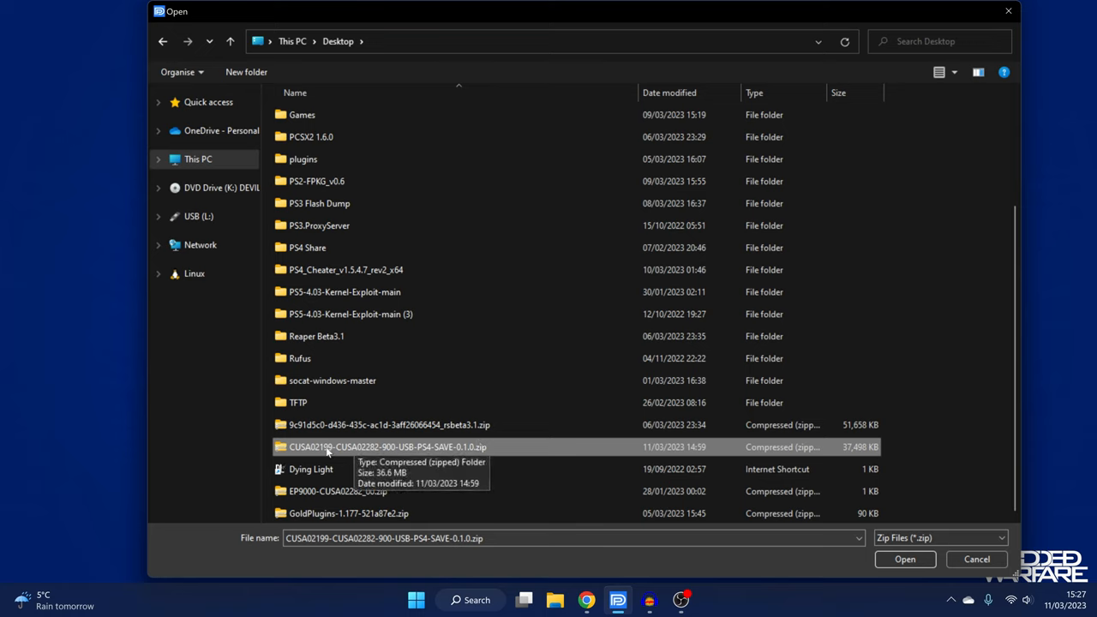
pyautogui.moveTo(453, 454)
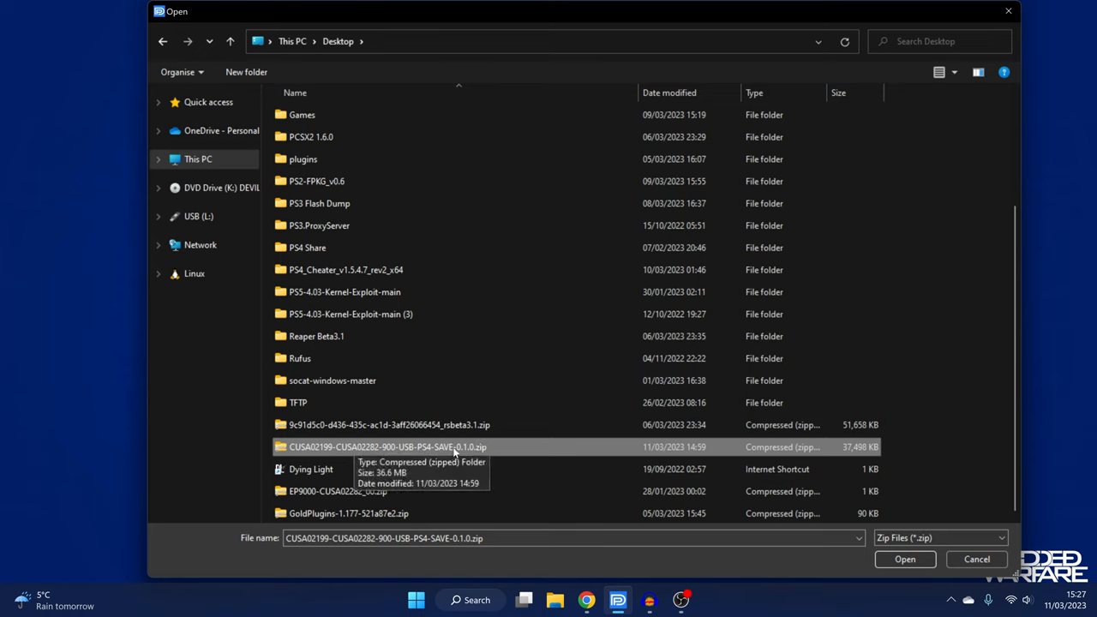
pyautogui.moveTo(905, 569)
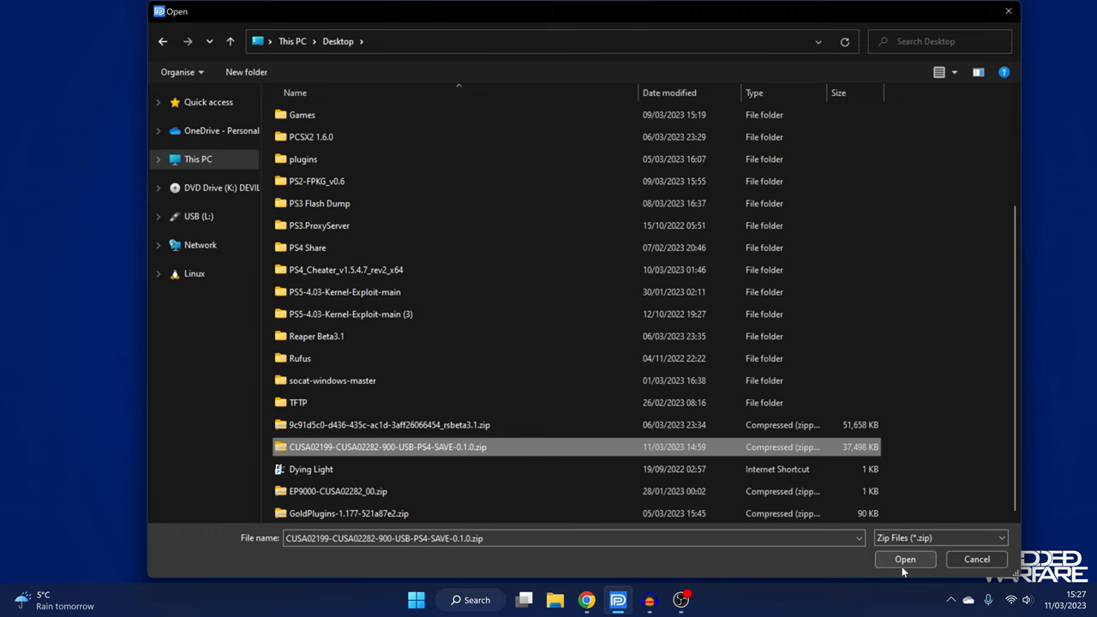
pyautogui.click(905, 559)
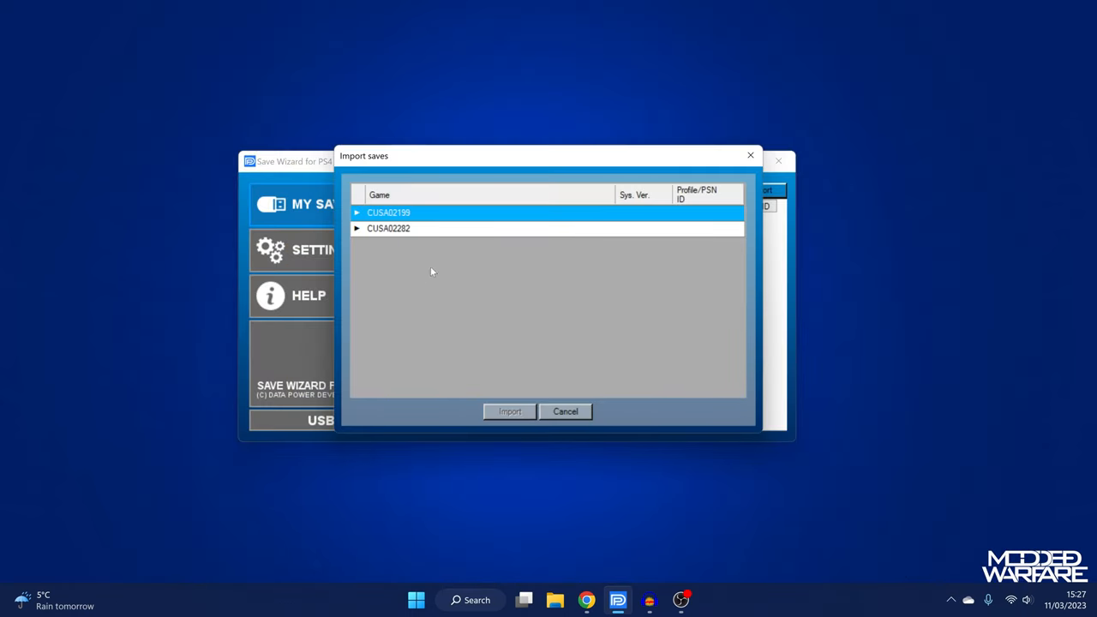
pyautogui.moveTo(411, 216)
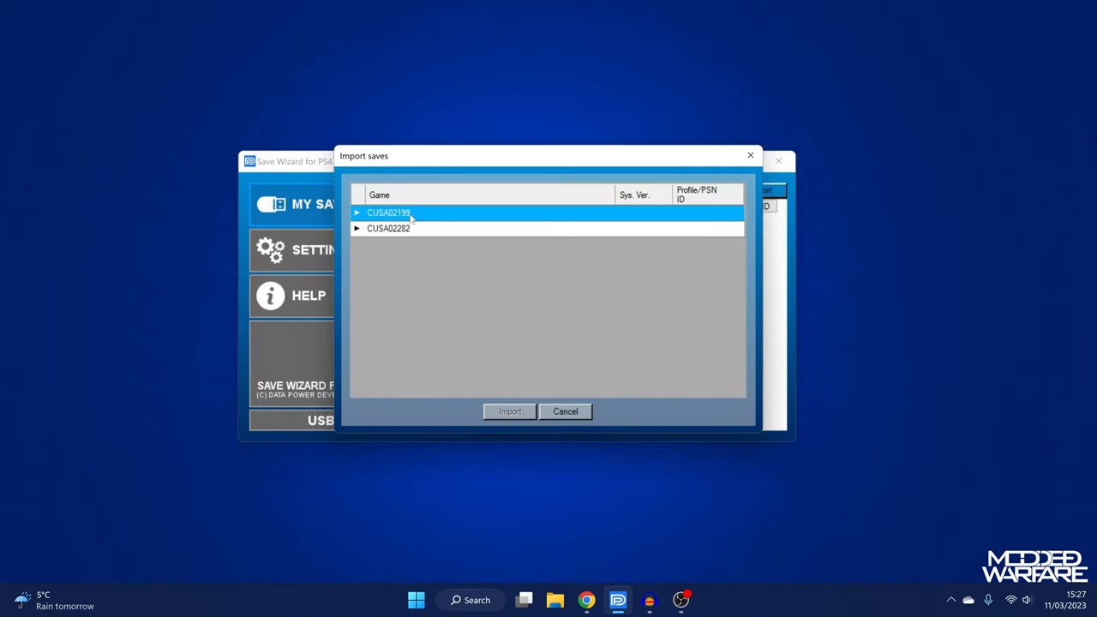
pyautogui.moveTo(420, 233)
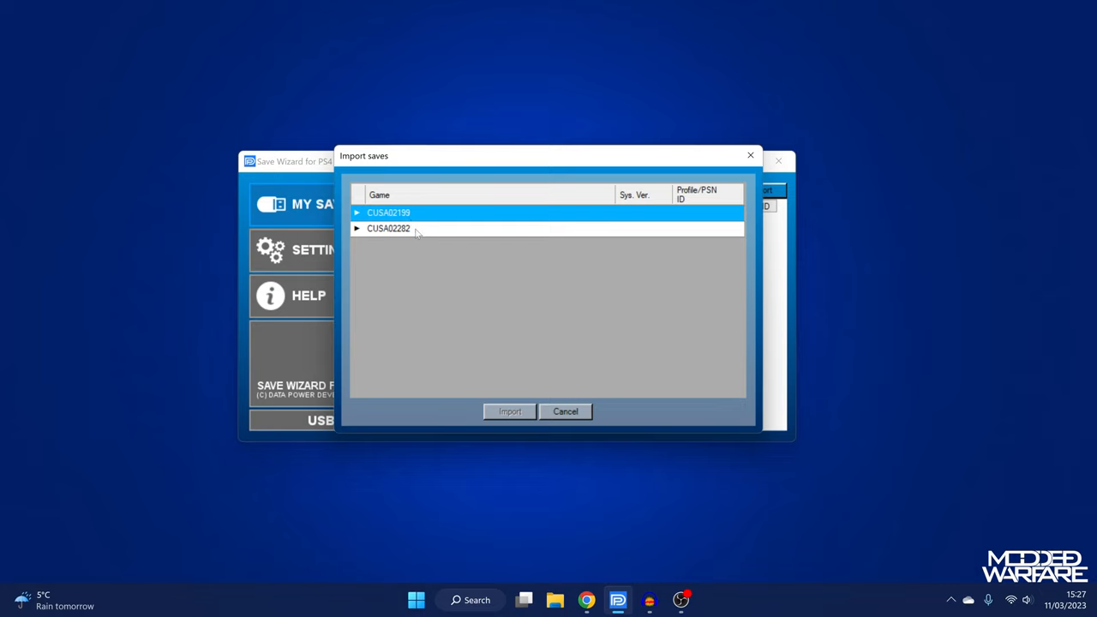
pyautogui.moveTo(421, 211)
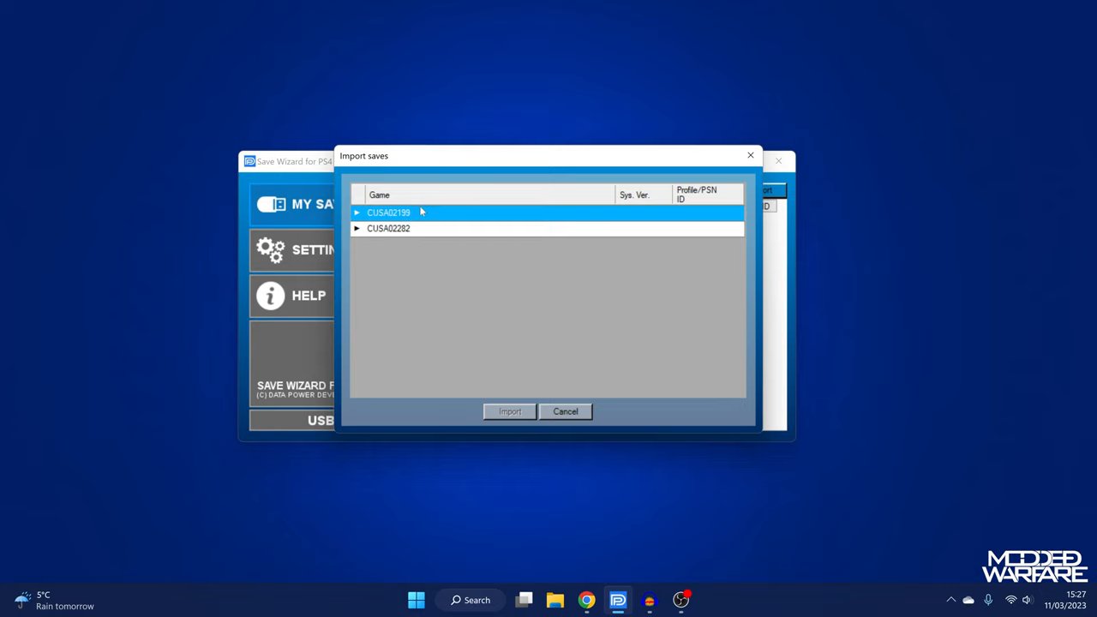
pyautogui.moveTo(404, 236)
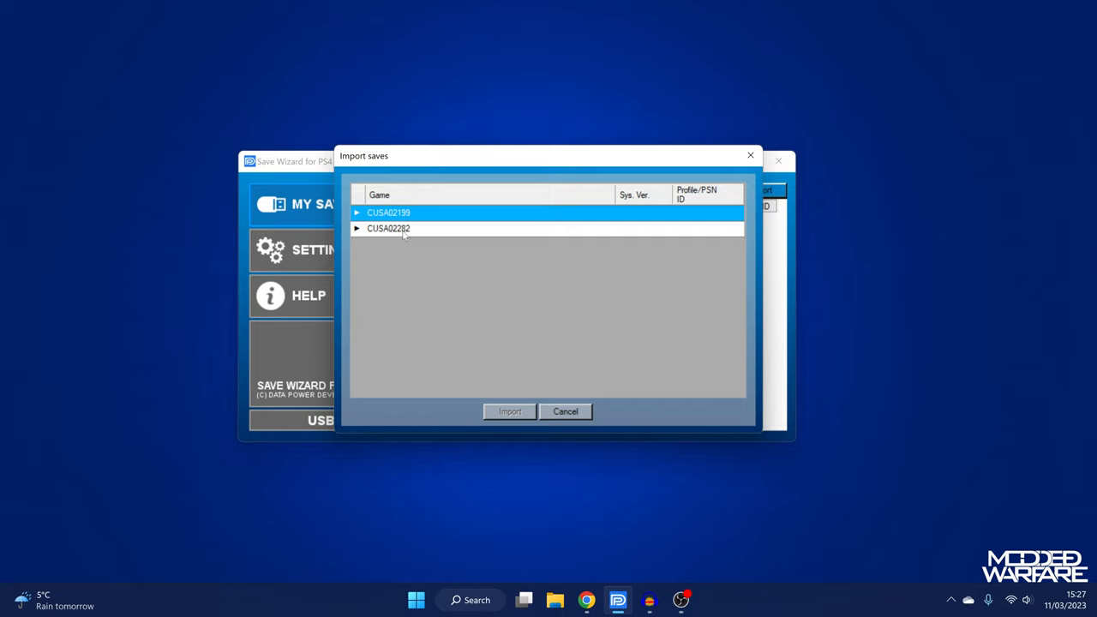
# Select CUSA02282 in the Import saves list and expand it to reveal SCUS-97129
pyautogui.click(401, 230)
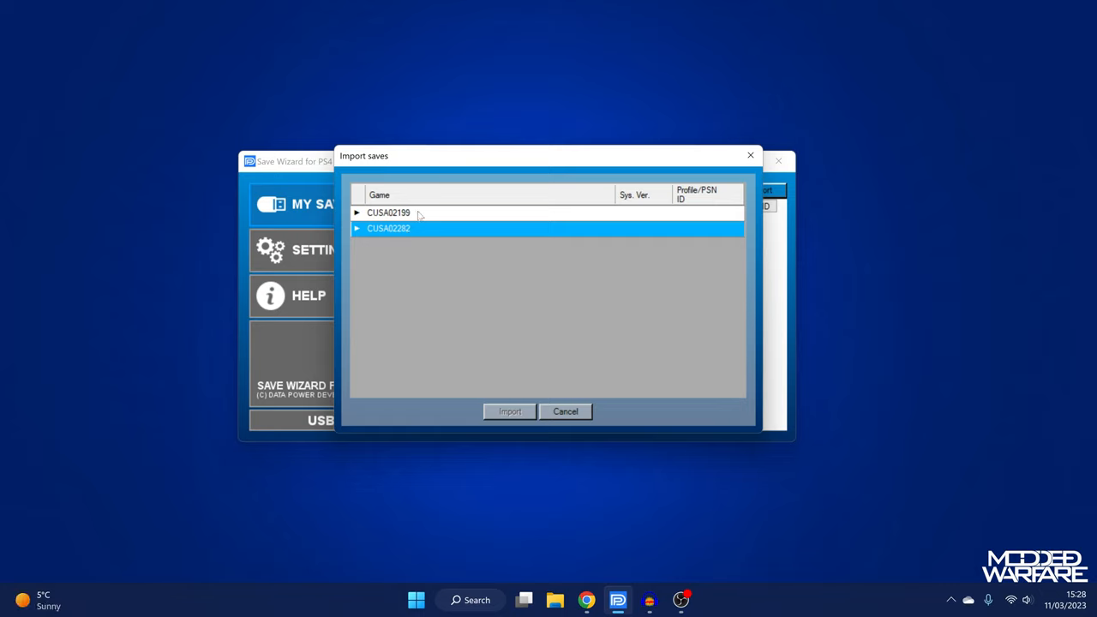
pyautogui.click(414, 212)
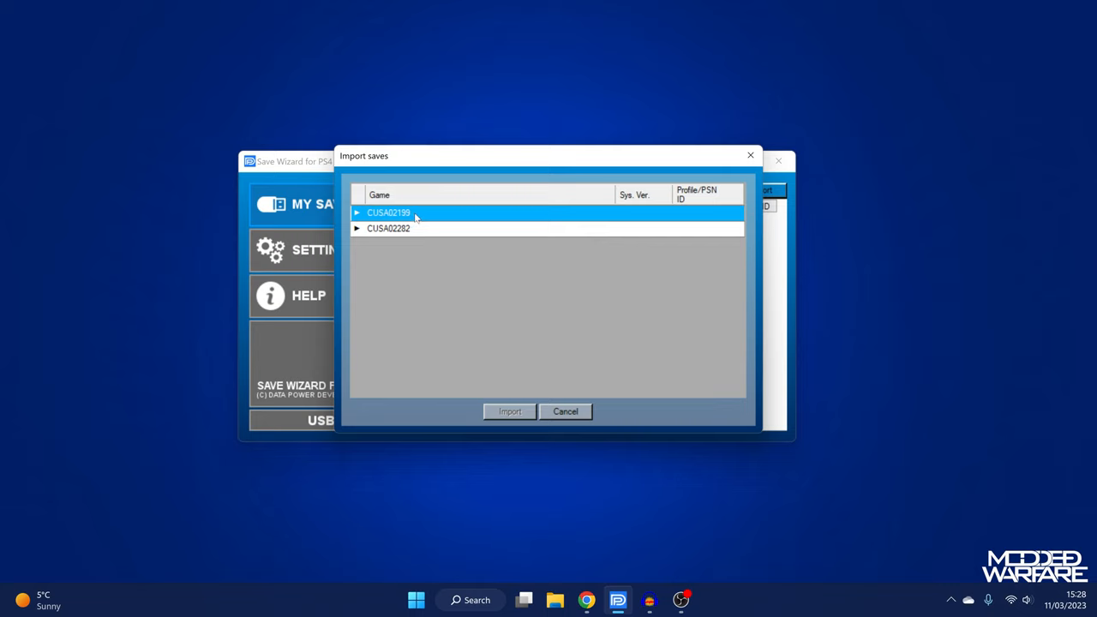
pyautogui.click(422, 230)
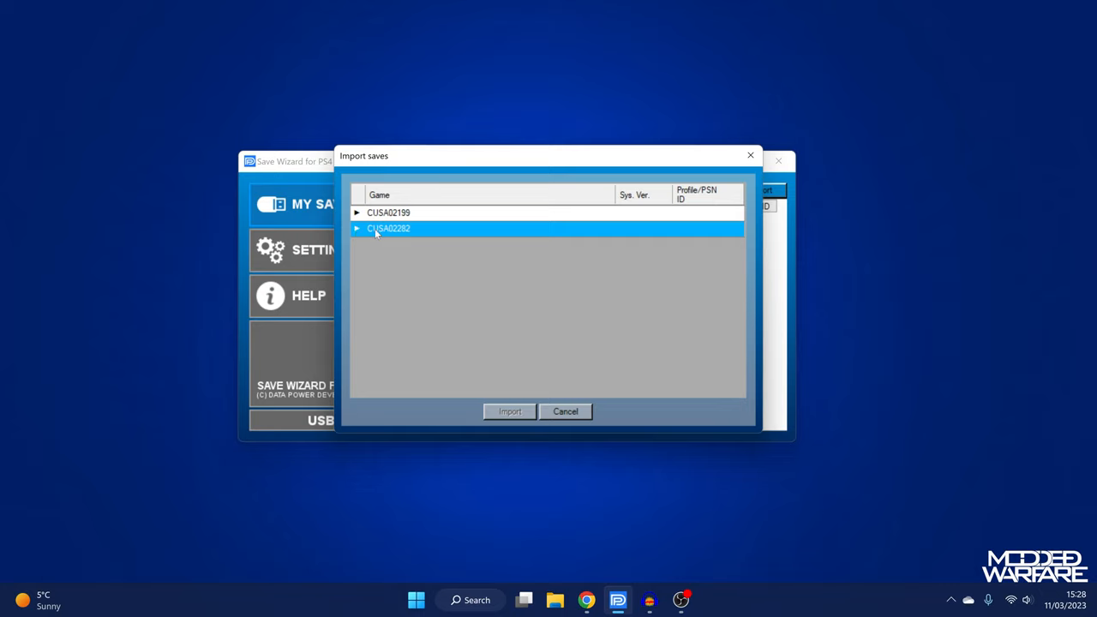
pyautogui.click(356, 228)
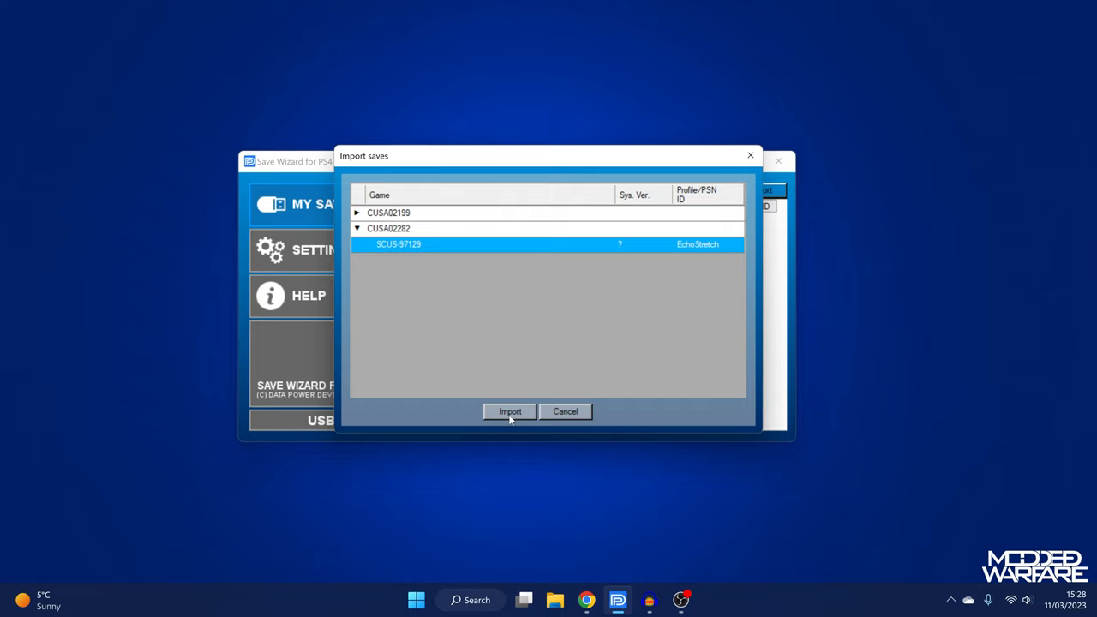
# Import the SCUS-97129 save under the Modded profile and dismiss the resulting server error
pyautogui.click(509, 412)
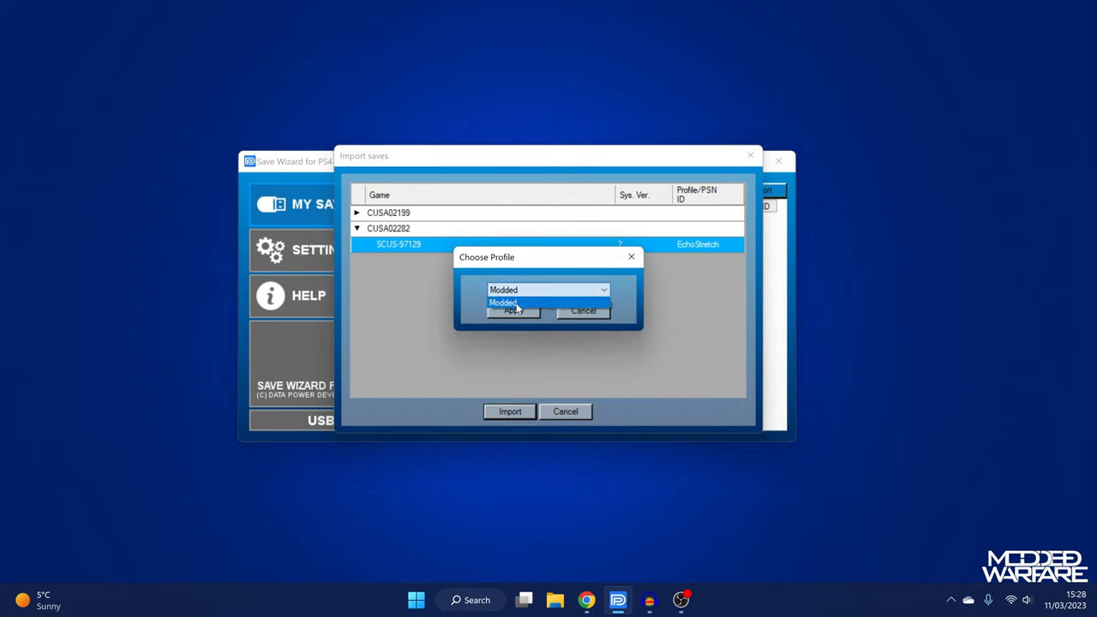
pyautogui.click(512, 310)
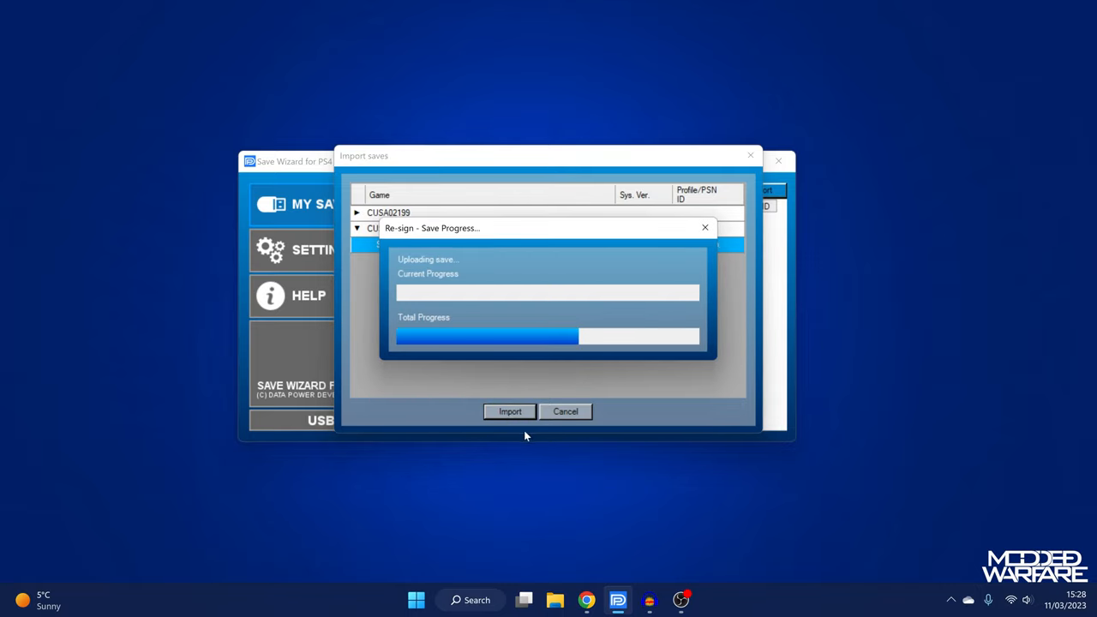
pyautogui.moveTo(478, 413)
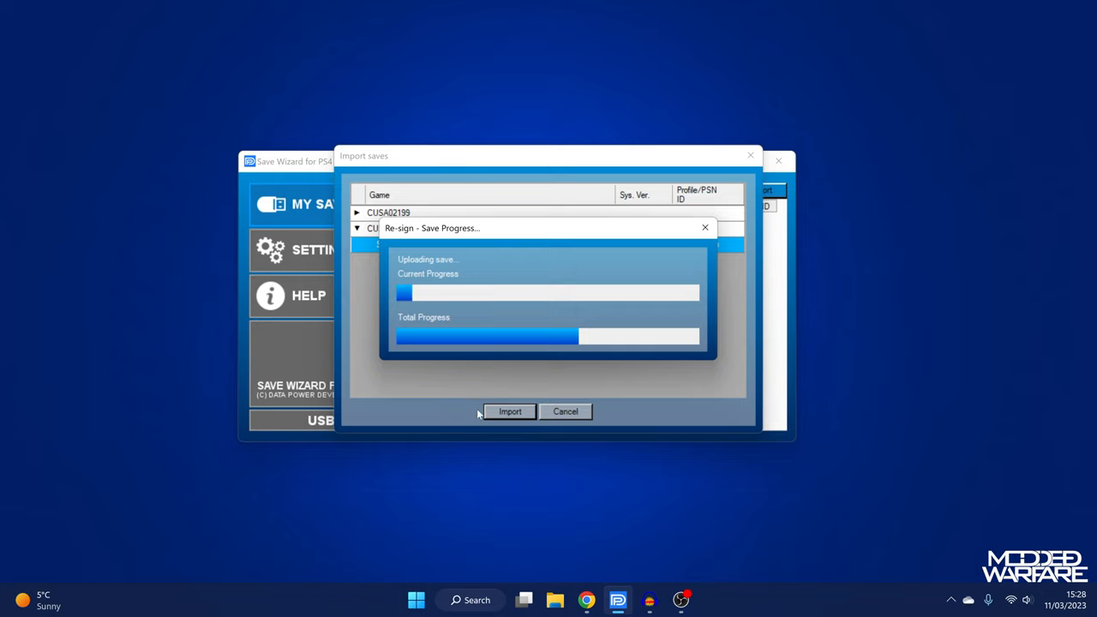
pyautogui.moveTo(454, 409)
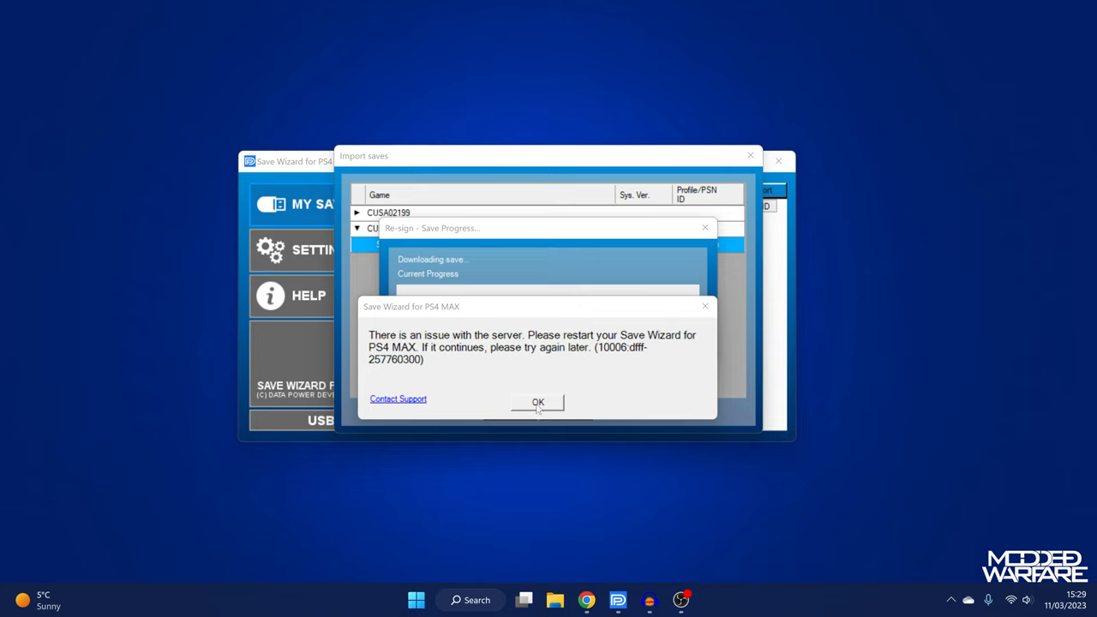
pyautogui.click(538, 401)
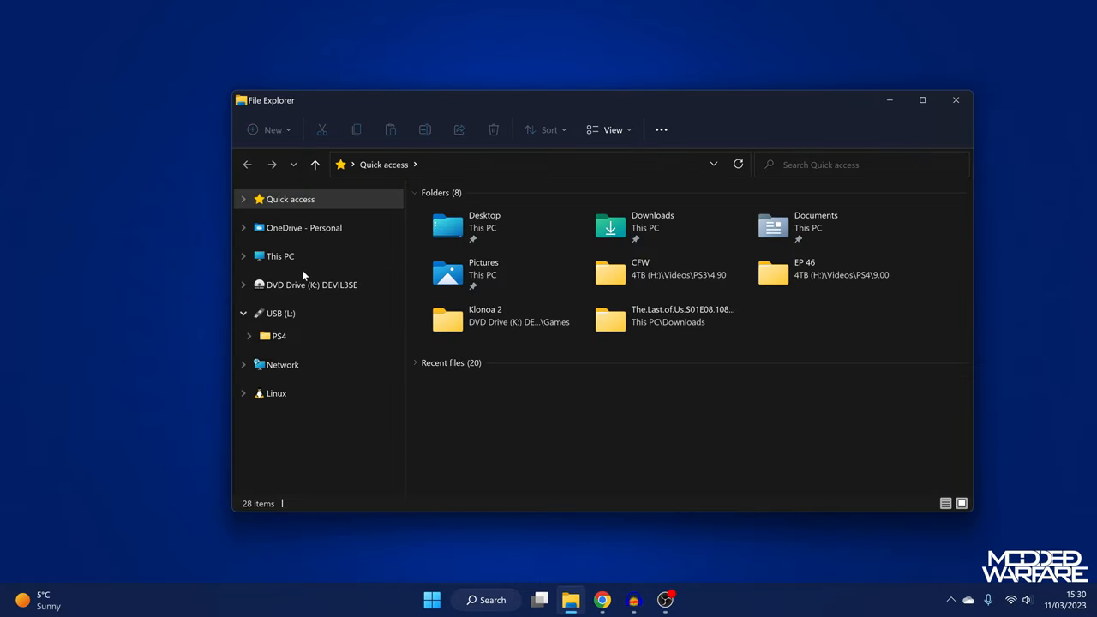
# Browse USB (L:)\PS4\SAVEDATA to the empty CUSA02282 folder and return to the drive root
pyautogui.click(281, 312)
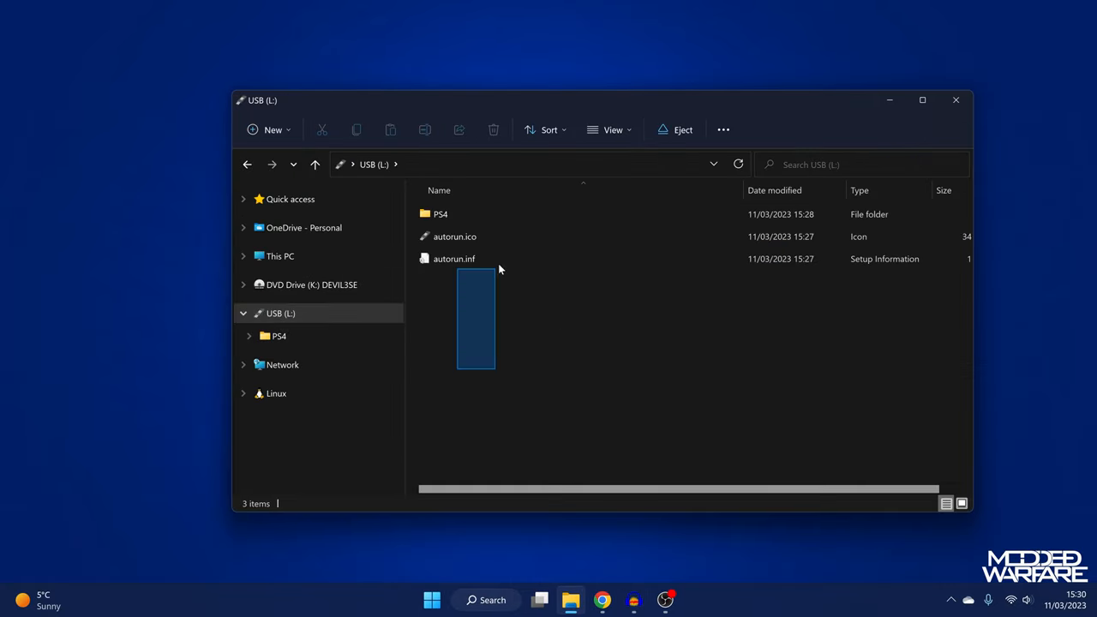
pyautogui.doubleClick(441, 213)
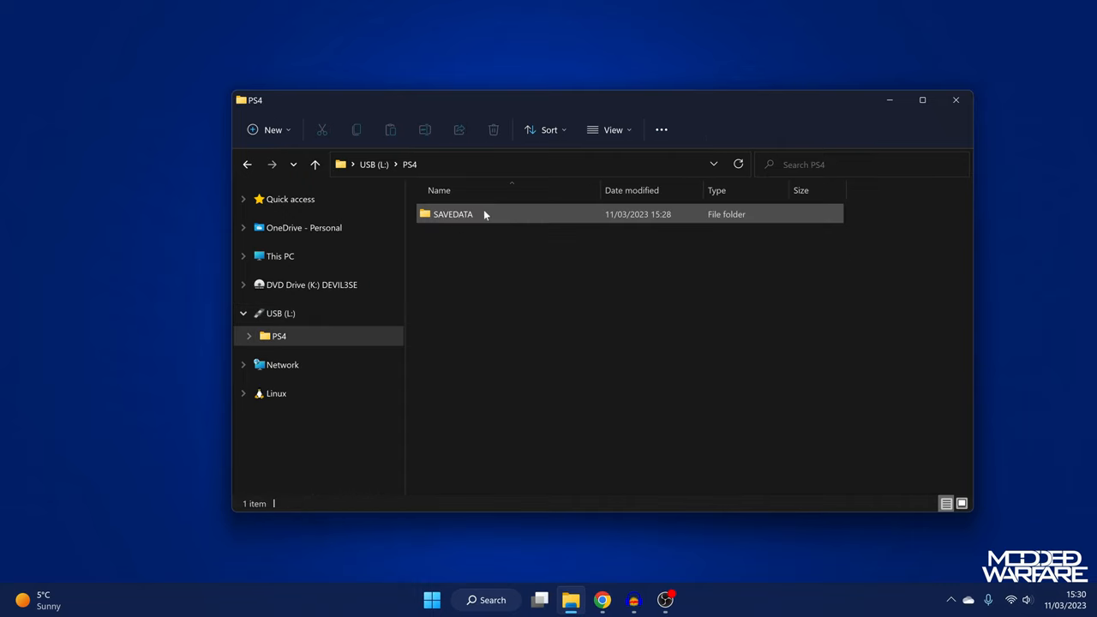
pyautogui.doubleClick(454, 213)
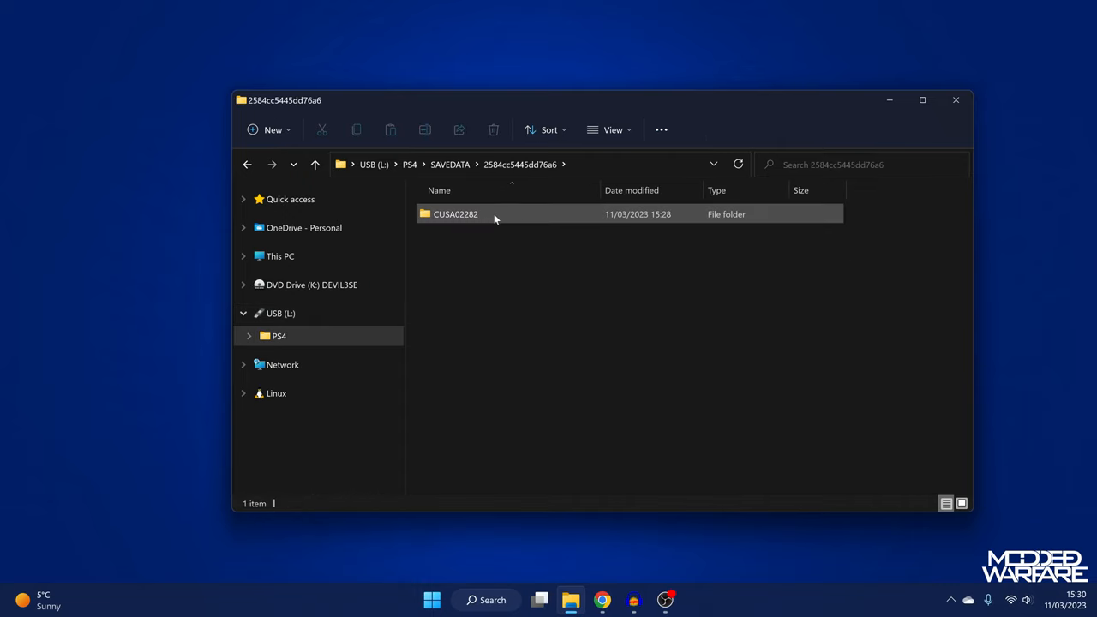
pyautogui.doubleClick(456, 213)
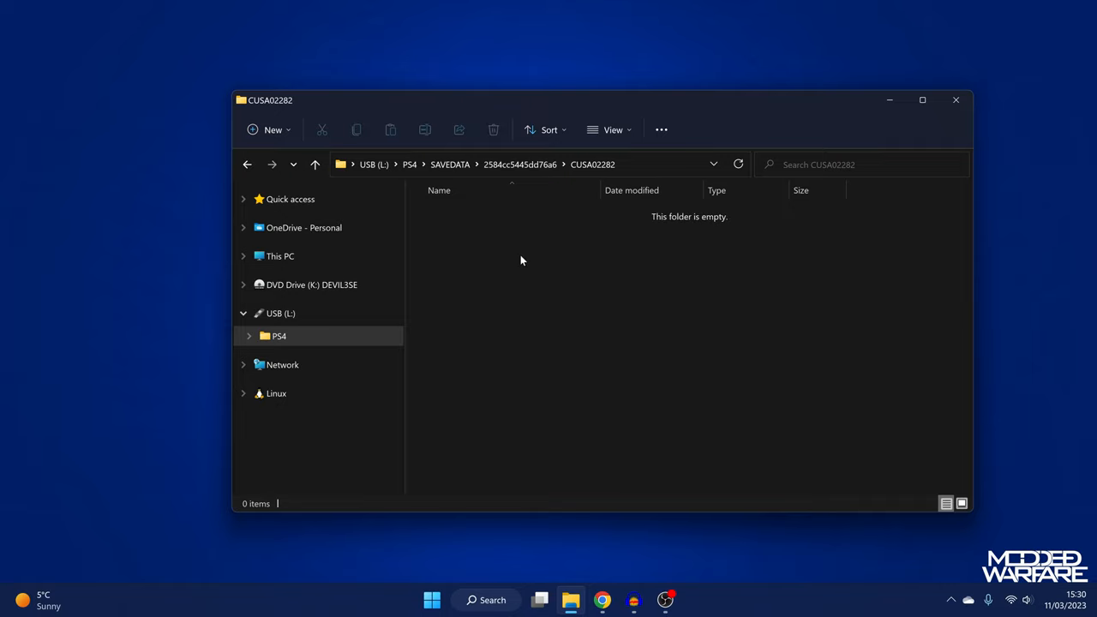
pyautogui.click(281, 311)
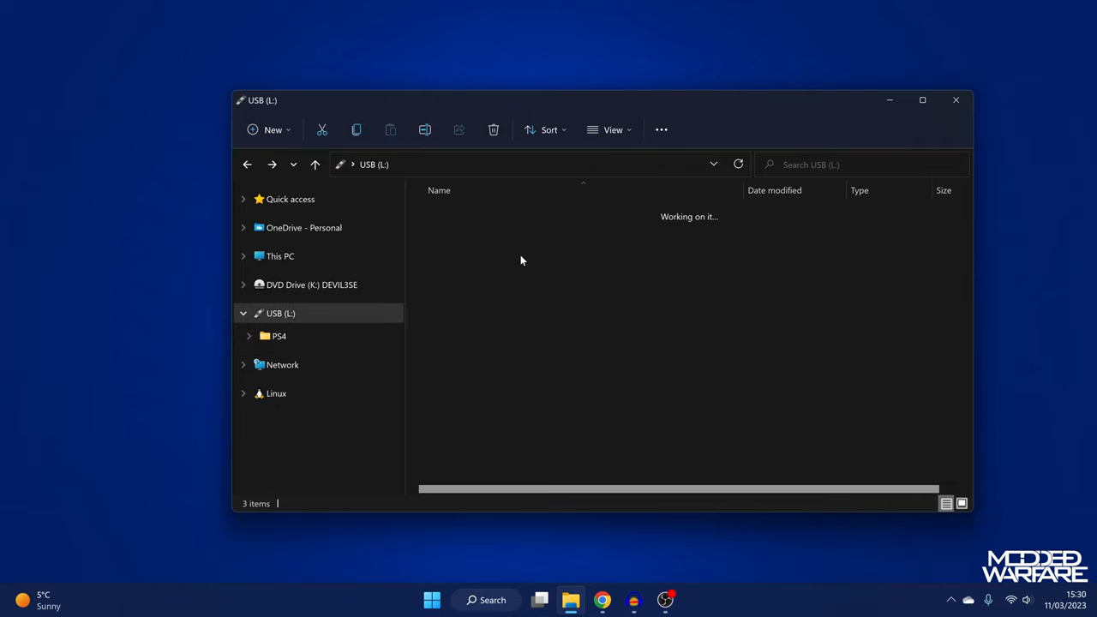
# Permanently delete autorun.ico and autorun.inf from the USB drive
pyautogui.click(494, 130)
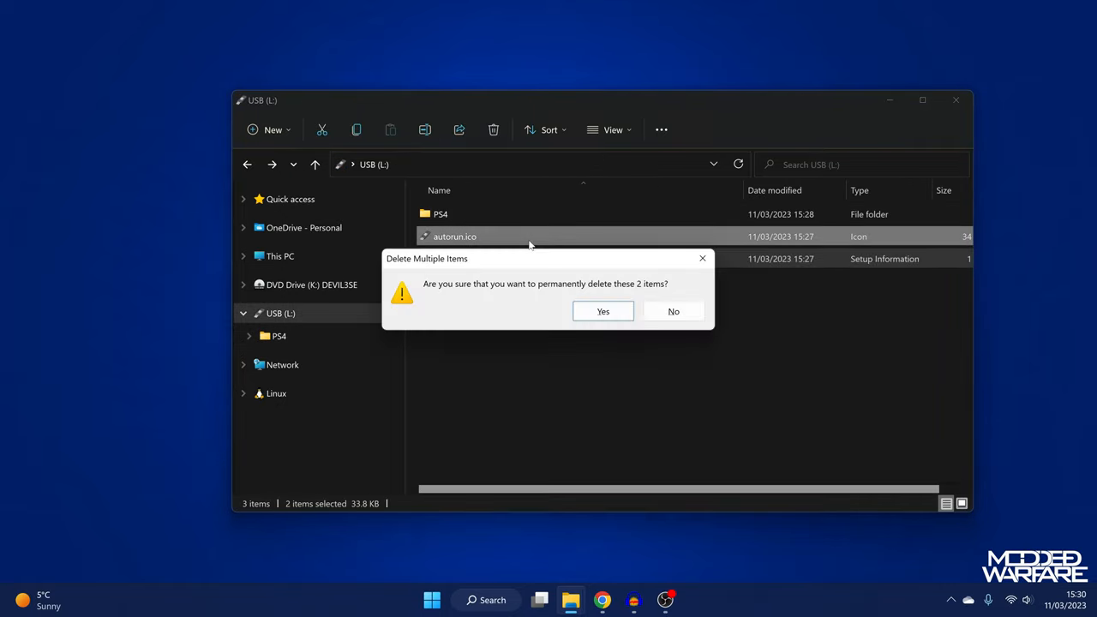
pyautogui.click(603, 312)
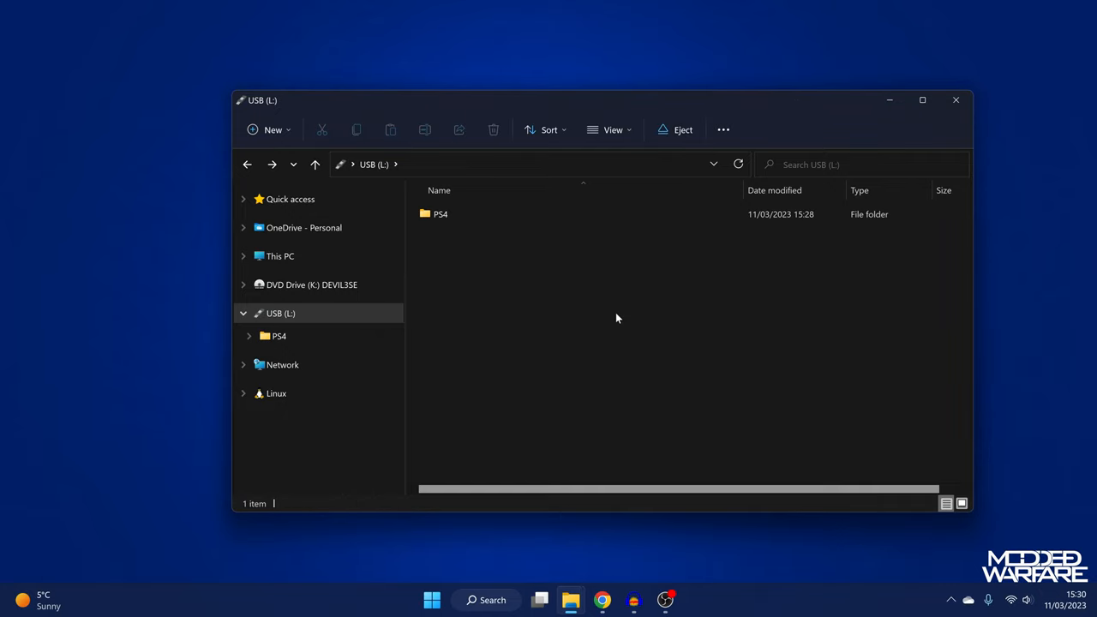
pyautogui.moveTo(600, 326)
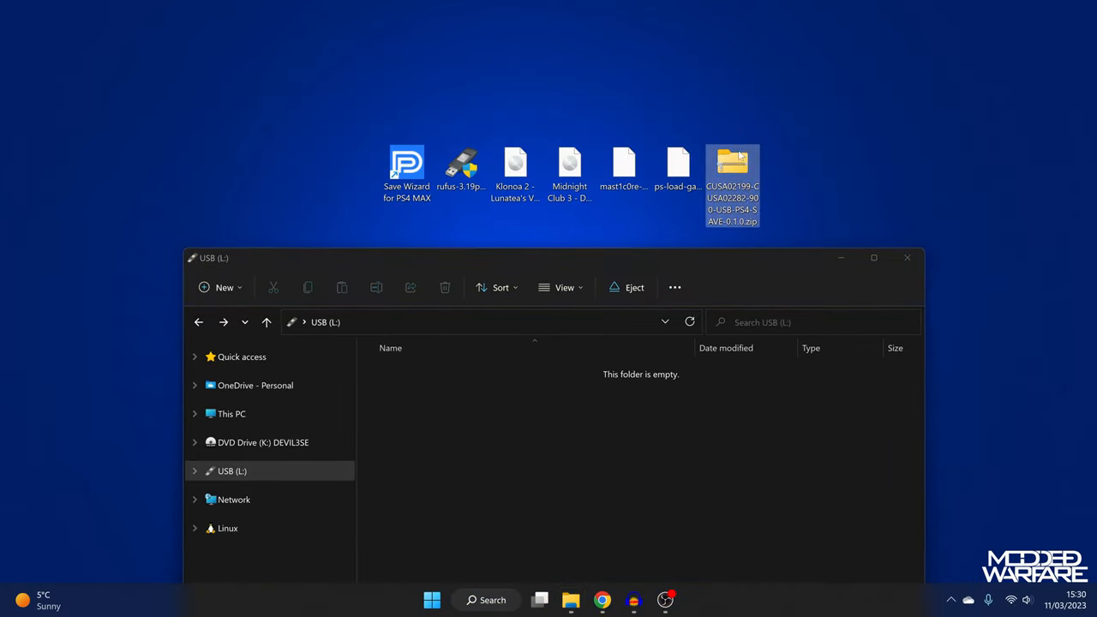
# Copy the PS4 folder from the downloaded save zip onto the USB (L:) drive
pyautogui.doubleClick(732, 163)
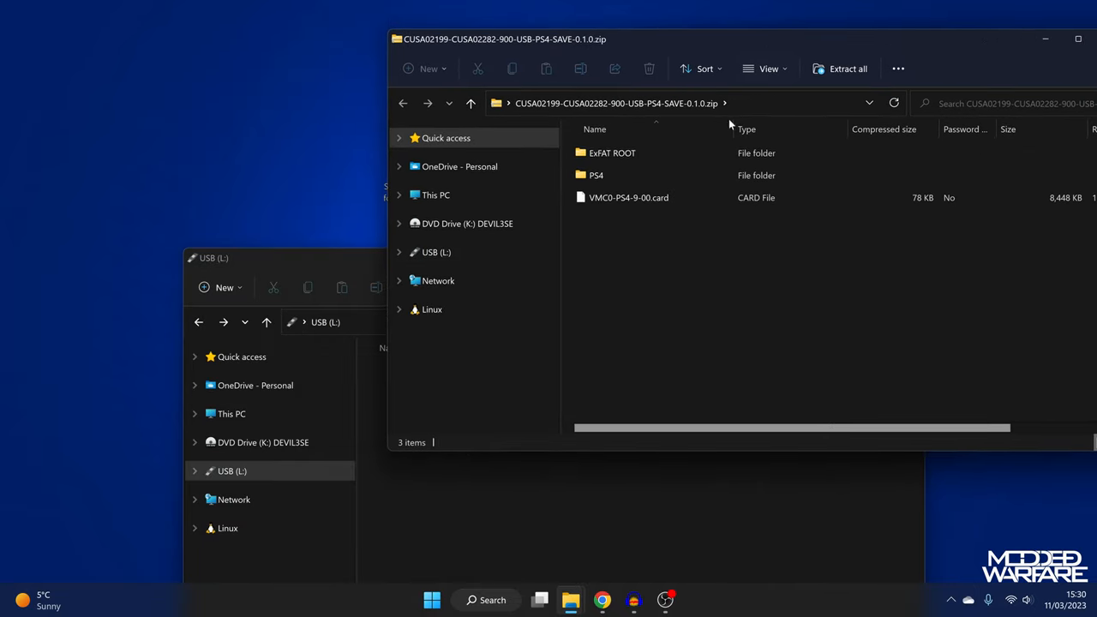
pyautogui.moveTo(596, 175); pyautogui.dragTo(452, 500)
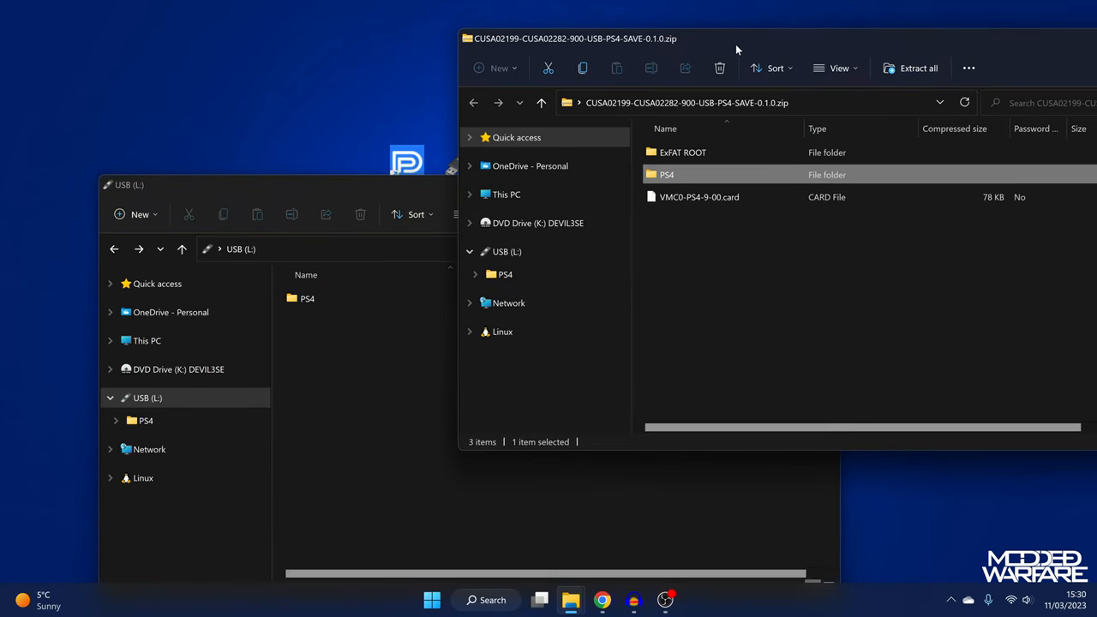
# Look inside the zip's ExFAT ROOT folder
pyautogui.click(682, 151)
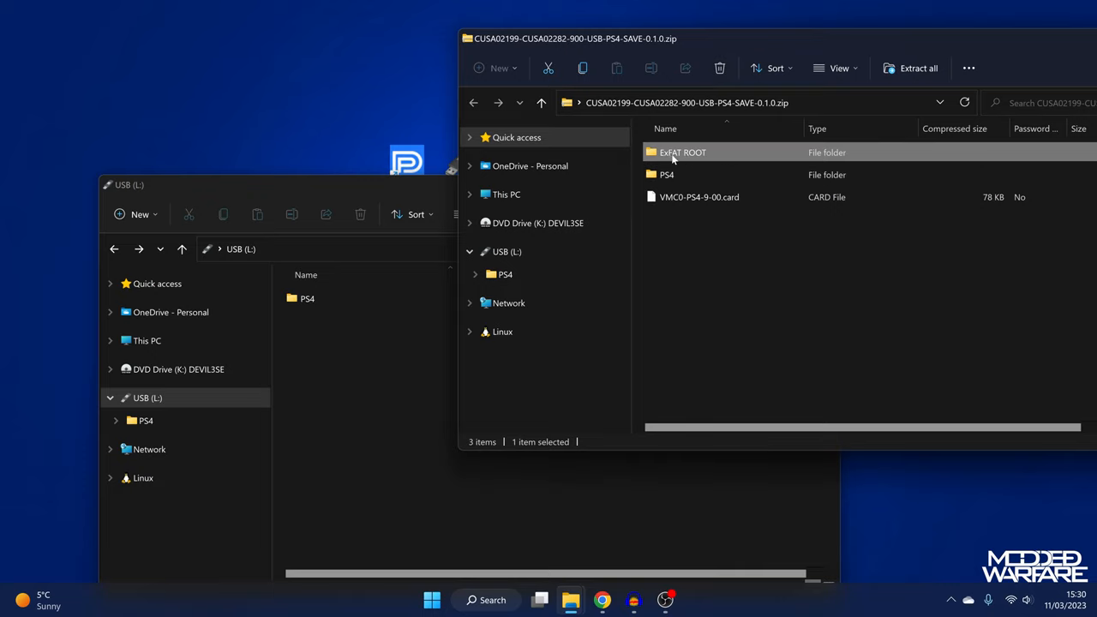
pyautogui.moveTo(689, 155)
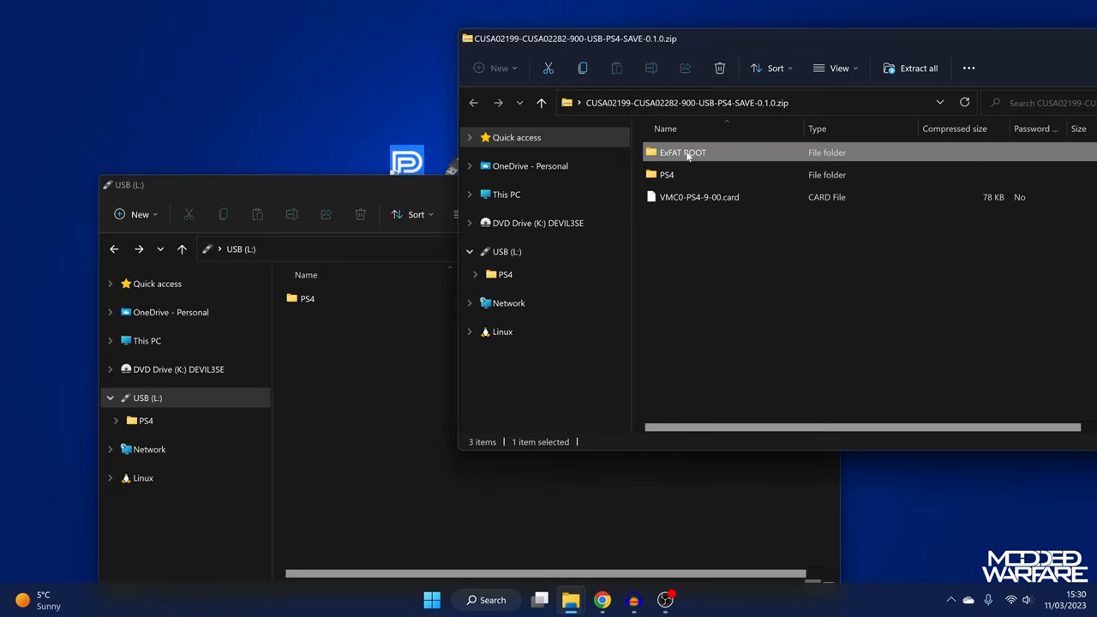
pyautogui.doubleClick(681, 151)
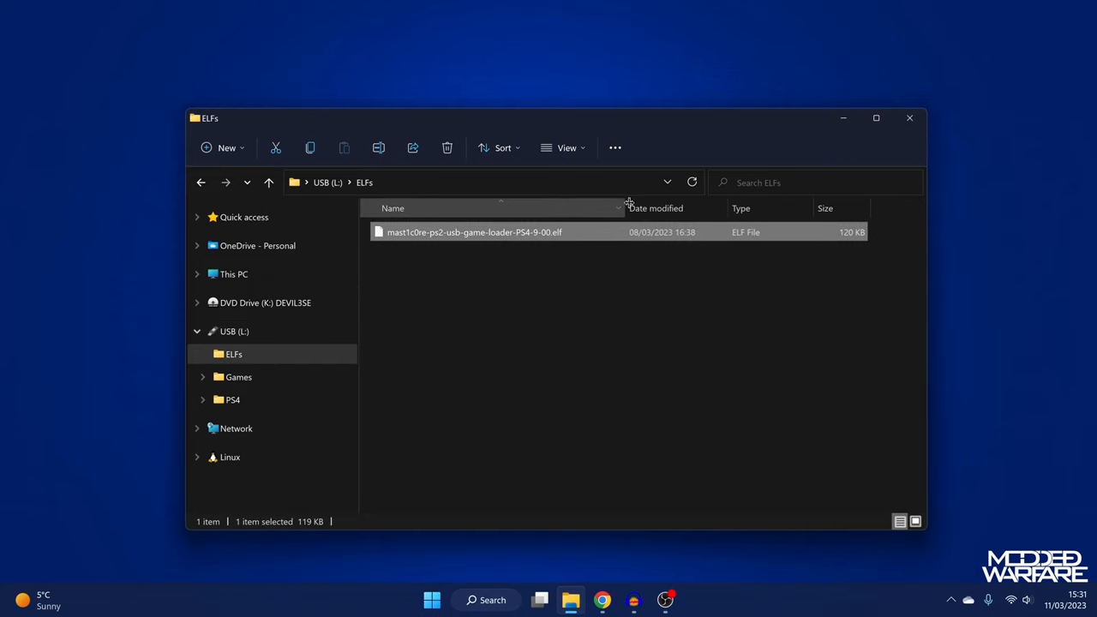
pyautogui.moveTo(531, 236)
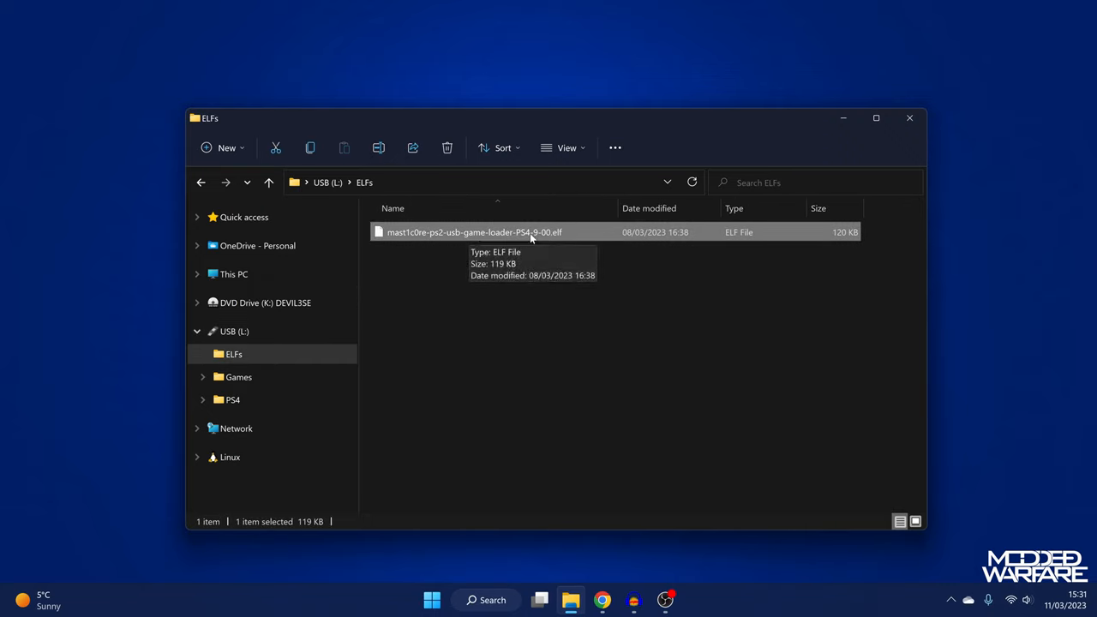
pyautogui.moveTo(586, 329)
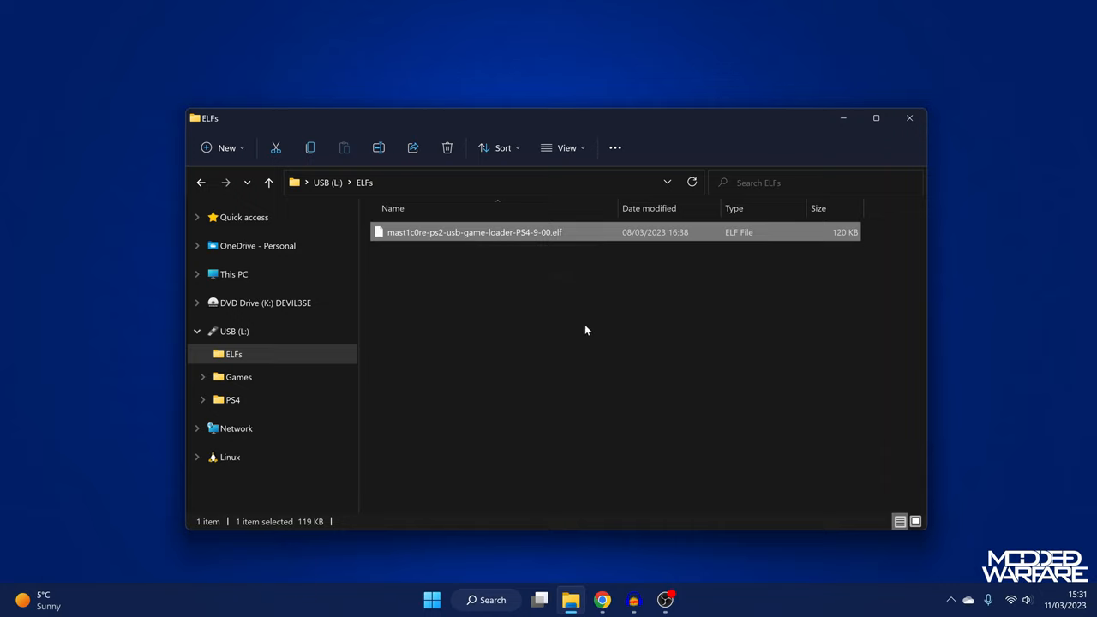
pyautogui.moveTo(586, 339)
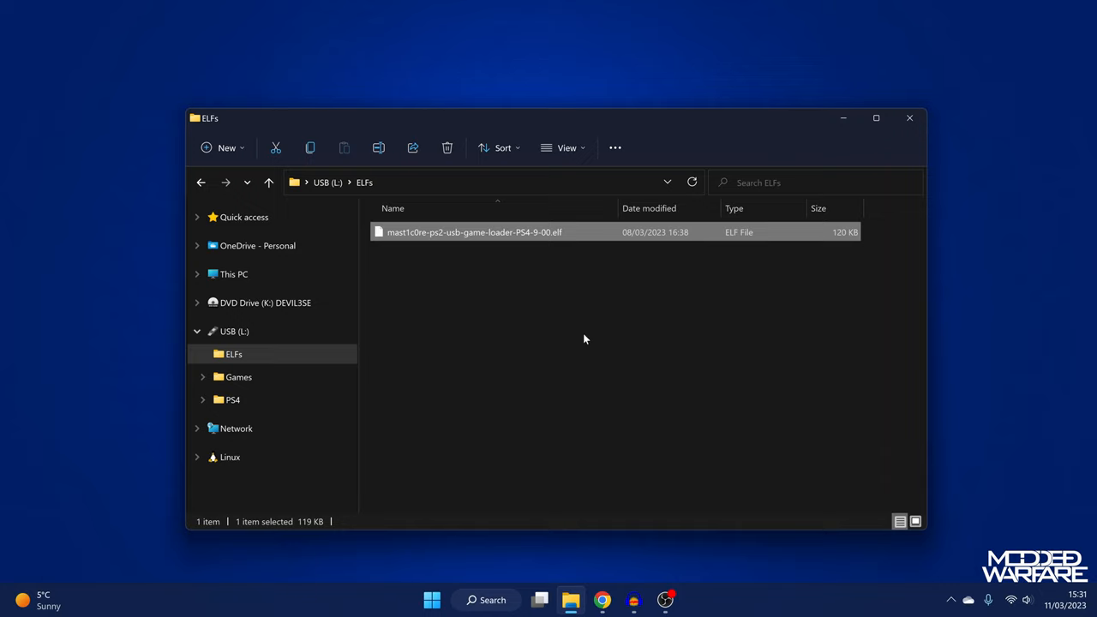
pyautogui.moveTo(654, 110)
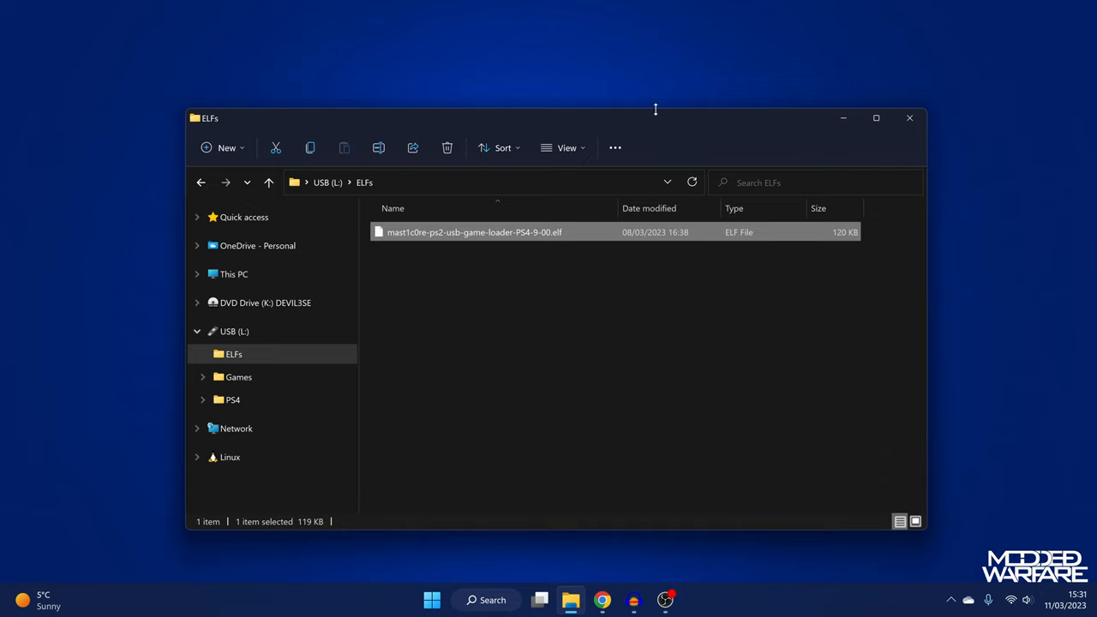
pyautogui.click(602, 600)
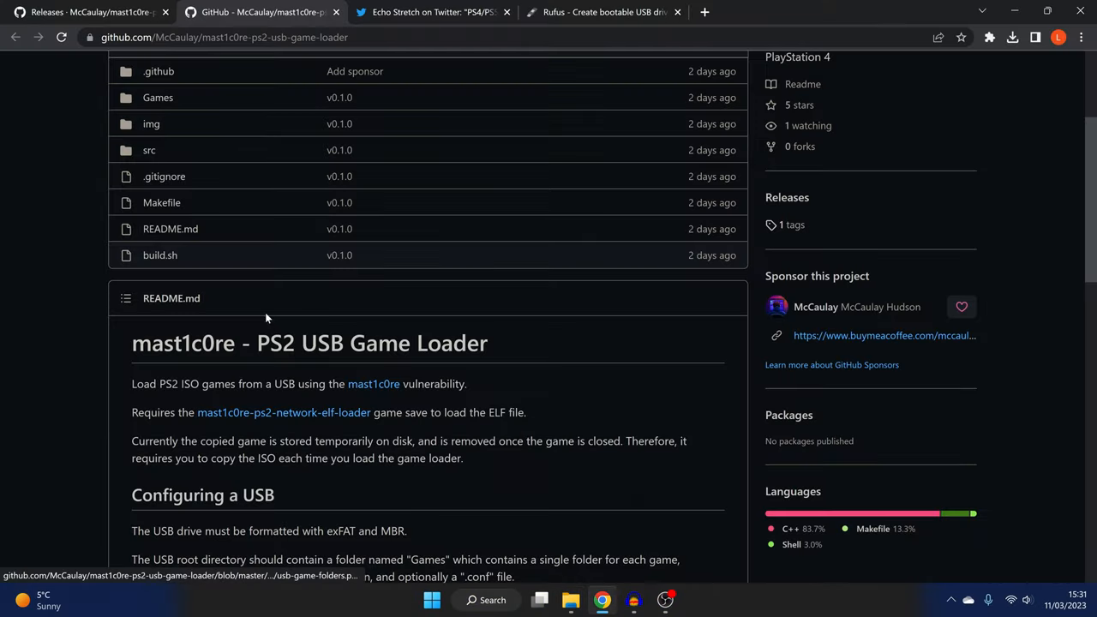
pyautogui.scroll(3)
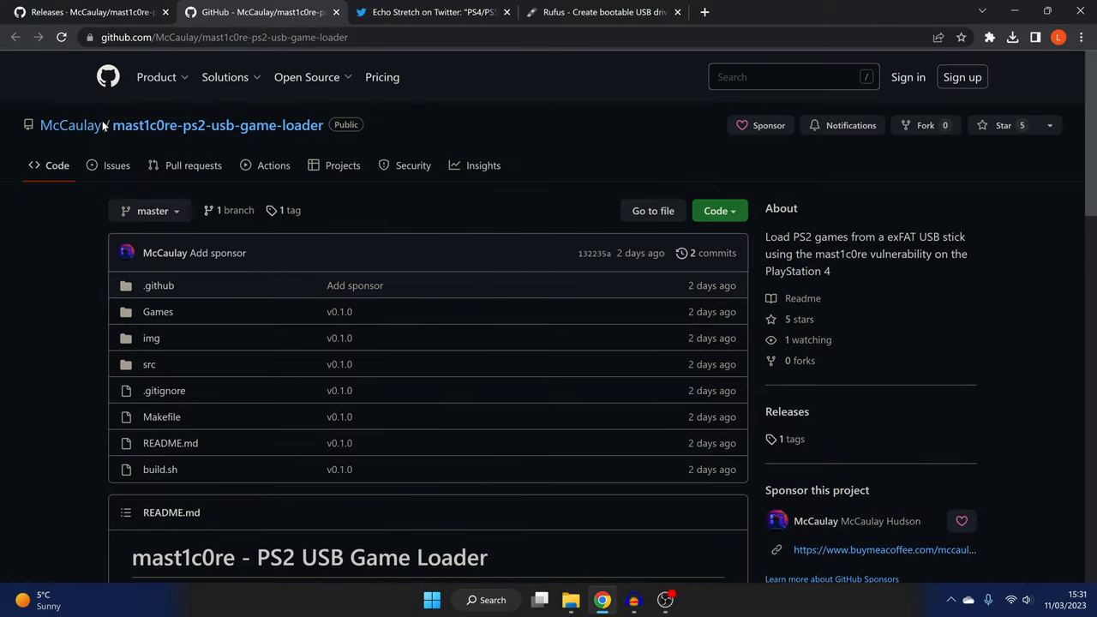
pyautogui.click(72, 123)
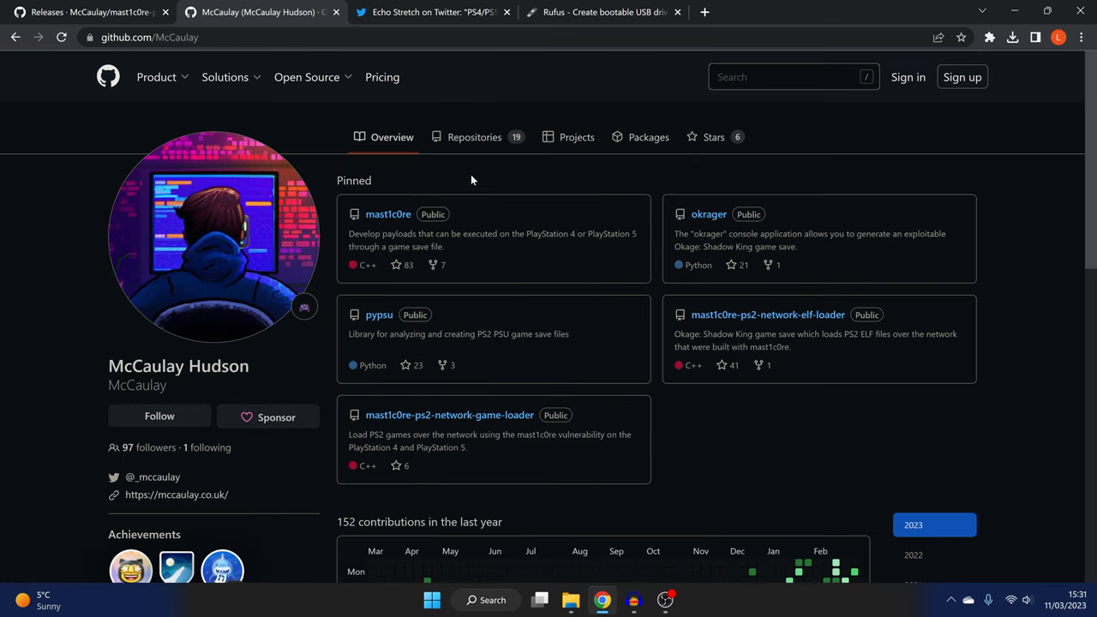
pyautogui.click(473, 138)
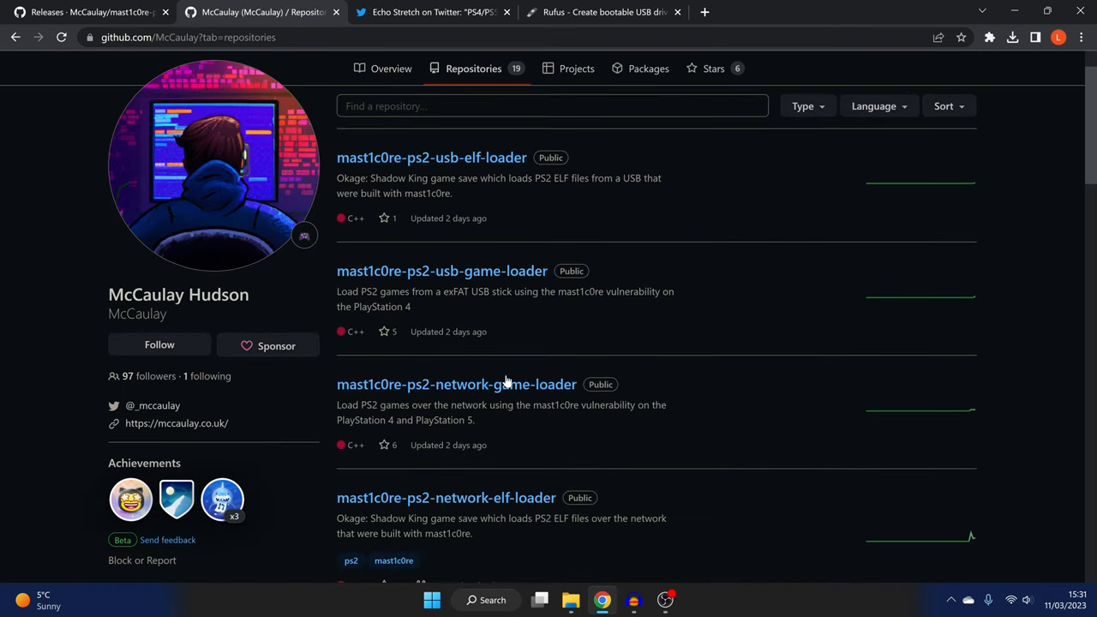
pyautogui.scroll(-3)
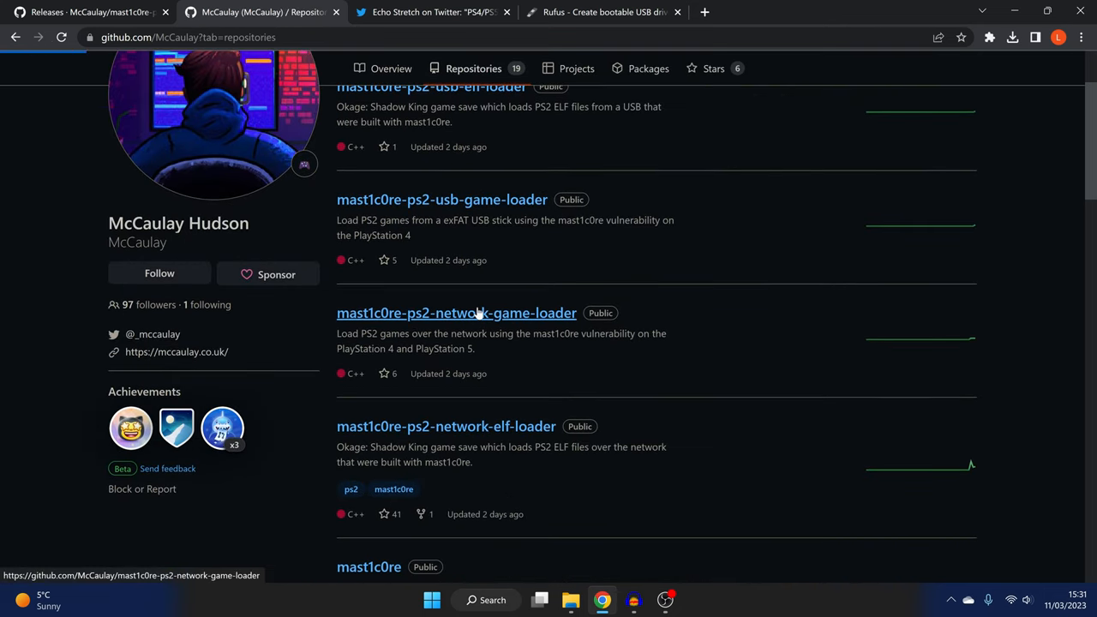
pyautogui.click(452, 312)
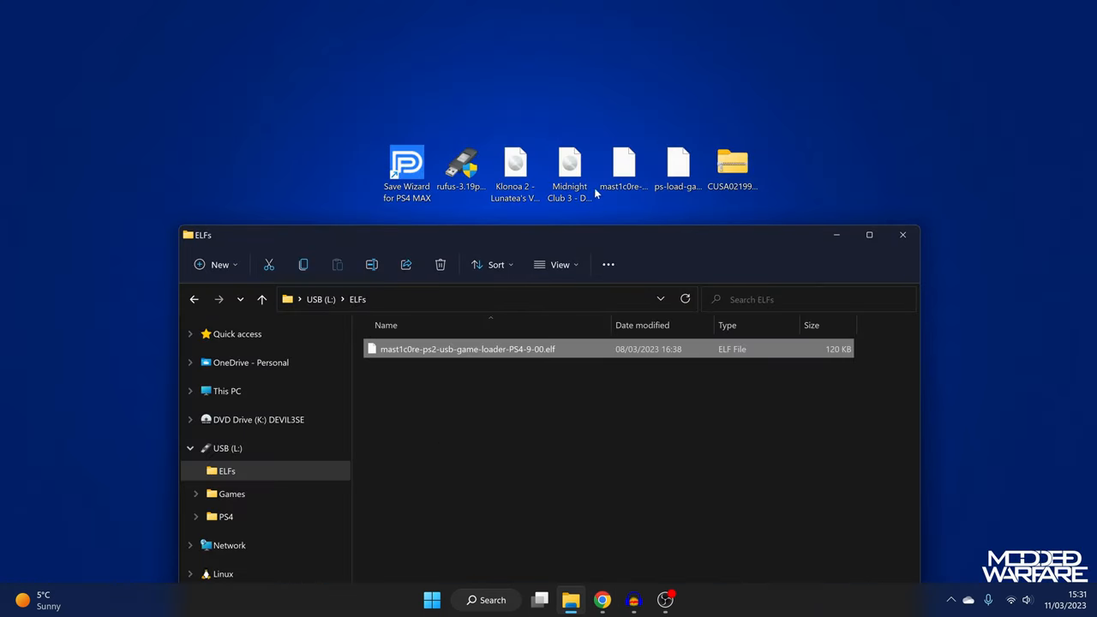
pyautogui.moveTo(624, 163)
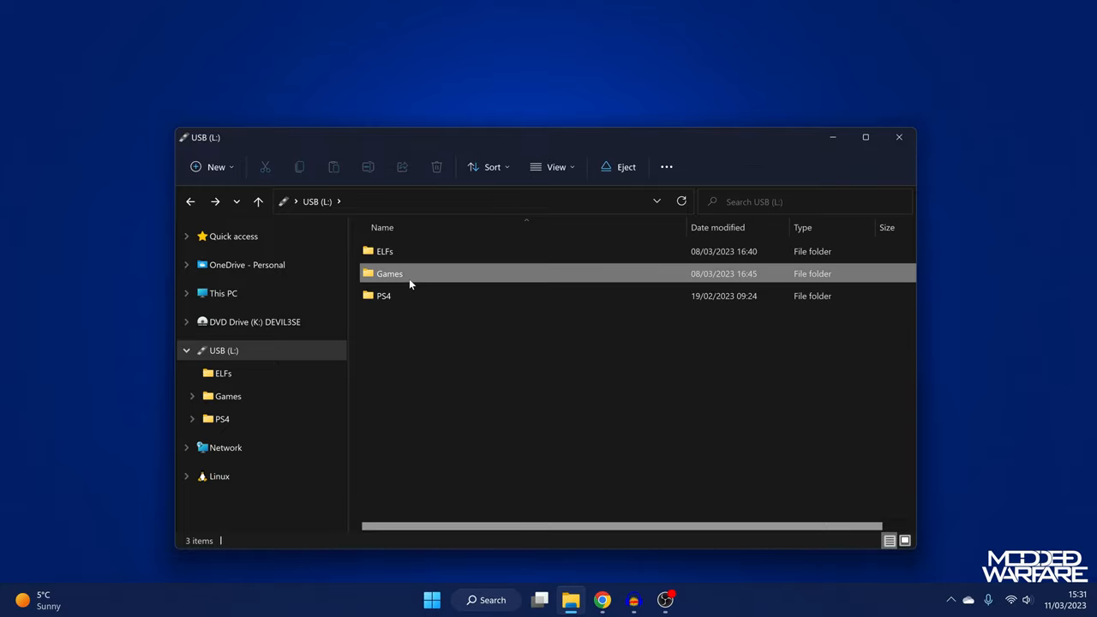
# Rename the placeholder folder in Games to Midnight Club 3 - DUB Edition Remix and enter it
pyautogui.doubleClick(389, 274)
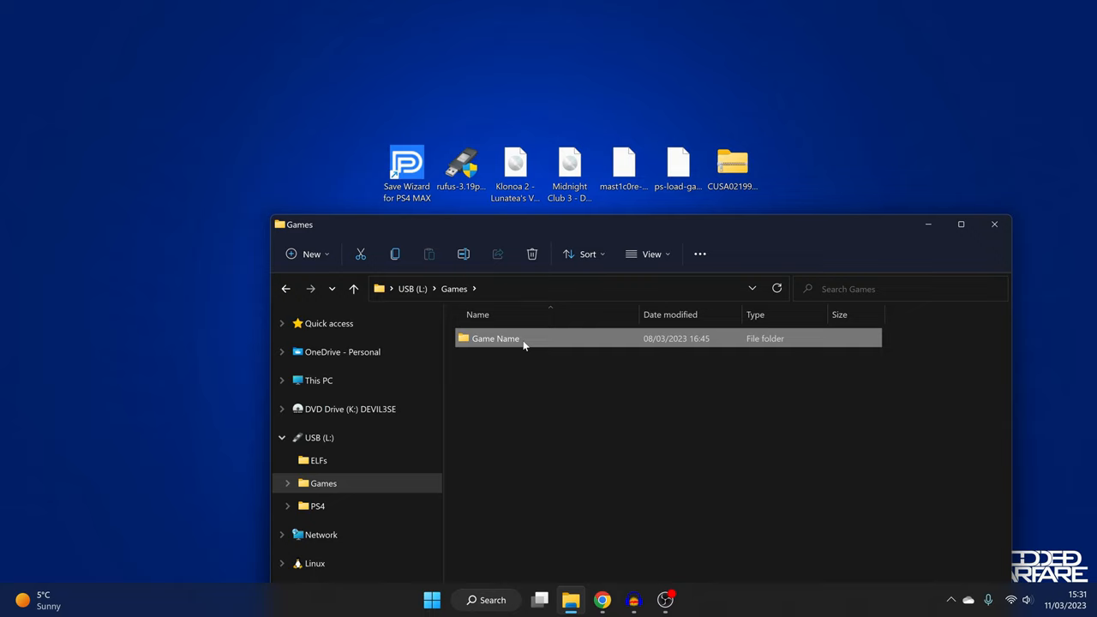
pyautogui.rightClick(569, 162)
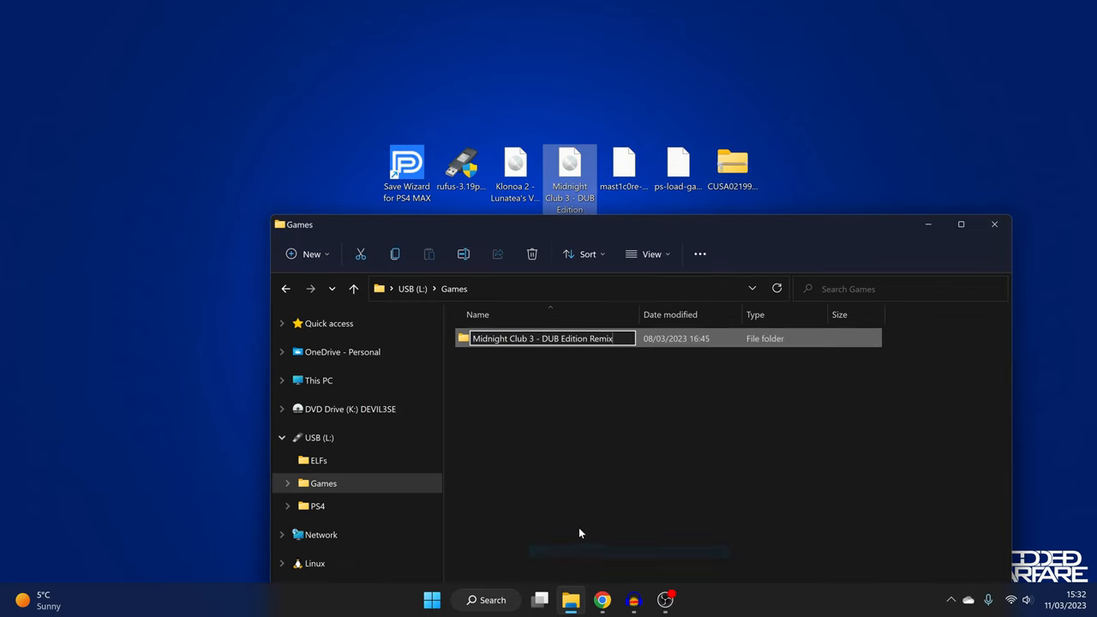
pyautogui.doubleClick(542, 339)
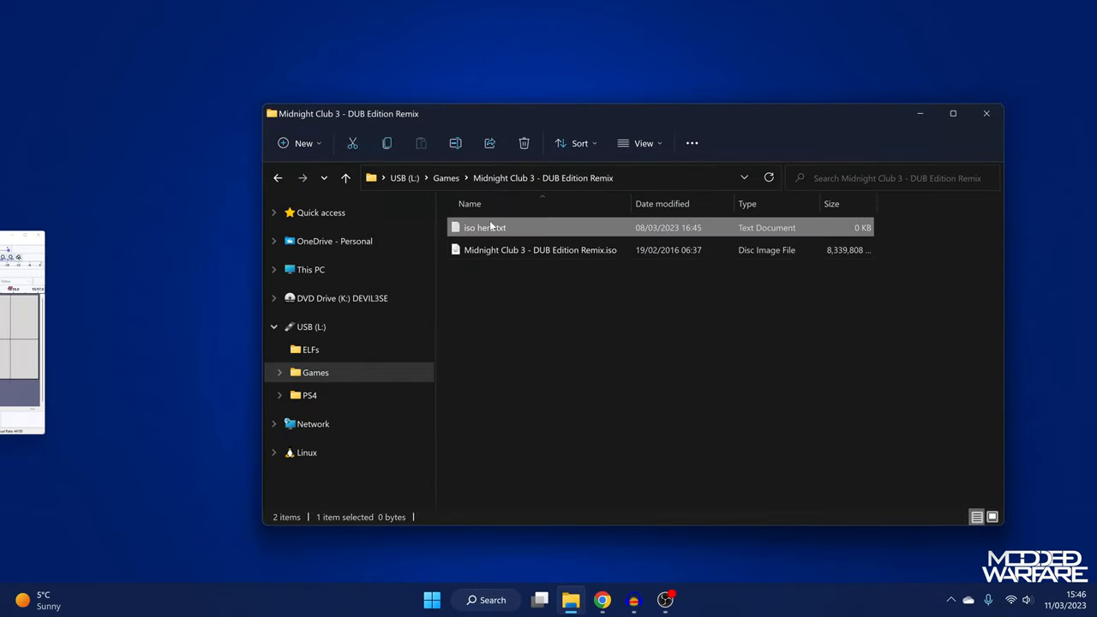
pyautogui.moveTo(665, 378)
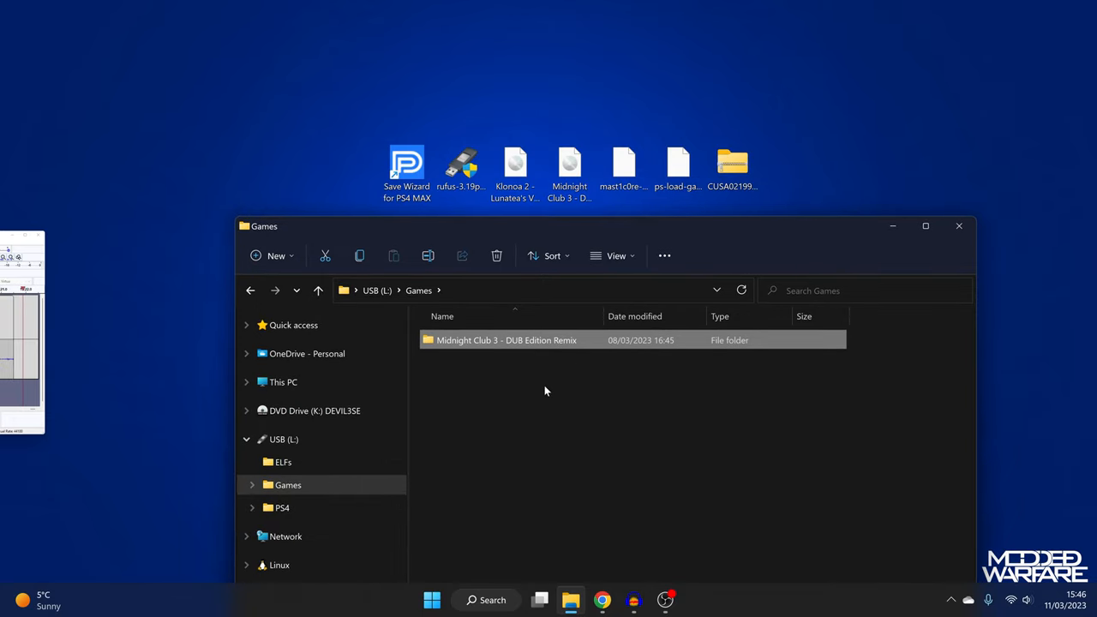
# Copy the Klonoa 2 ISO's name from the desktop and create a new Games folder with it
pyautogui.rightClick(514, 162)
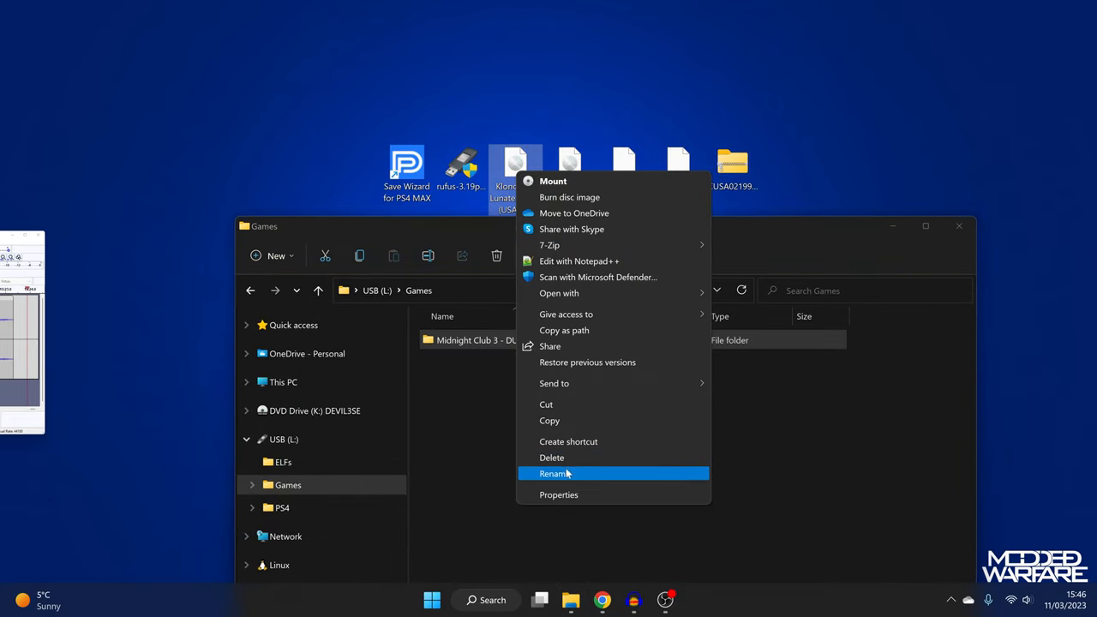
pyautogui.click(555, 473)
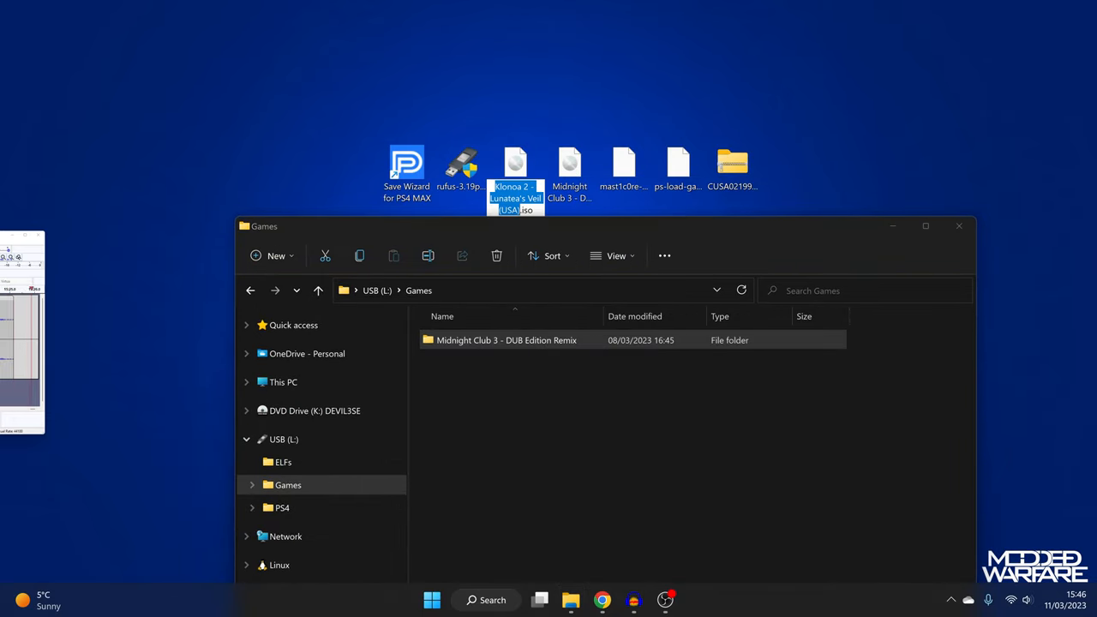
pyautogui.rightClick(531, 401)
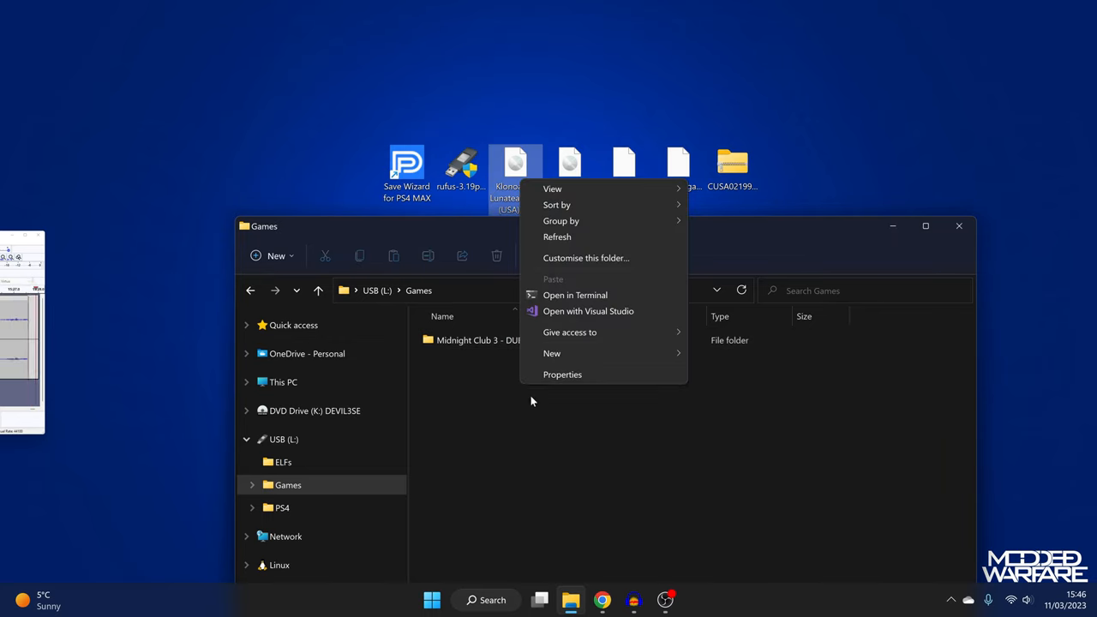
pyautogui.click(552, 353)
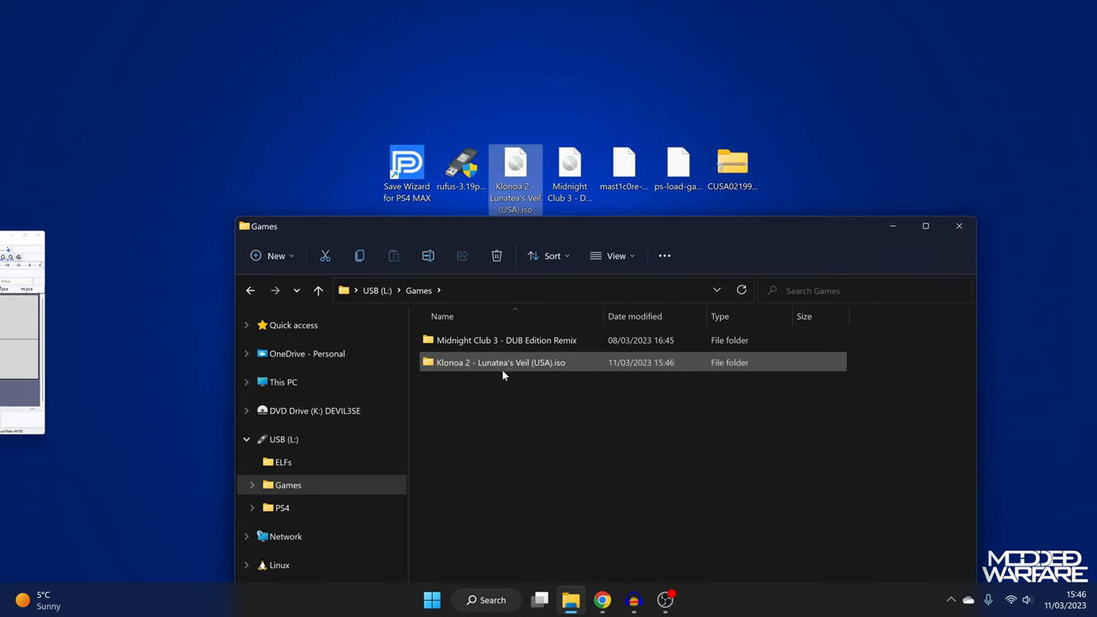
# Rename the folder to Klonoa 2 - Lunatea's Veil (USA) without .iso and drop the ISO into it
pyautogui.rightClick(500, 362)
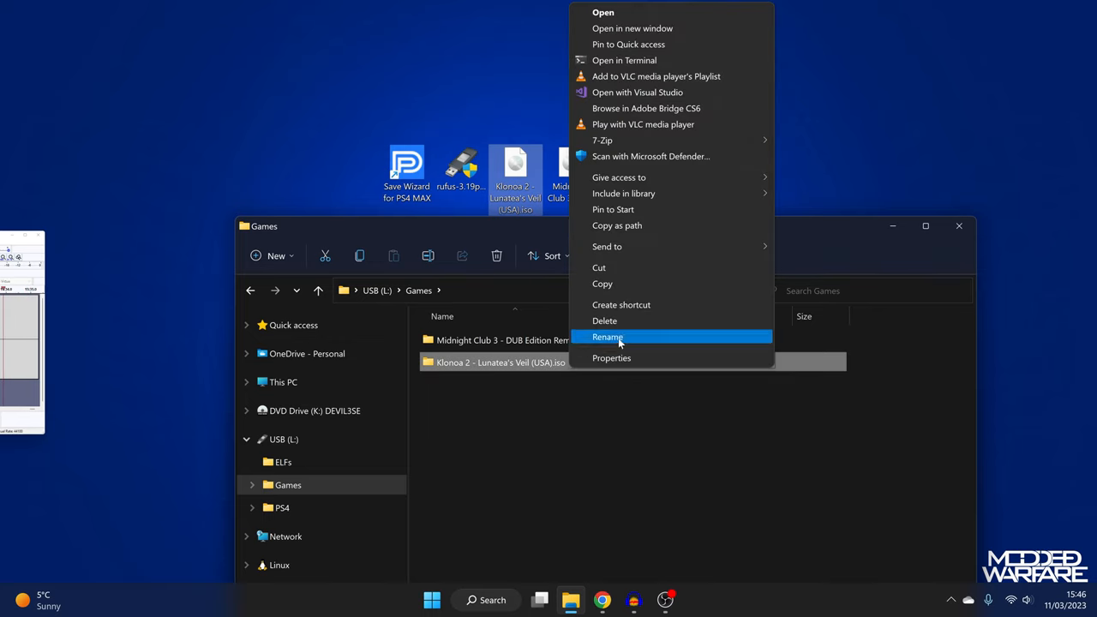
pyautogui.click(606, 336)
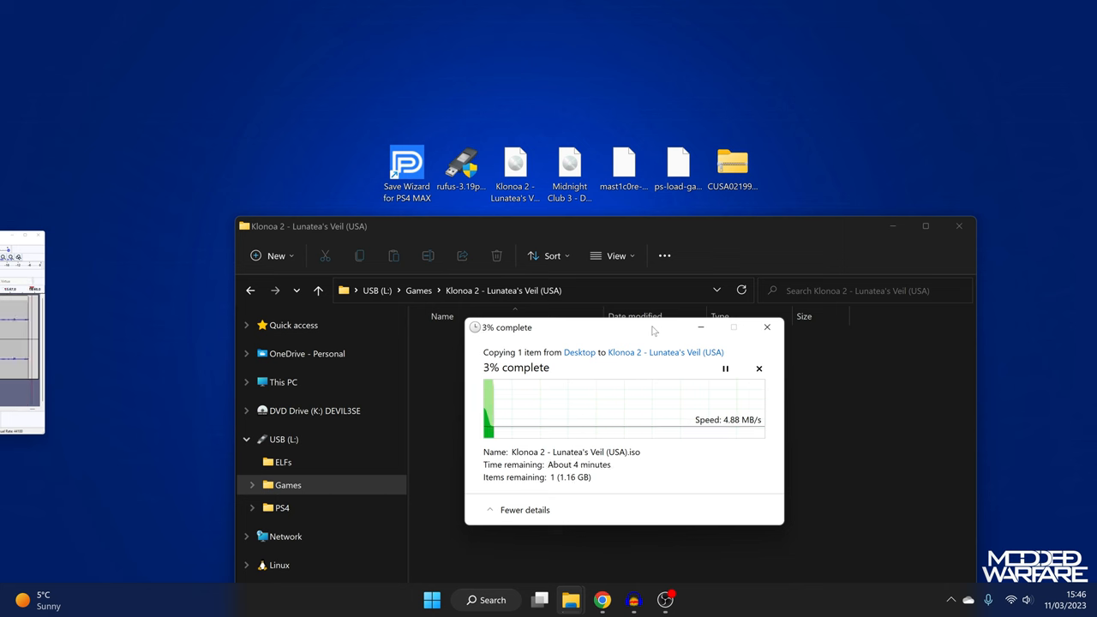
pyautogui.click(603, 599)
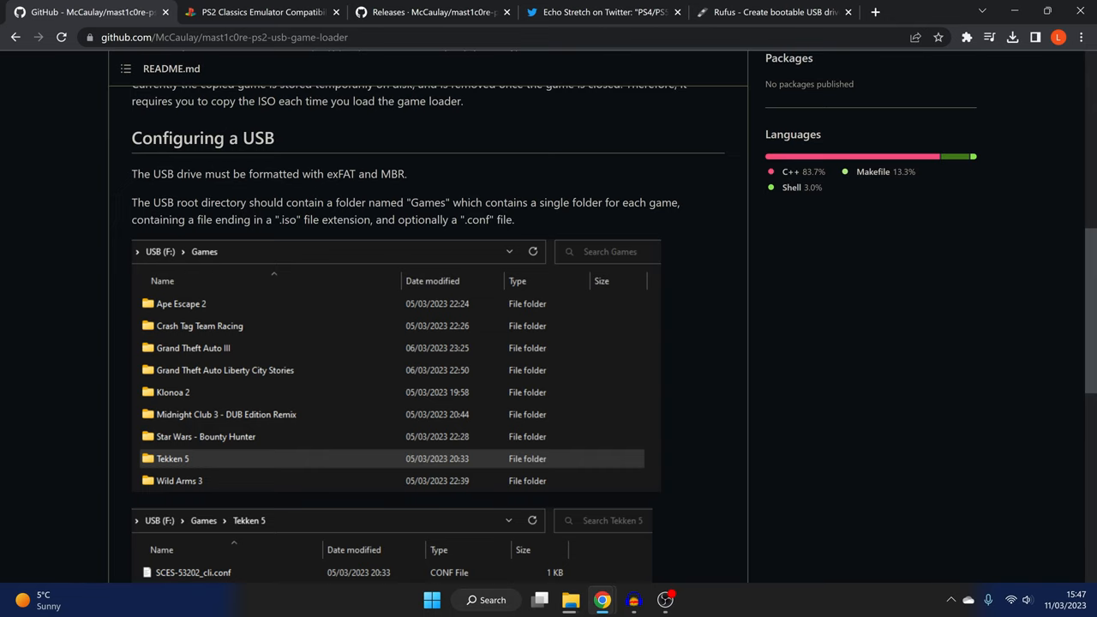
# Check the README's Tekken 5 folder example, then switch to the PS2 Classics compatibility list
pyautogui.scroll(-3)
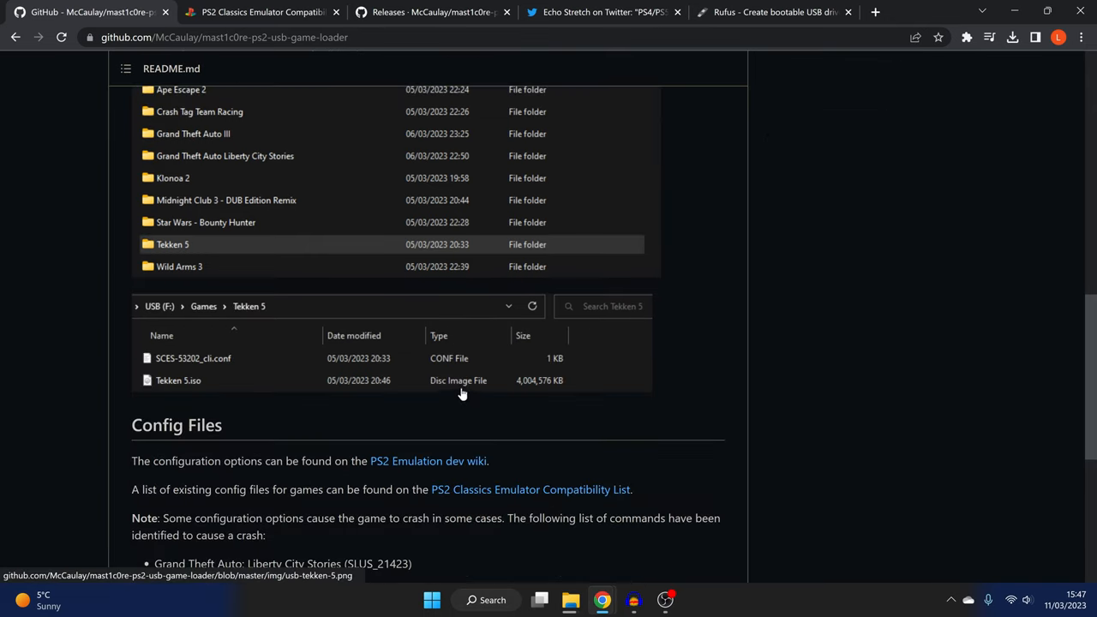
pyautogui.moveTo(579, 360)
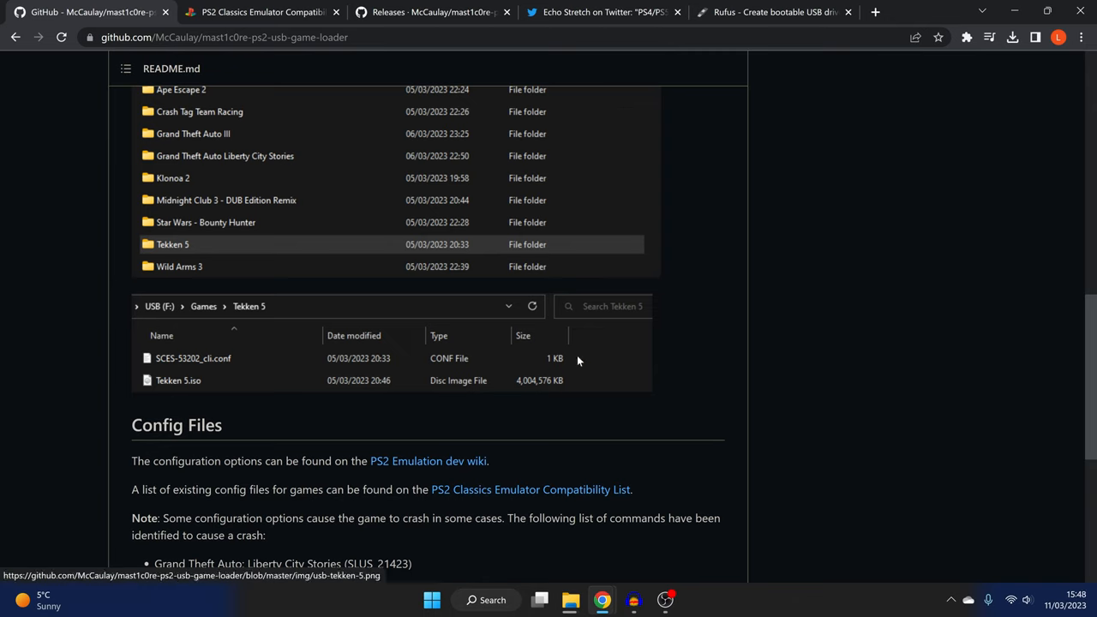
pyautogui.moveTo(171, 387)
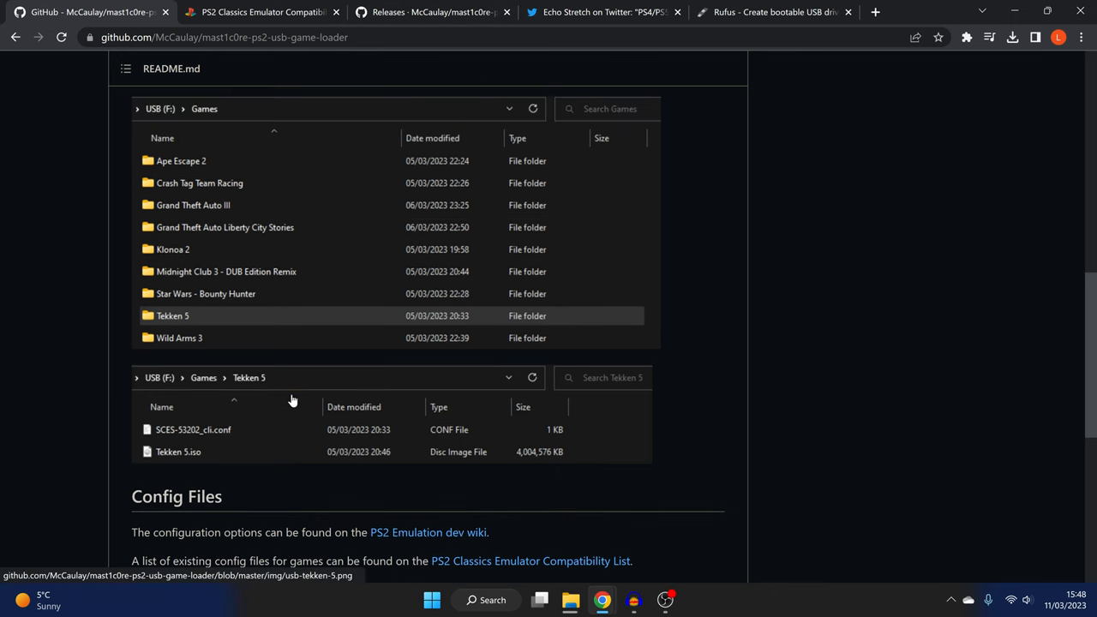
pyautogui.click(257, 14)
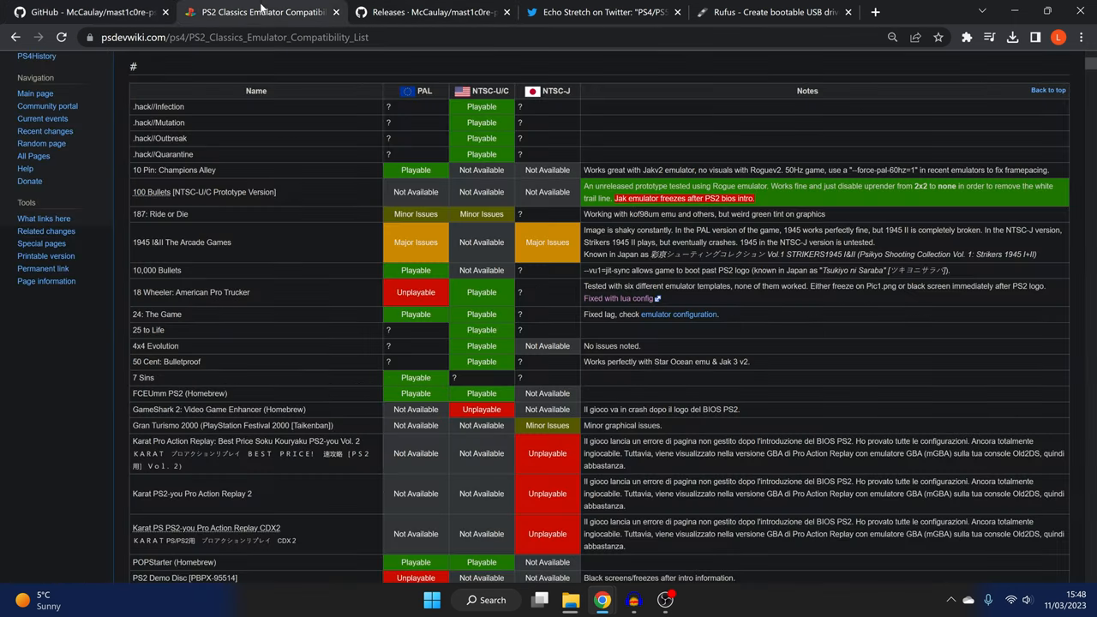
pyautogui.moveTo(551, 169)
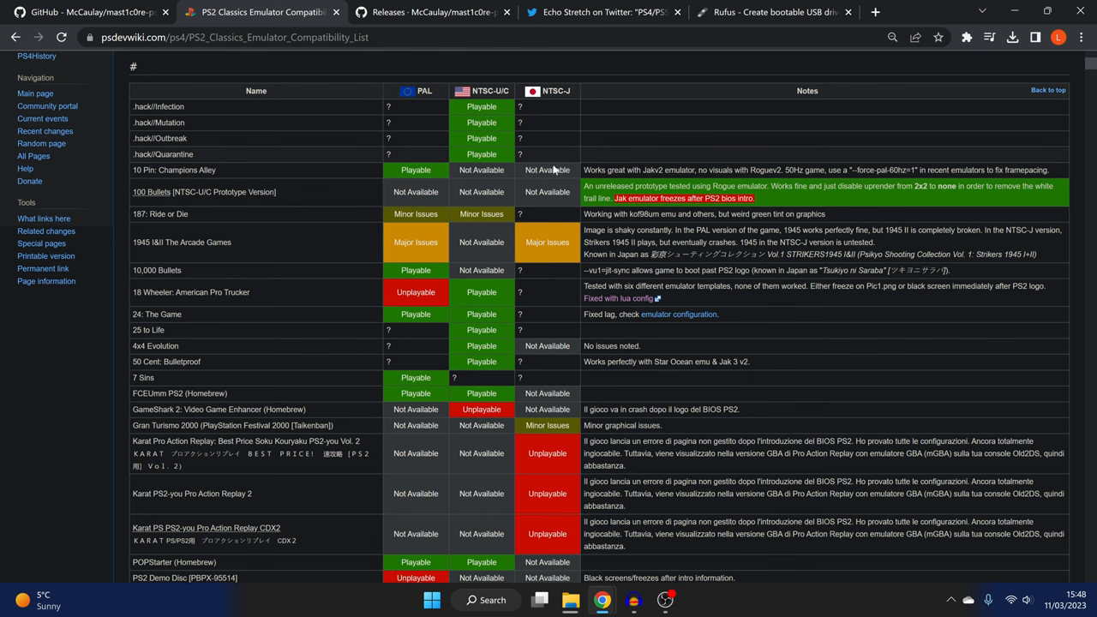
# Scroll through the PS2 Classics compatibility list entries and start a page search
pyautogui.scroll(-3)
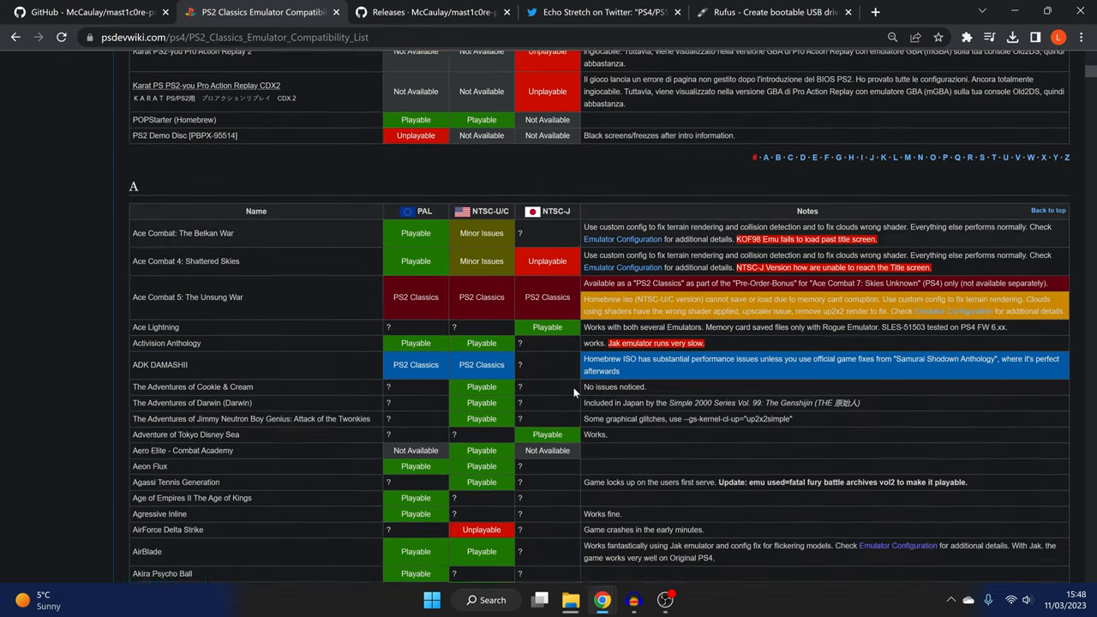
pyautogui.scroll(-3)
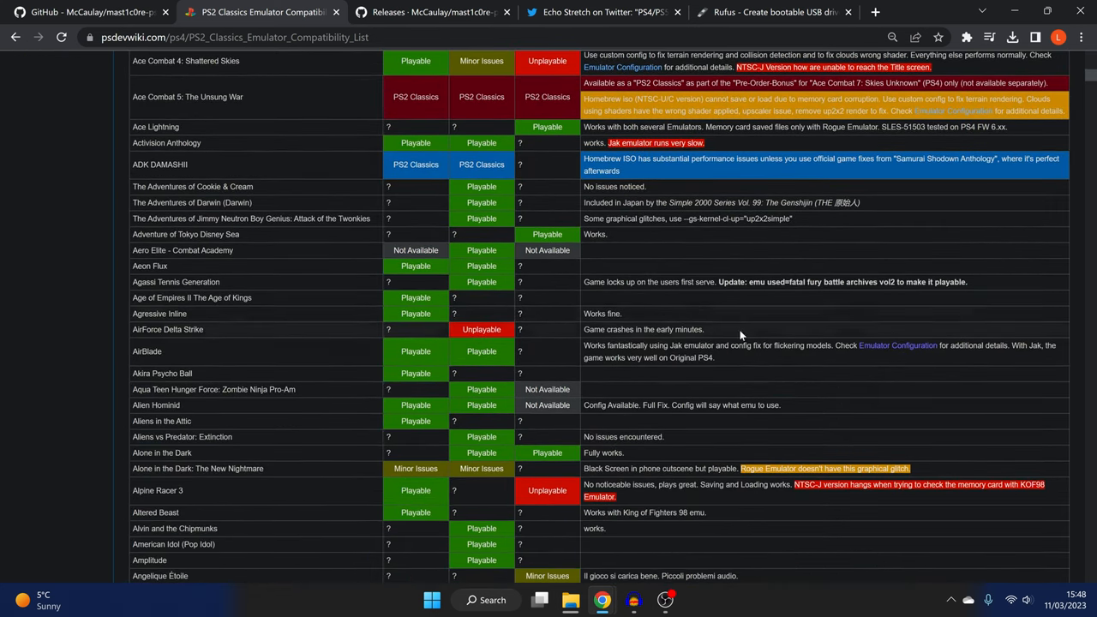
pyautogui.scroll(-3)
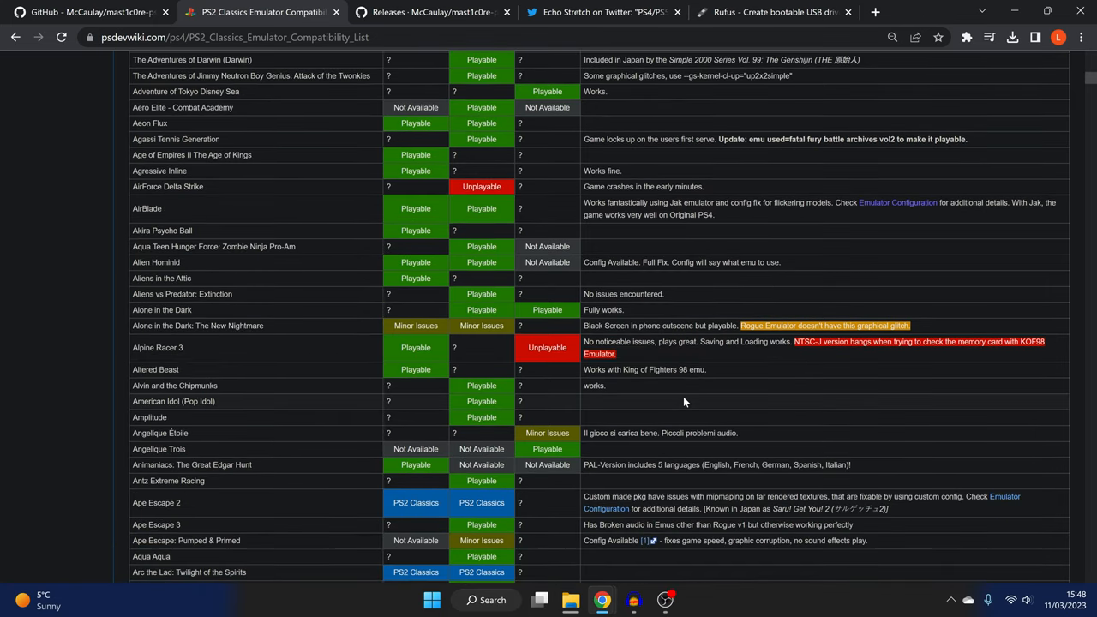
pyautogui.press('Ctrl+f')
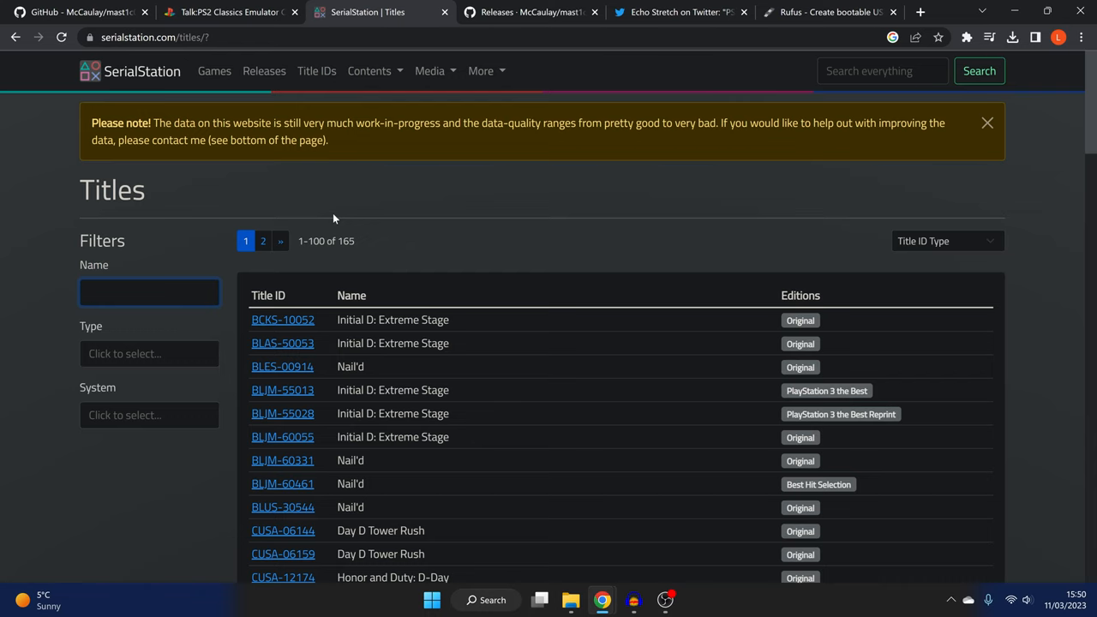
# Filter SerialStation titles by 'Klon' to list Klonoa 2 entries including SCES-50354
pyautogui.write('Klonoa 2')
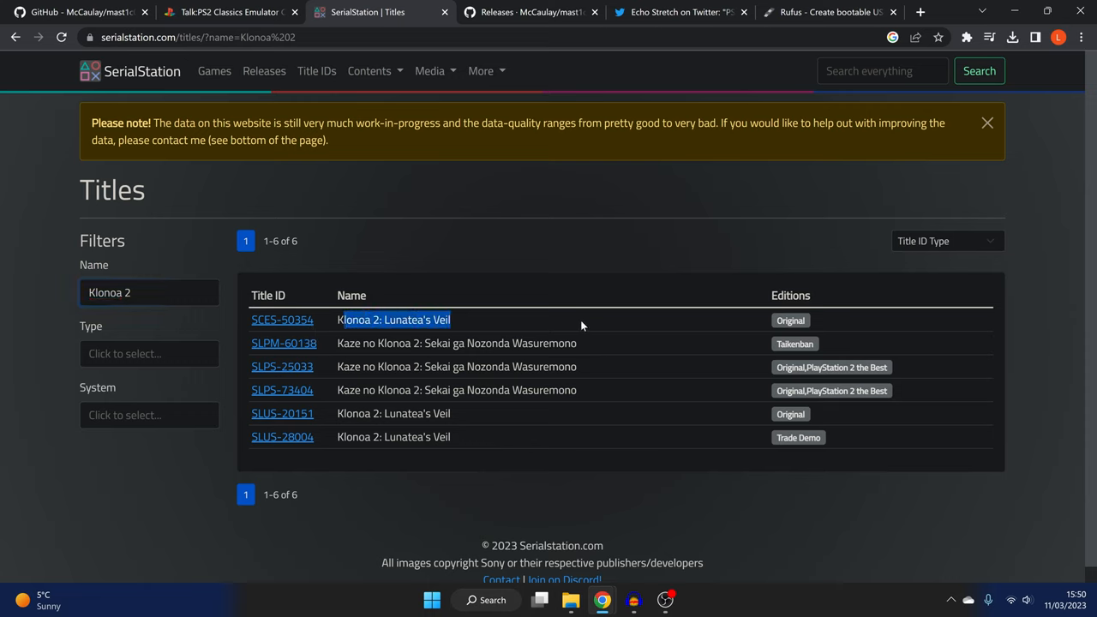
pyautogui.moveTo(281, 320)
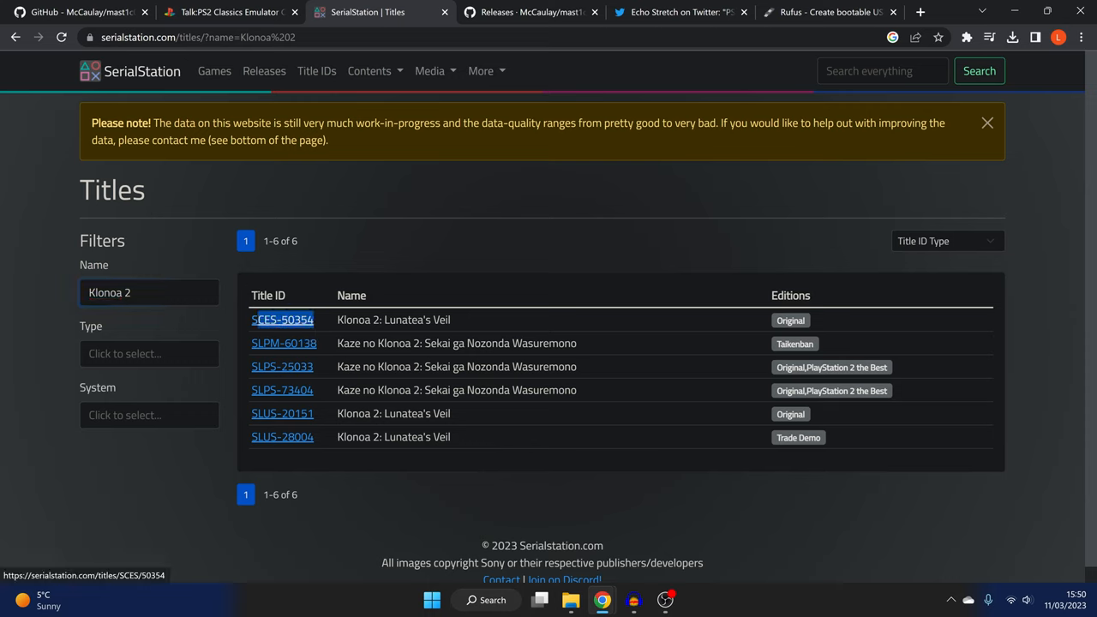
pyautogui.moveTo(315, 327)
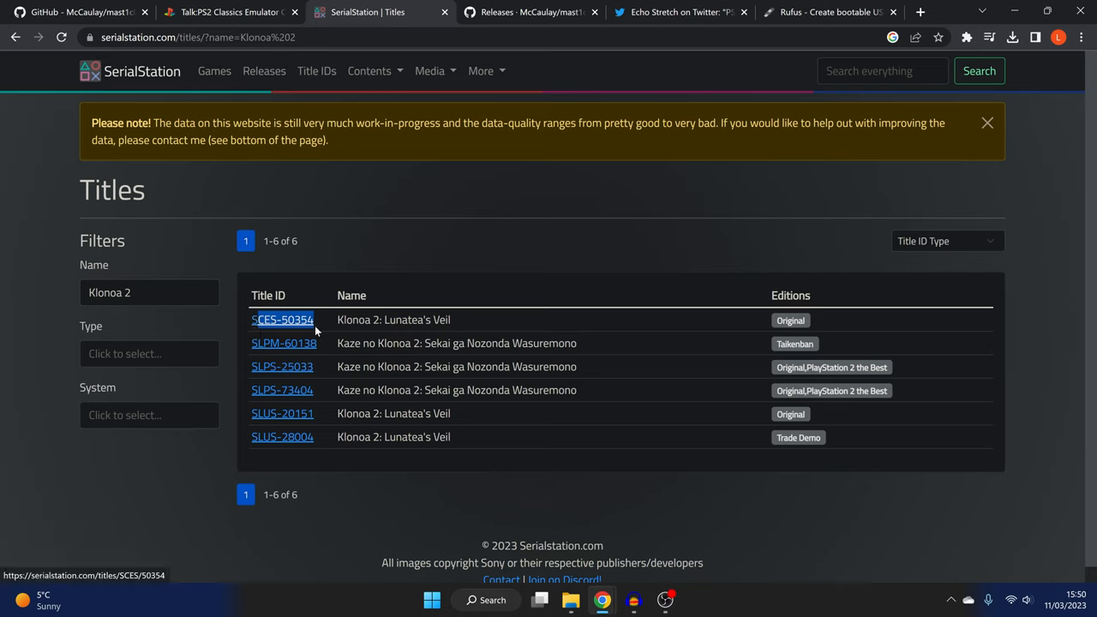
pyautogui.moveTo(620, 429)
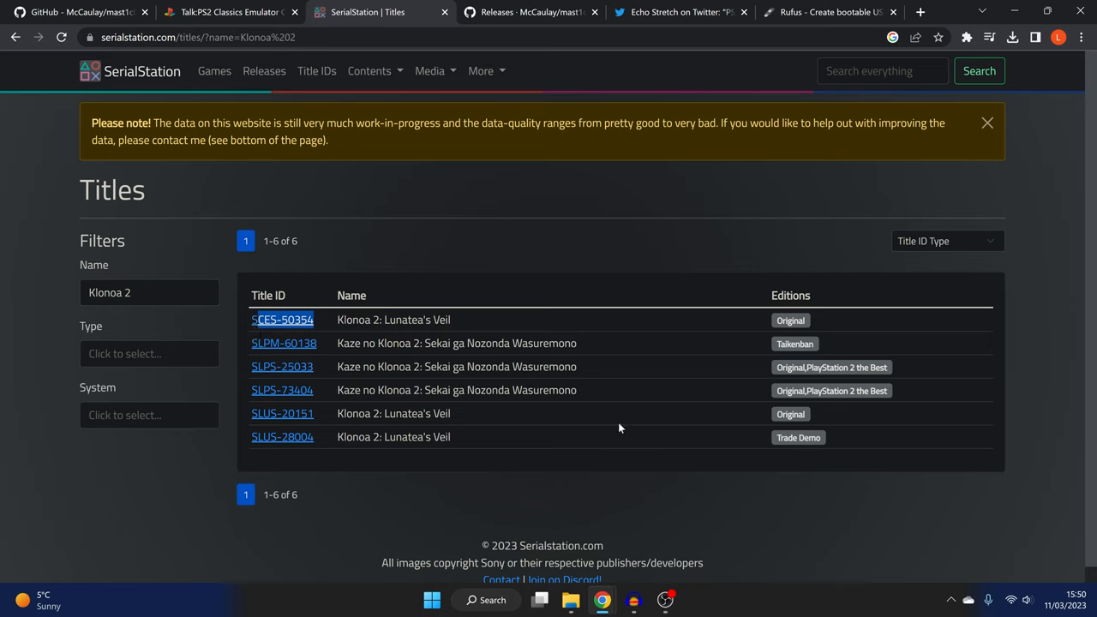
pyautogui.moveTo(308, 391)
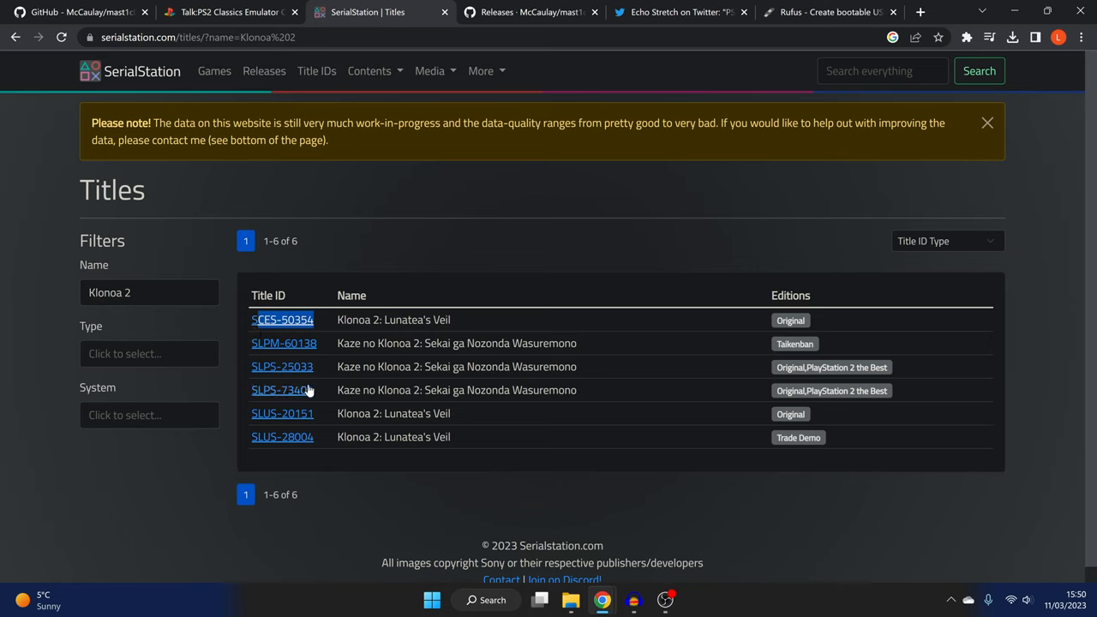
pyautogui.moveTo(281, 413)
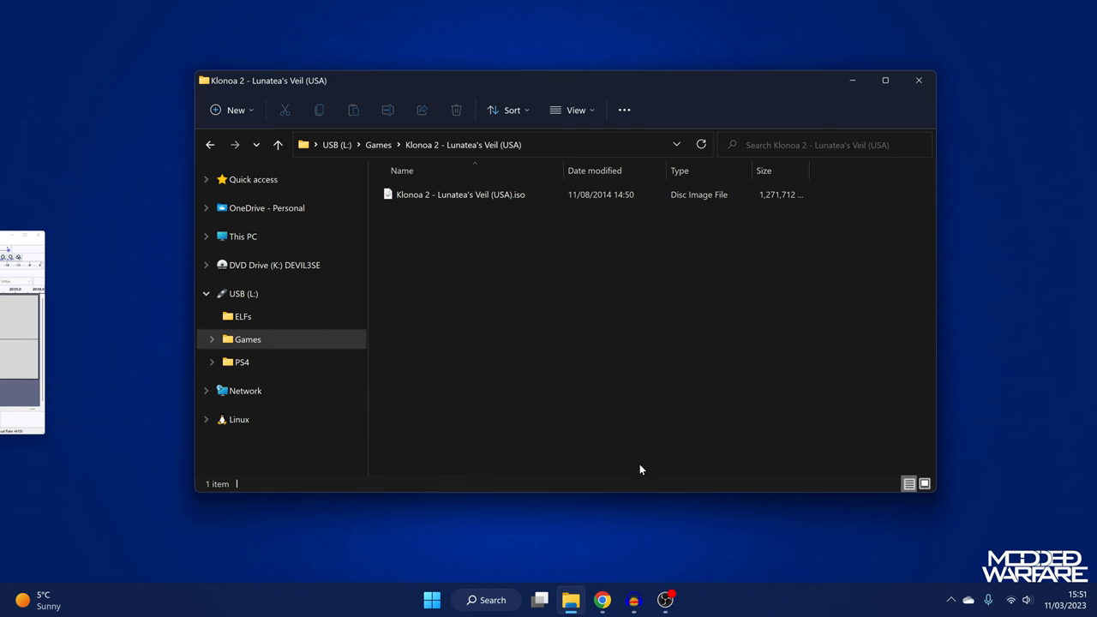
pyautogui.moveTo(589, 566)
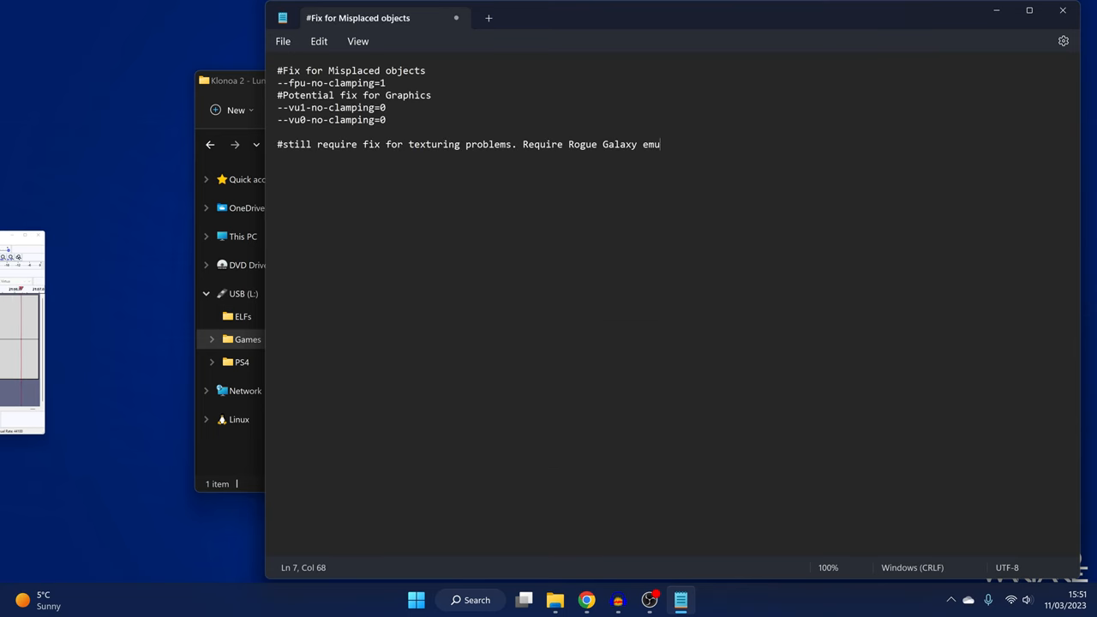
# Start saving the config notes into the Klonoa 2 folder under Games, grabbing title ID SLUS-20151
pyautogui.press('ctrl+s')
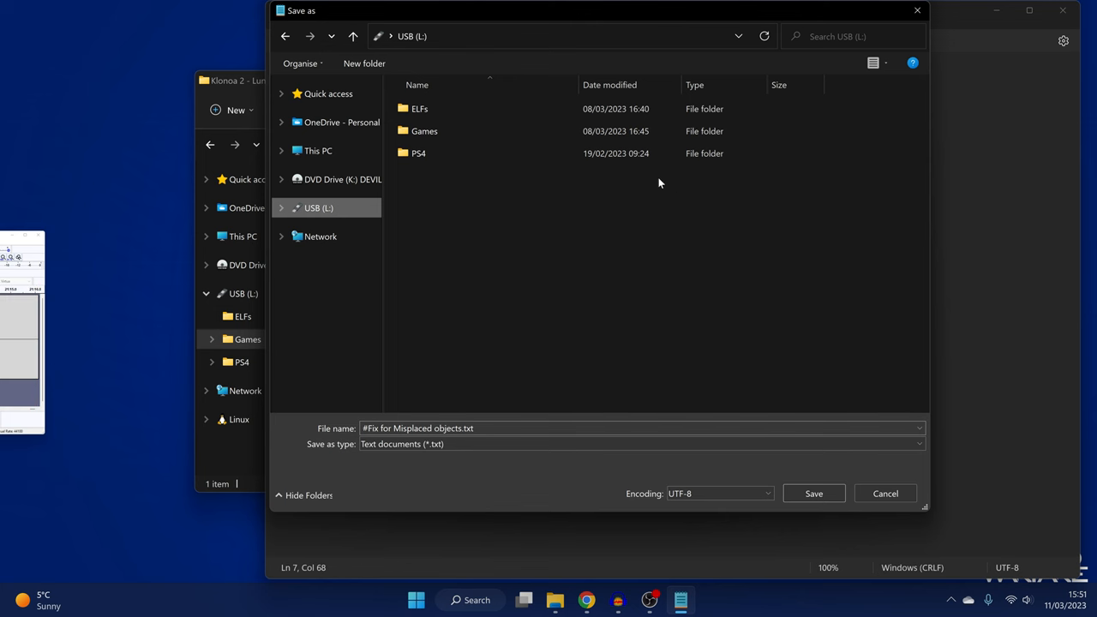
pyautogui.doubleClick(425, 130)
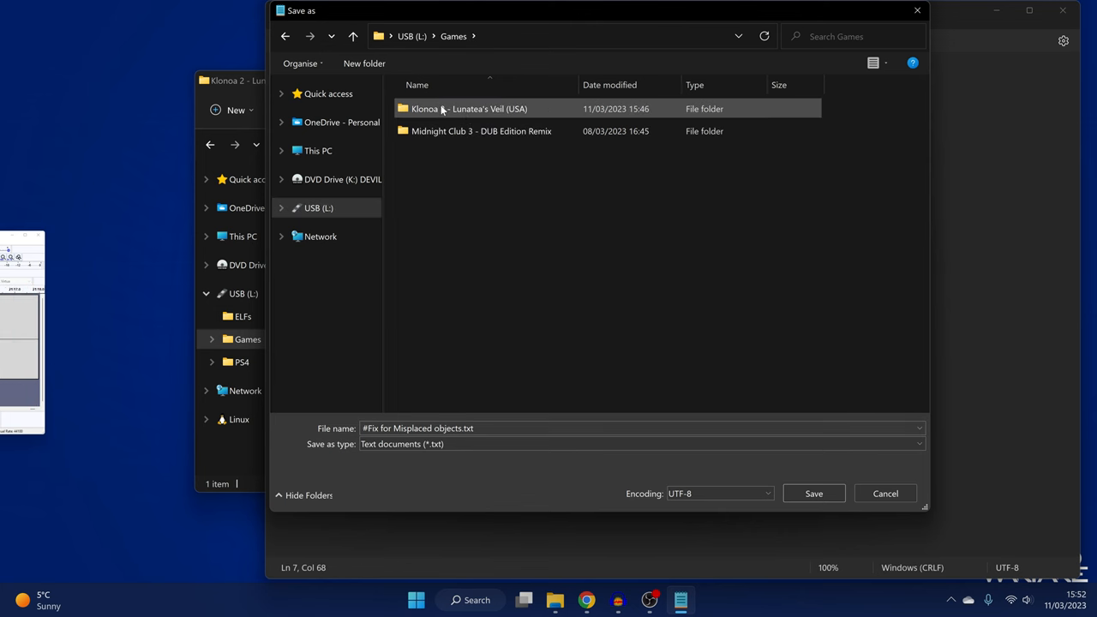
pyautogui.doubleClick(452, 110)
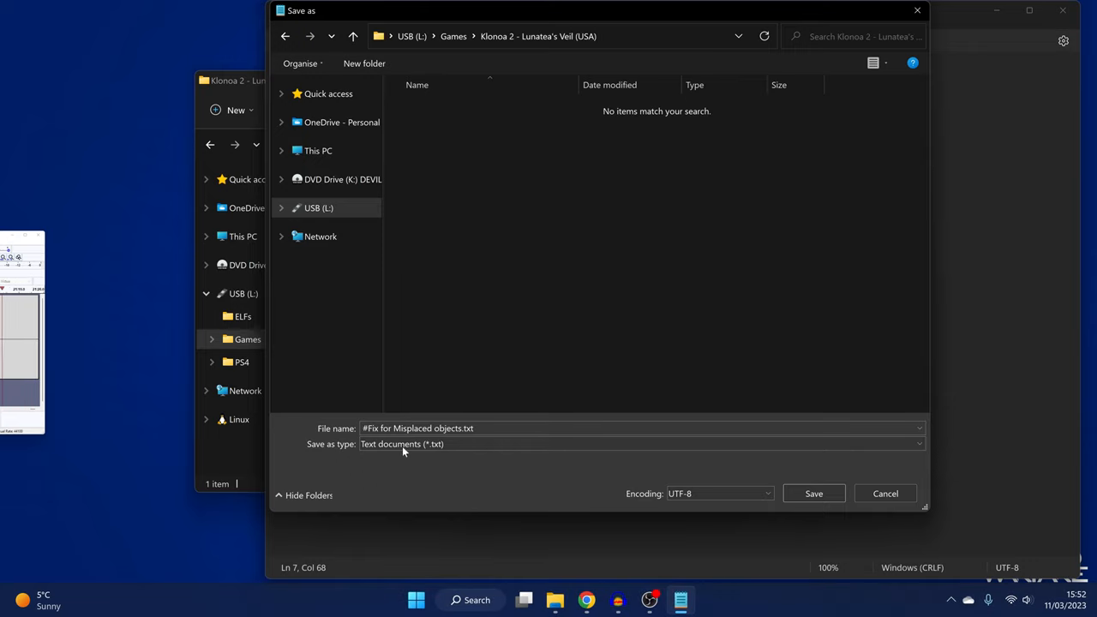
pyautogui.moveTo(582, 600)
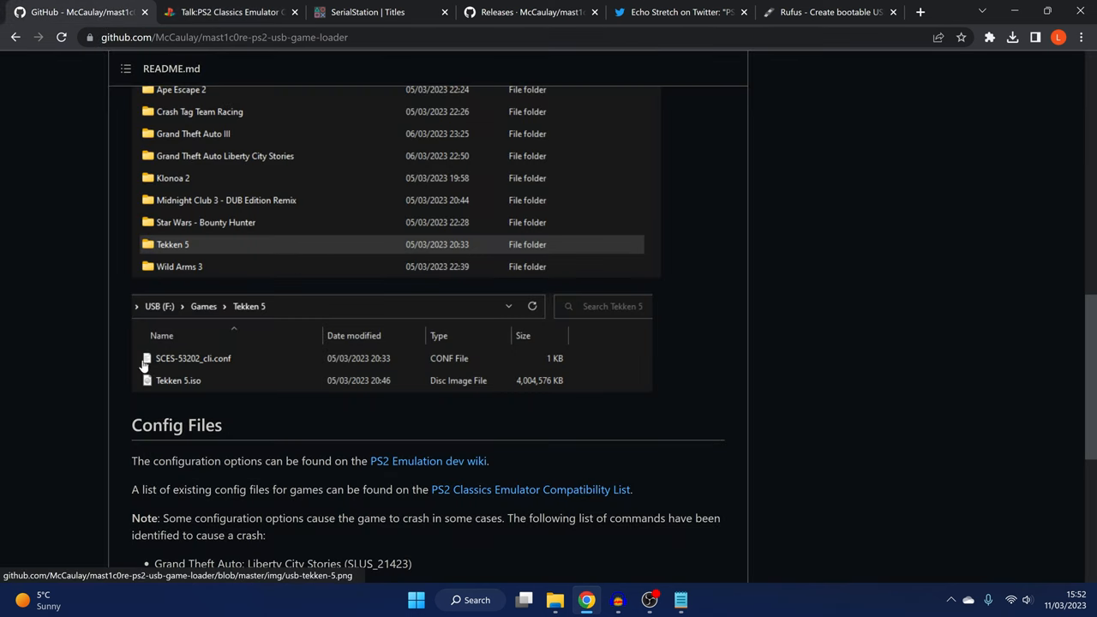
pyautogui.moveTo(213, 366)
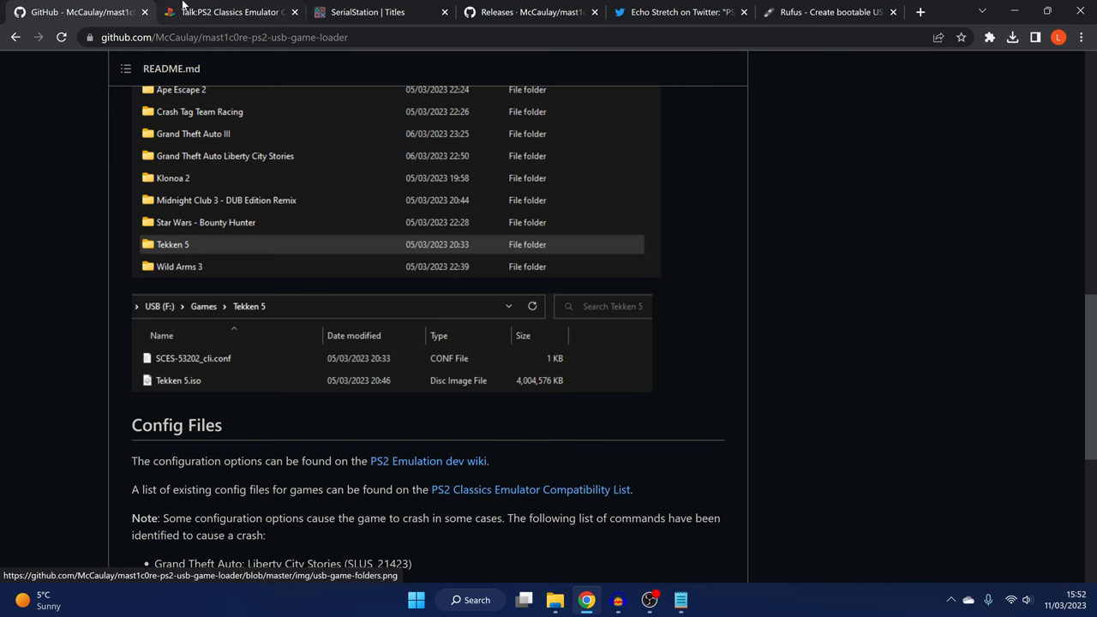
pyautogui.click(367, 14)
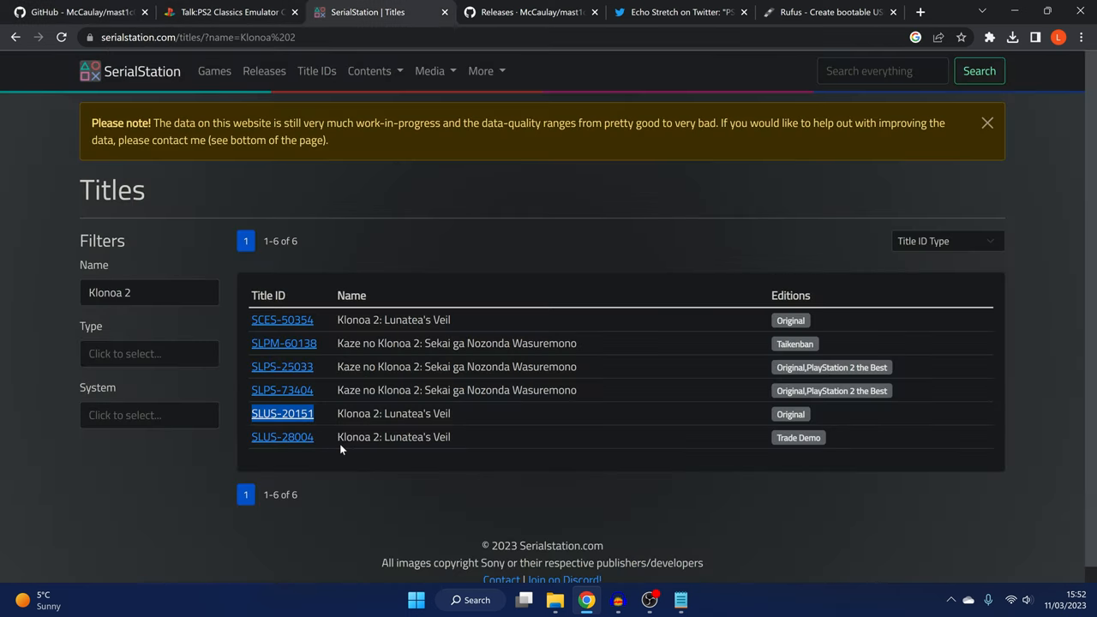
pyautogui.moveTo(300, 420)
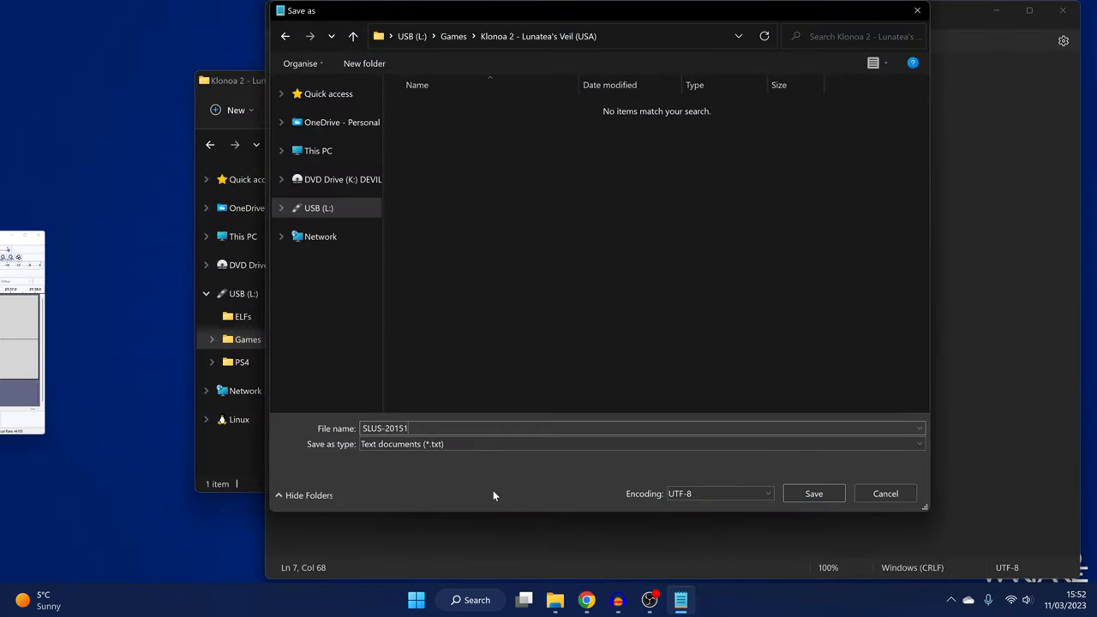
# Save the file as SLUS-20151_cli.conf with type All files in the game folder
pyautogui.click(637, 443)
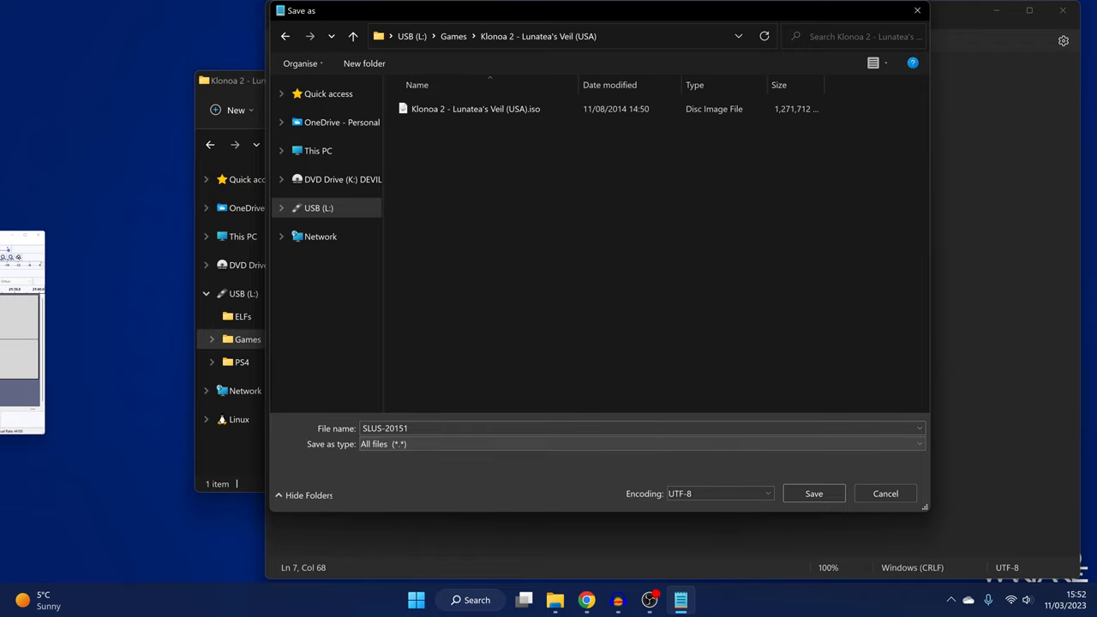
pyautogui.write('_c')
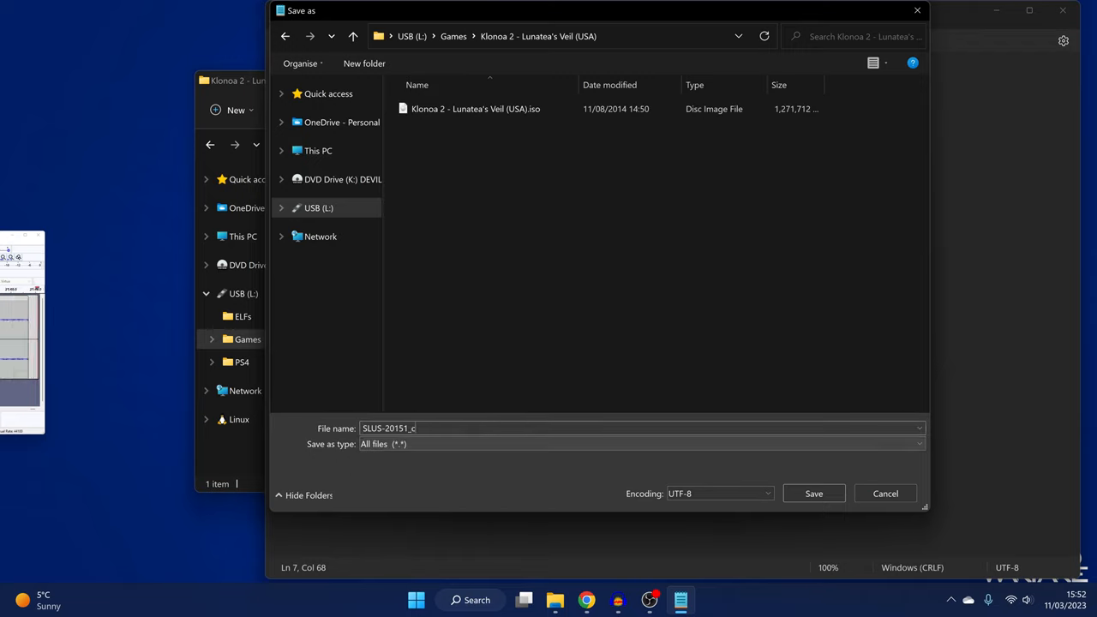
pyautogui.write('li.con')
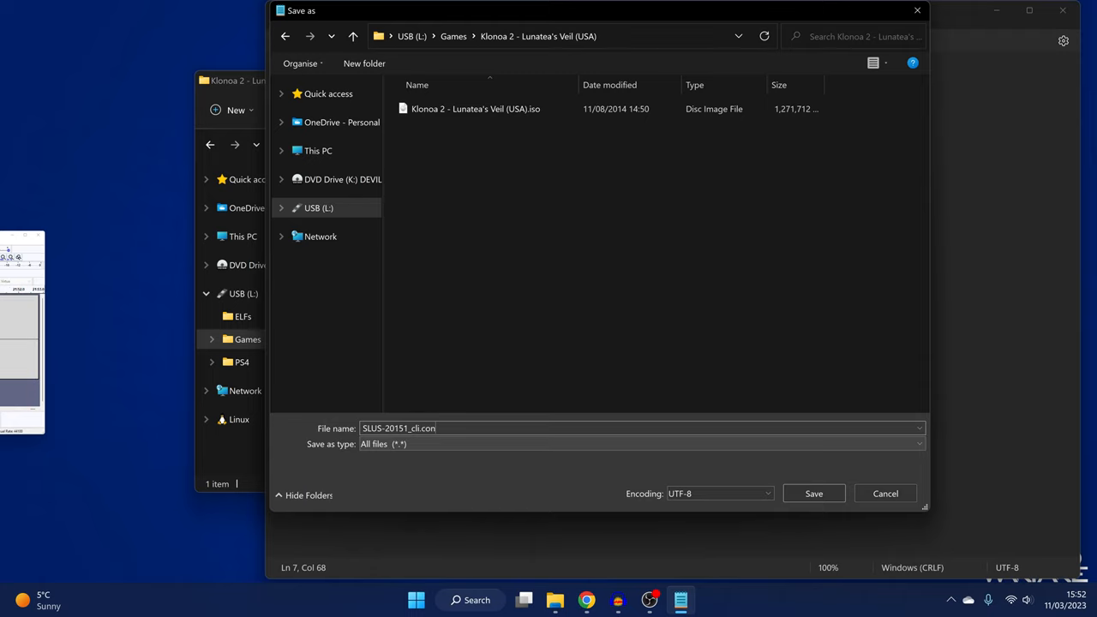
pyautogui.click(812, 493)
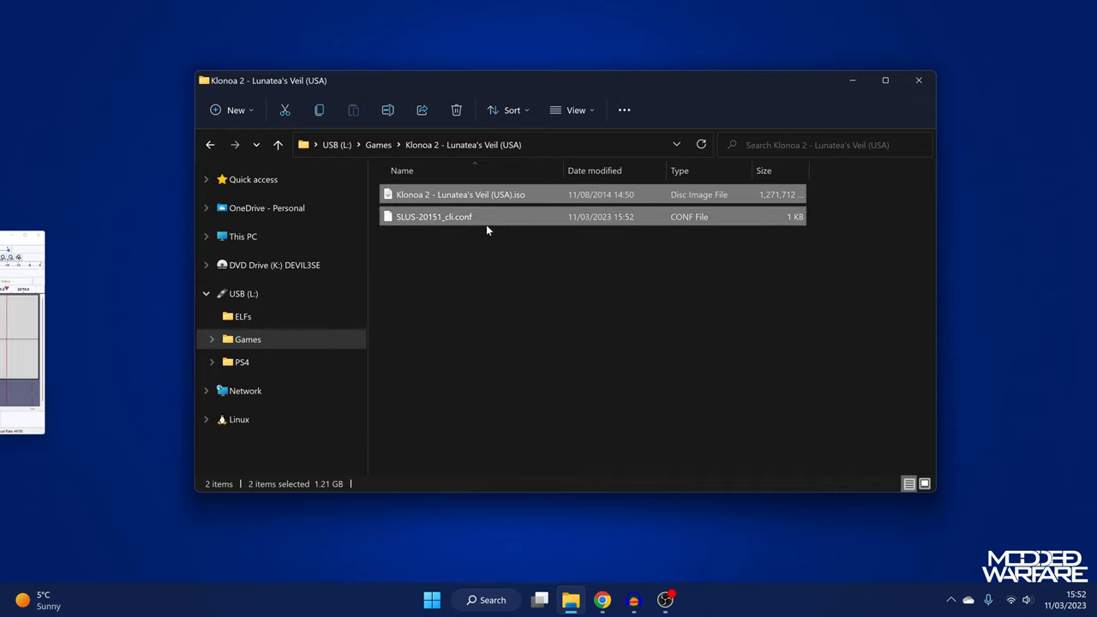
# Navigate from the Klonoa 2 folder up to the USB root, then into the PS4 Homebrew folder
pyautogui.click(506, 274)
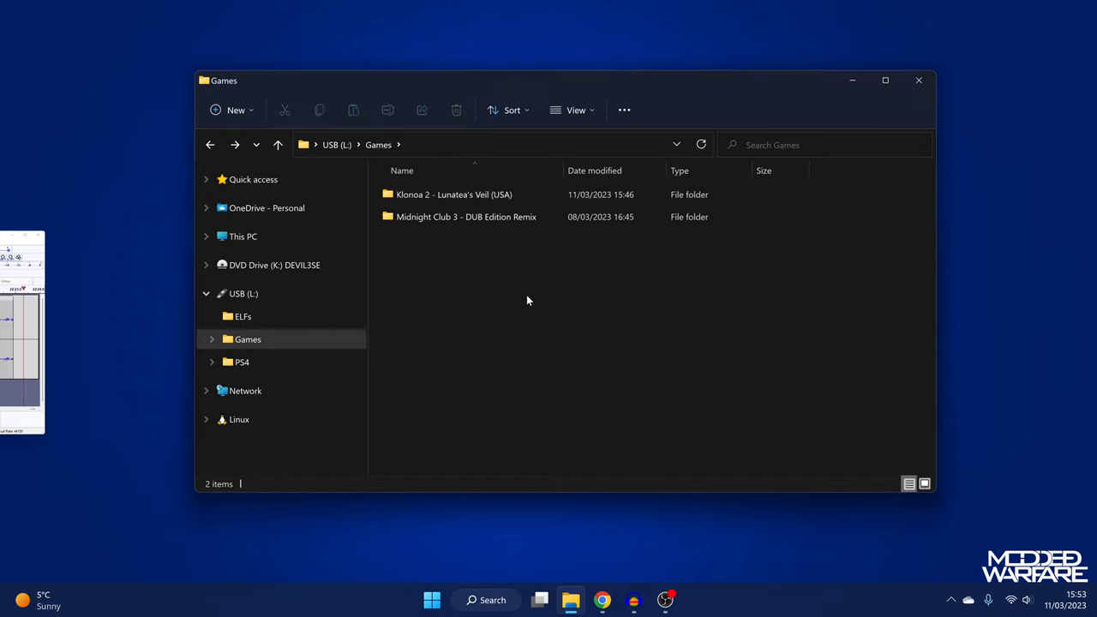
pyautogui.click(466, 216)
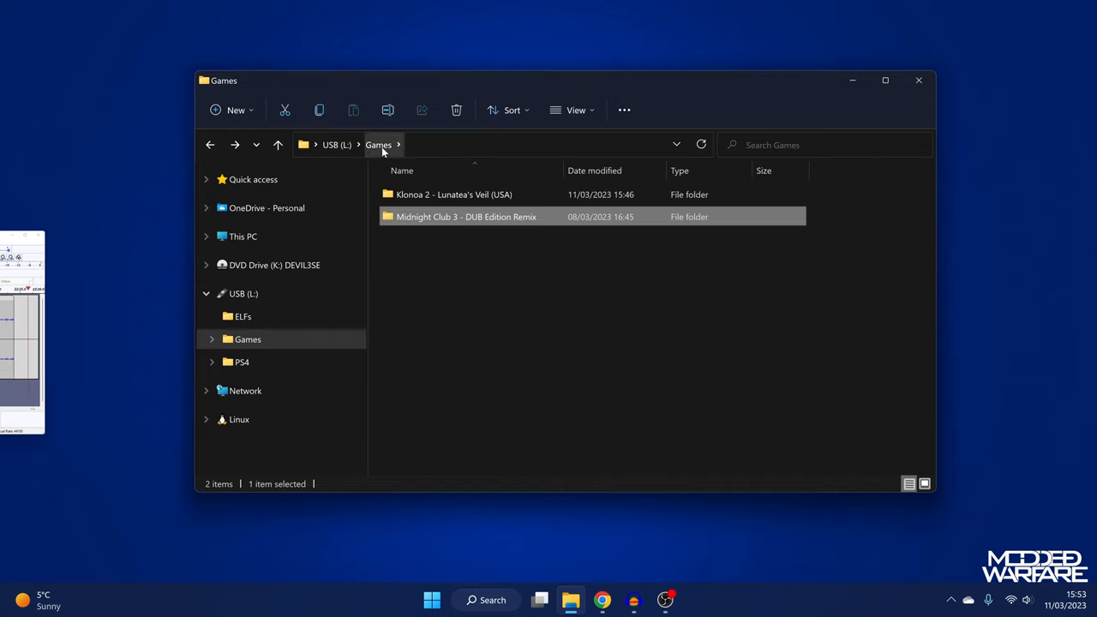
pyautogui.click(336, 144)
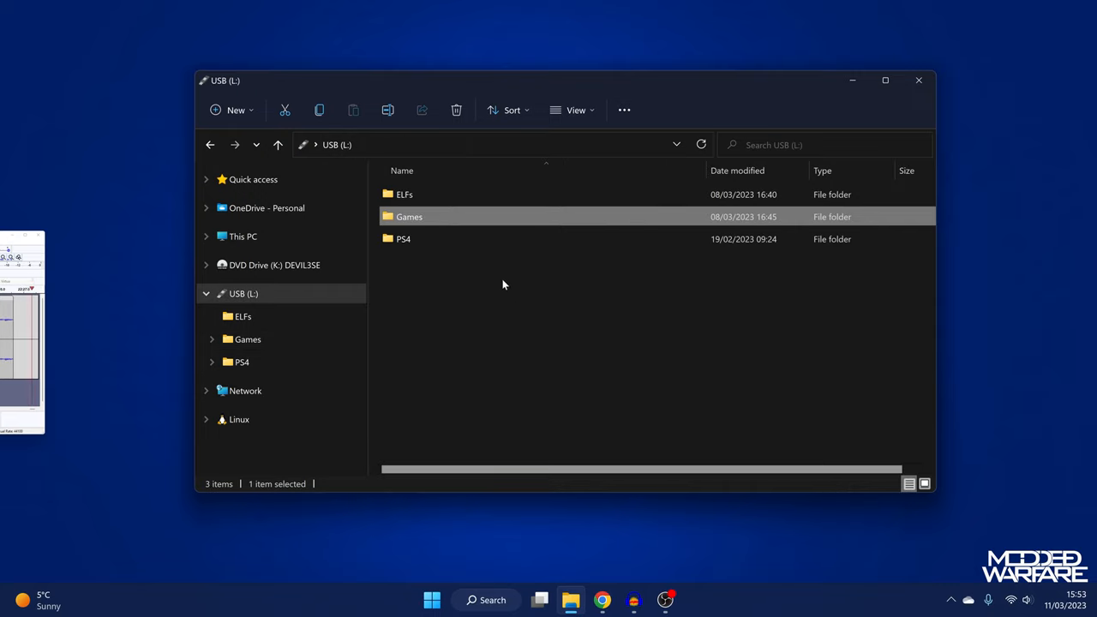
pyautogui.doubleClick(405, 193)
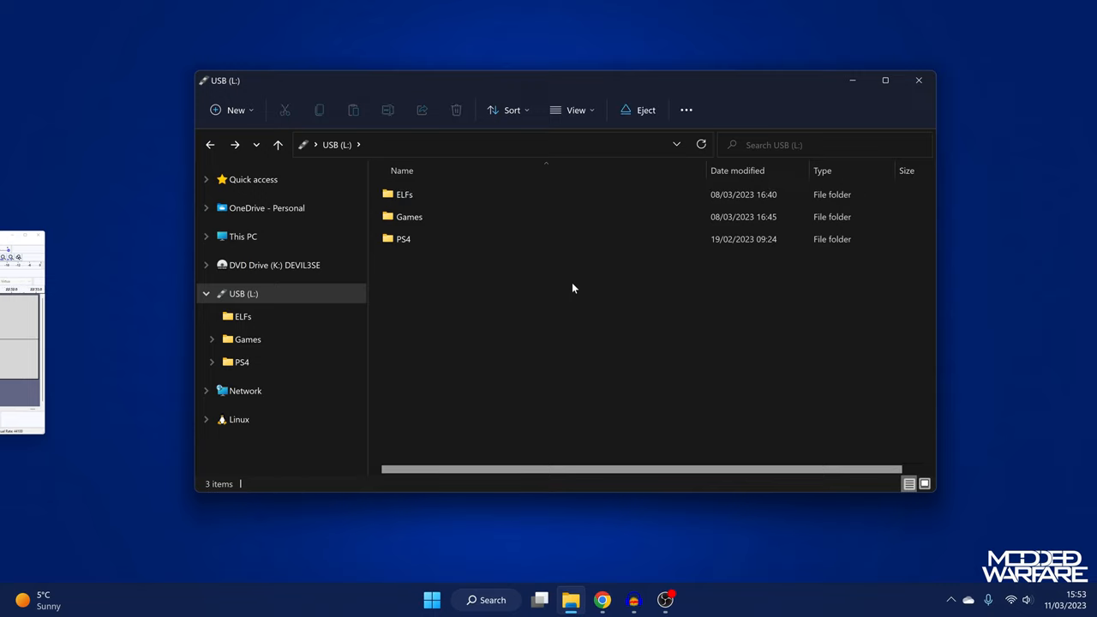
pyautogui.doubleClick(404, 238)
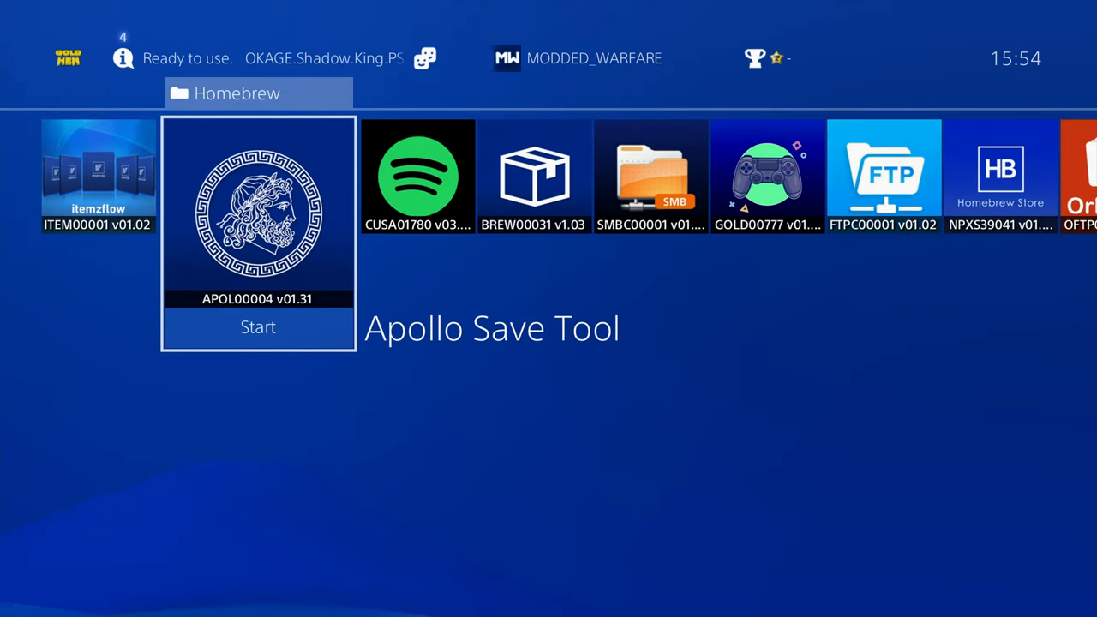
# Launch Apollo Save Tool and open the CUSA02282/SCUS-97129 USB save
pyautogui.click(257, 327)
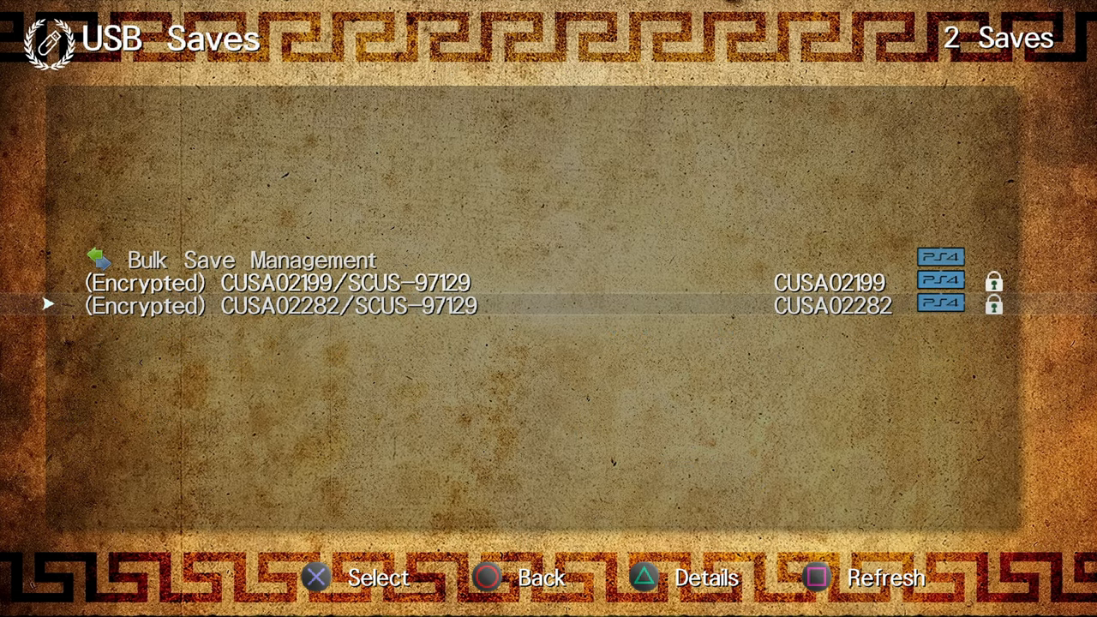
pyautogui.press('Up')
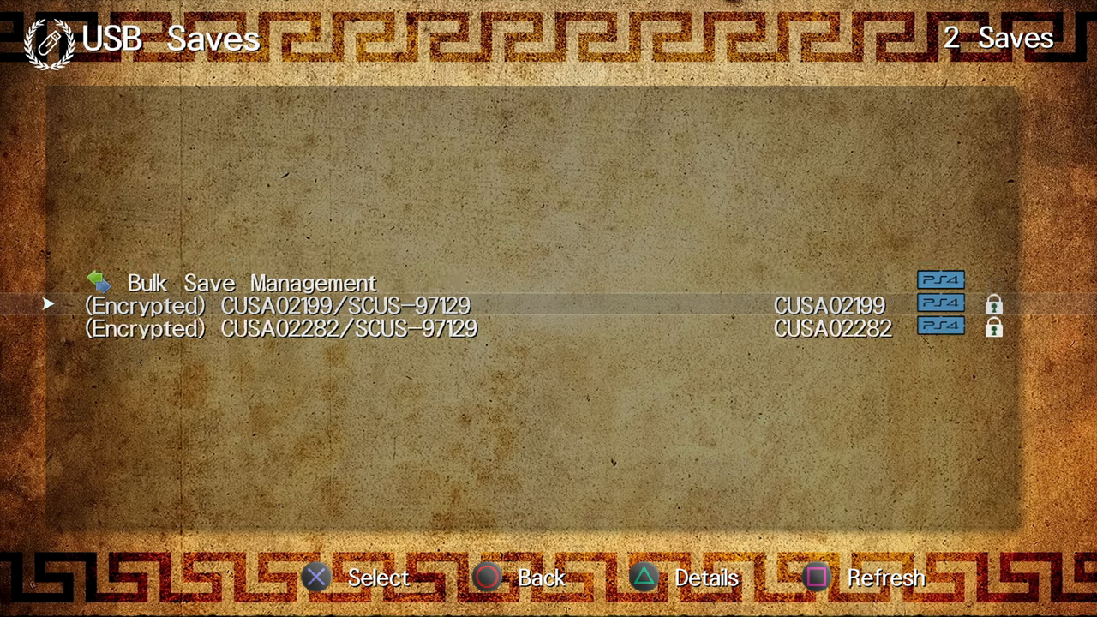
pyautogui.press('down')
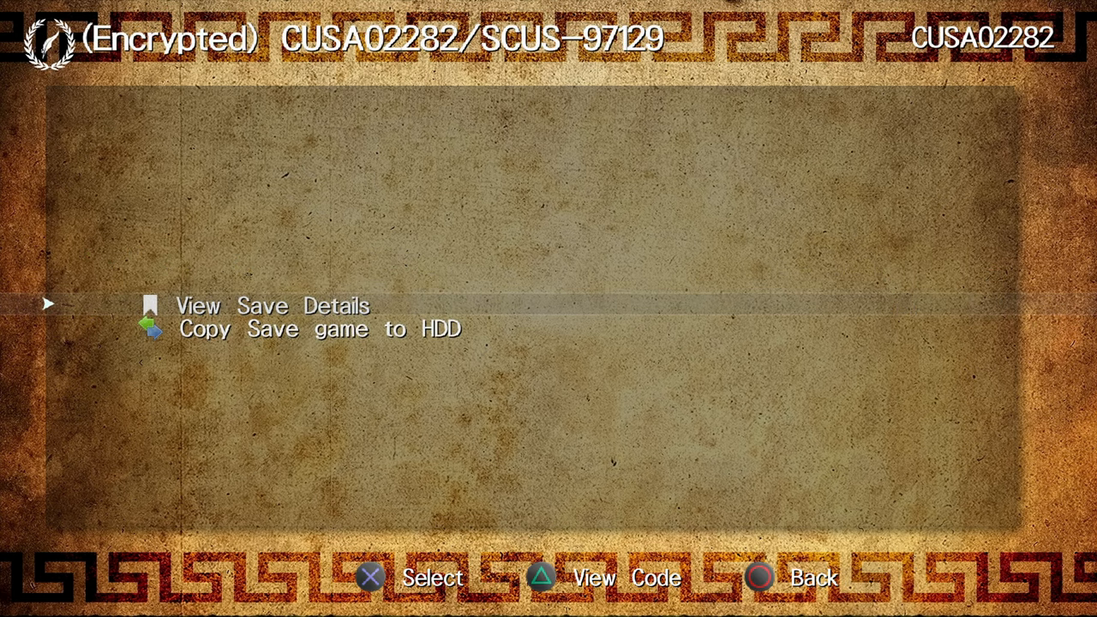
# Copy the save to HDD, confirming the resign and dismissing the success message
pyautogui.press('down')
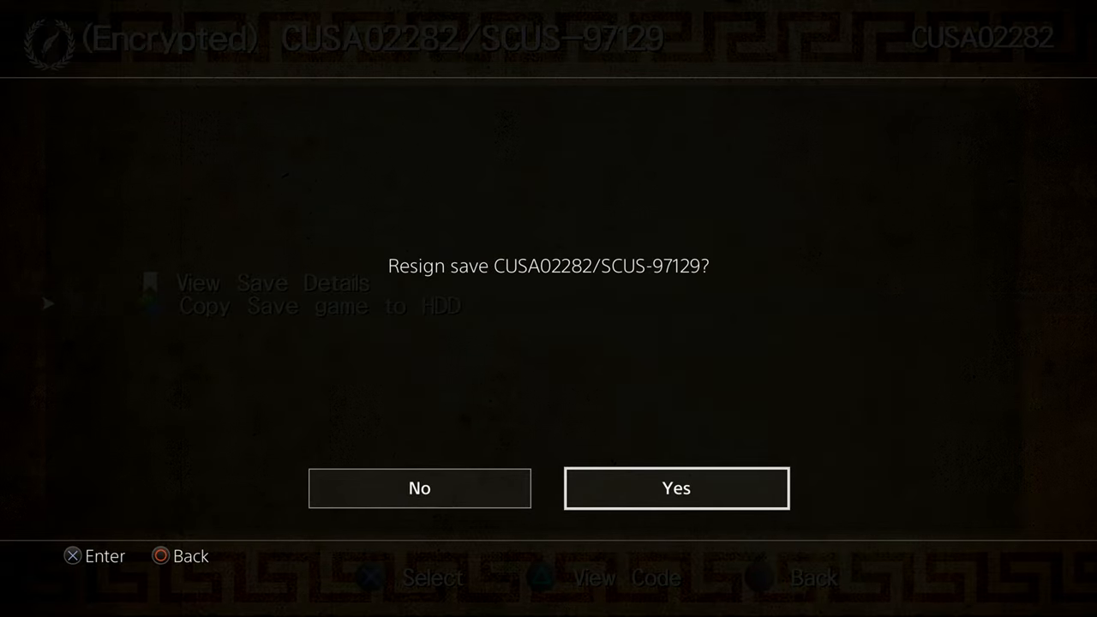
pyautogui.click(675, 487)
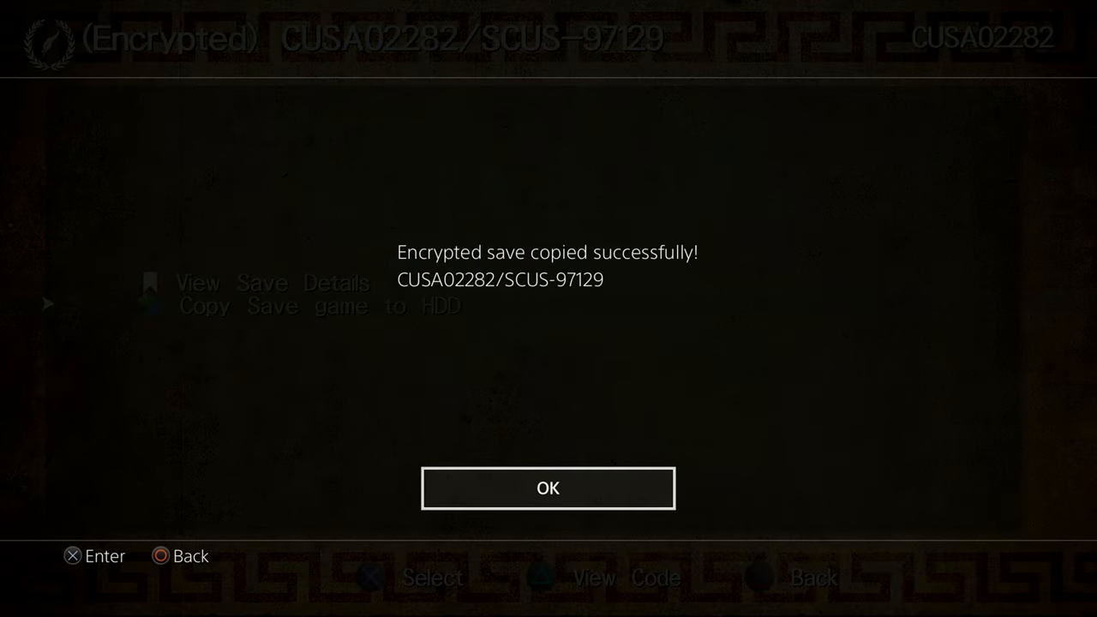
pyautogui.click(548, 490)
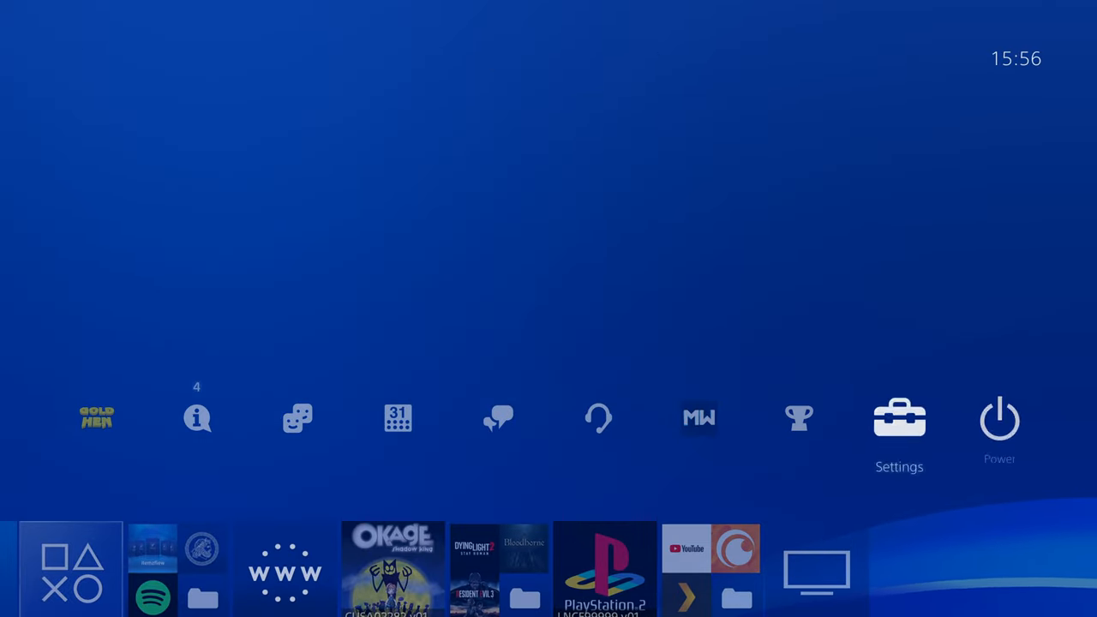
# In Saved Data in System Storage, choose Copy to USB and tick the OKAGE: Shadow King save
pyautogui.click(898, 418)
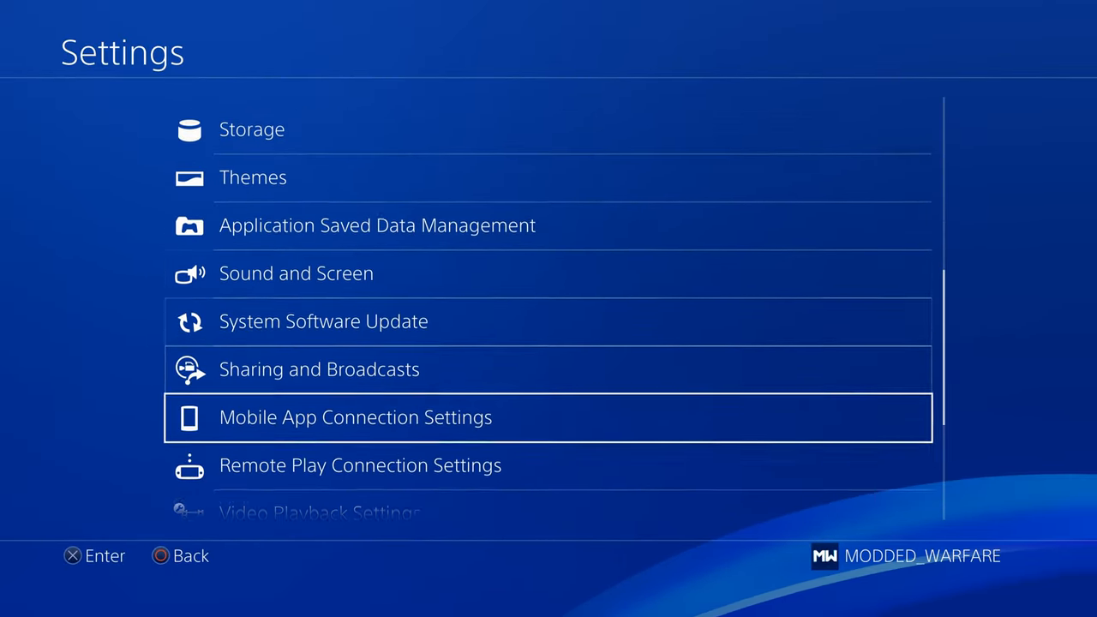
pyautogui.click(375, 226)
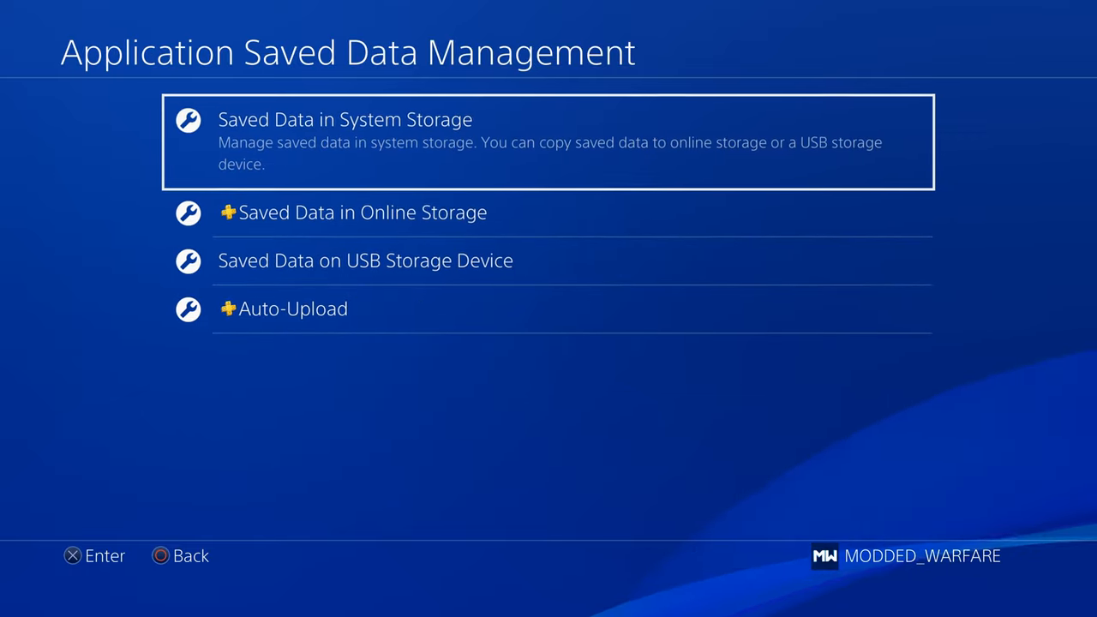
pyautogui.click(351, 120)
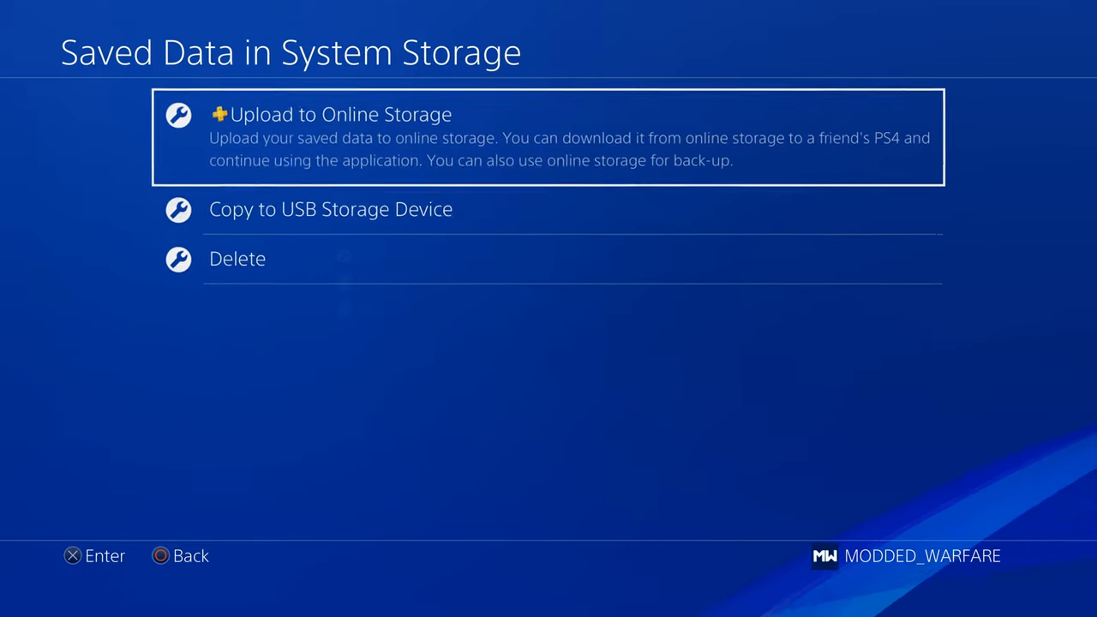
pyautogui.click(329, 209)
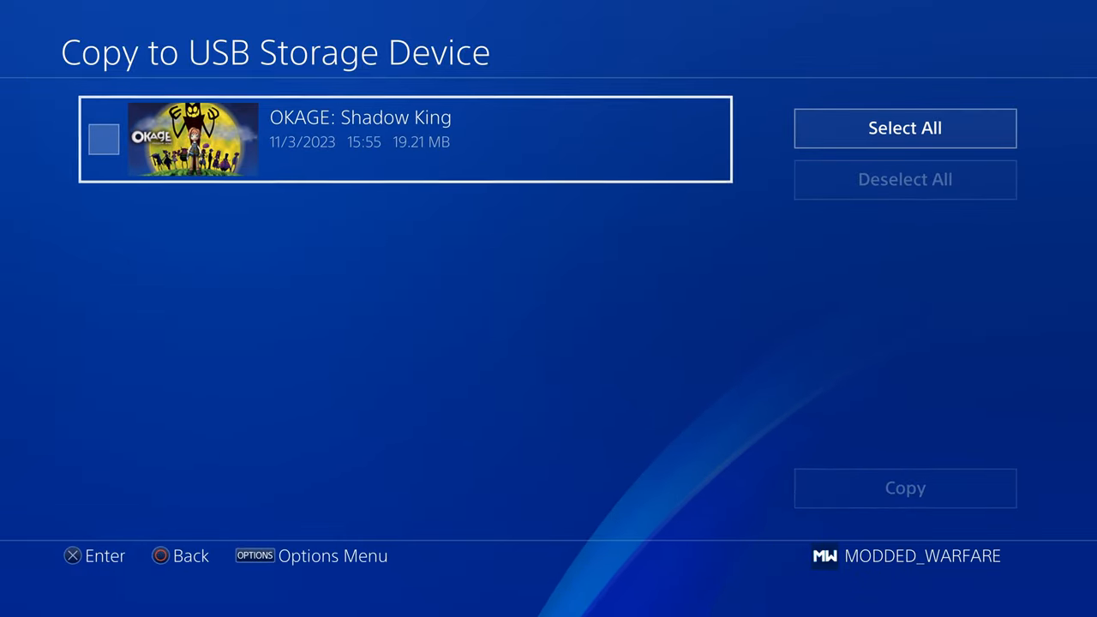
pyautogui.click(905, 486)
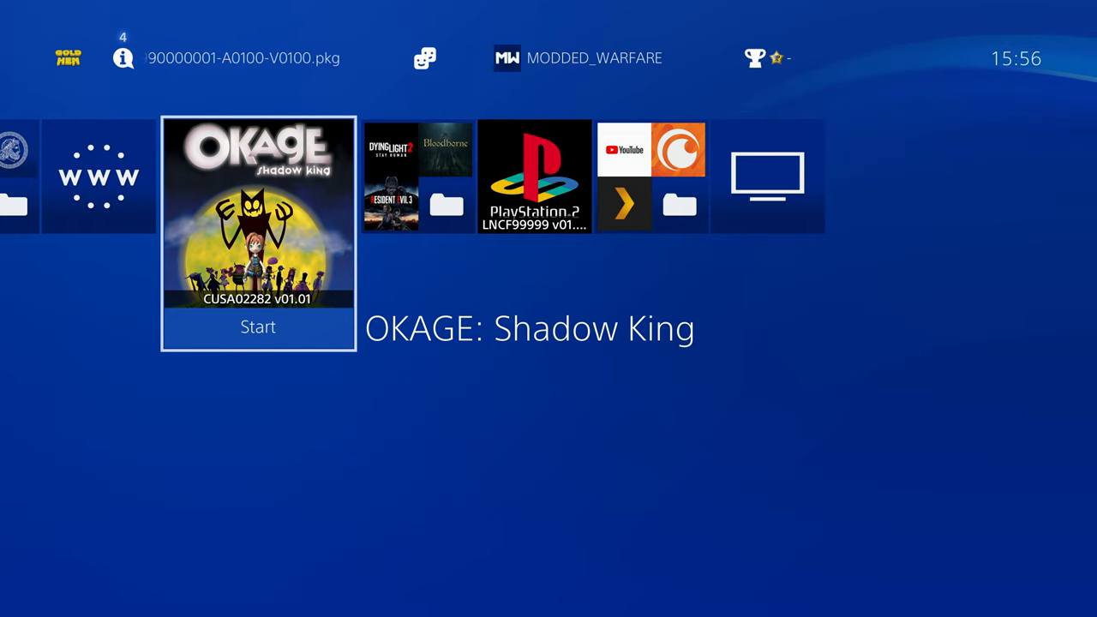
# Launch OKAGE: Shadow King and confirm loading mast1c0re-ps2-usb-game-loader-PS4-9-00.elf
pyautogui.click(257, 326)
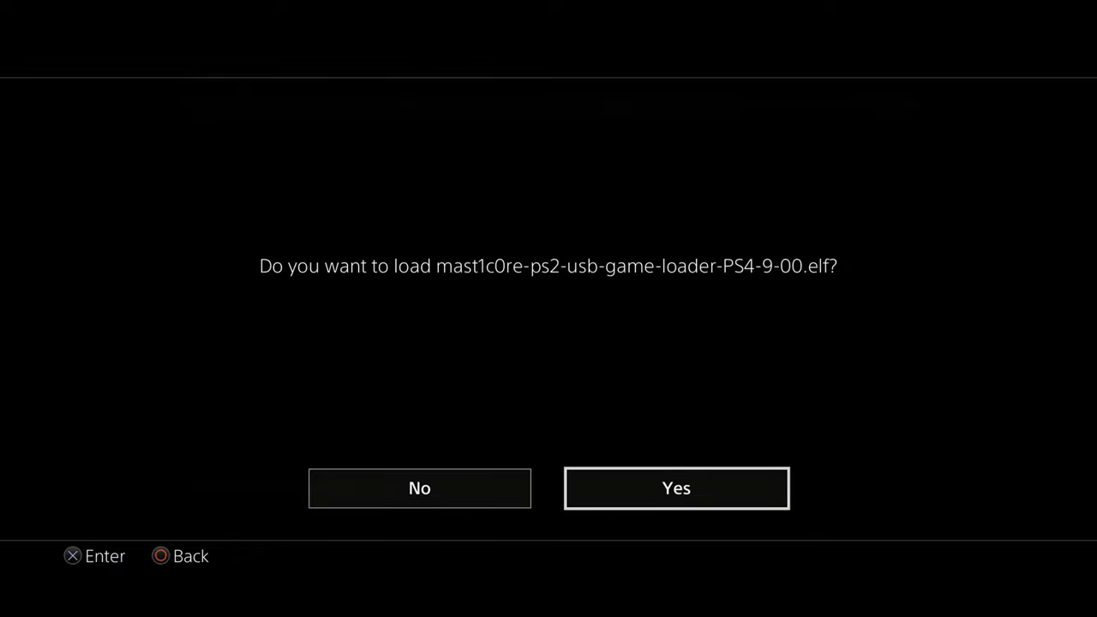
pyautogui.click(677, 488)
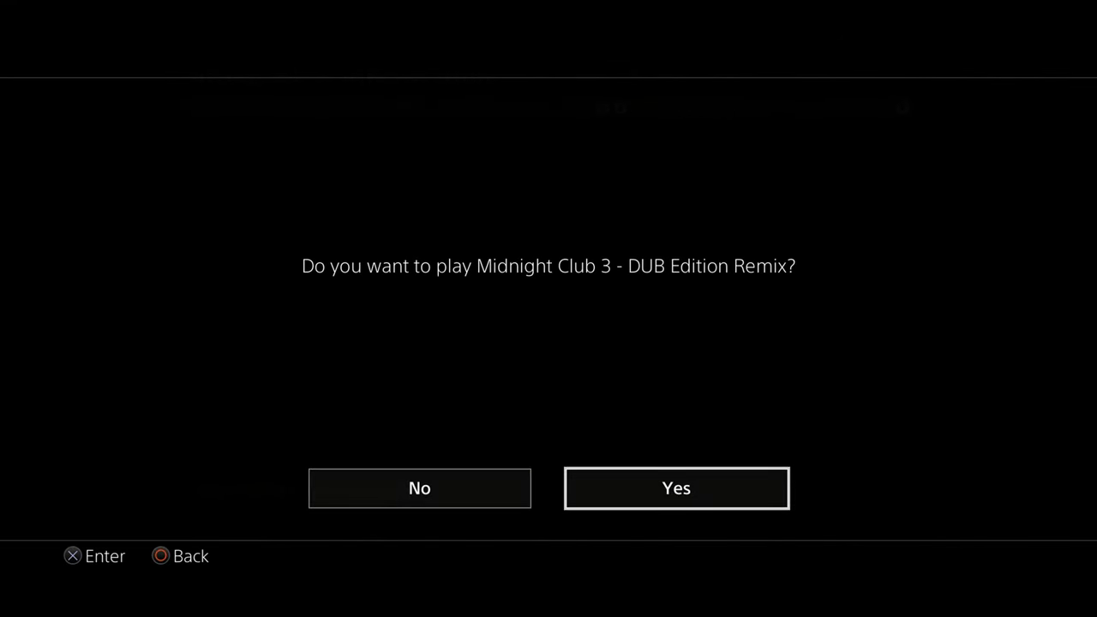
pyautogui.click(675, 489)
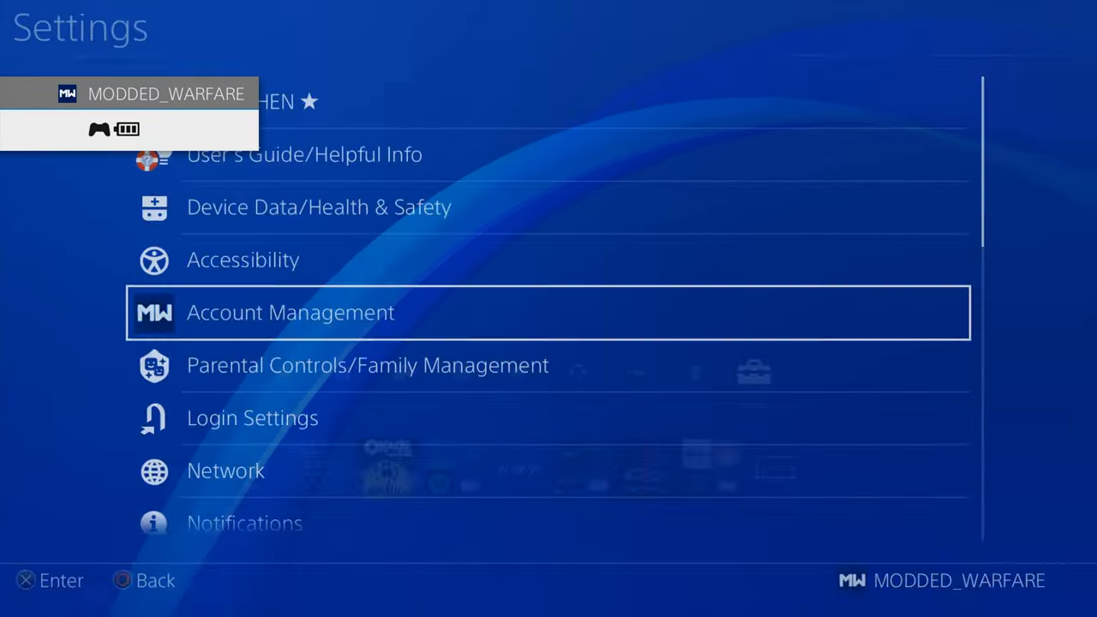
# Return to the running Midnight Club 3 and drive the red car around the city corner
pyautogui.click(227, 470)
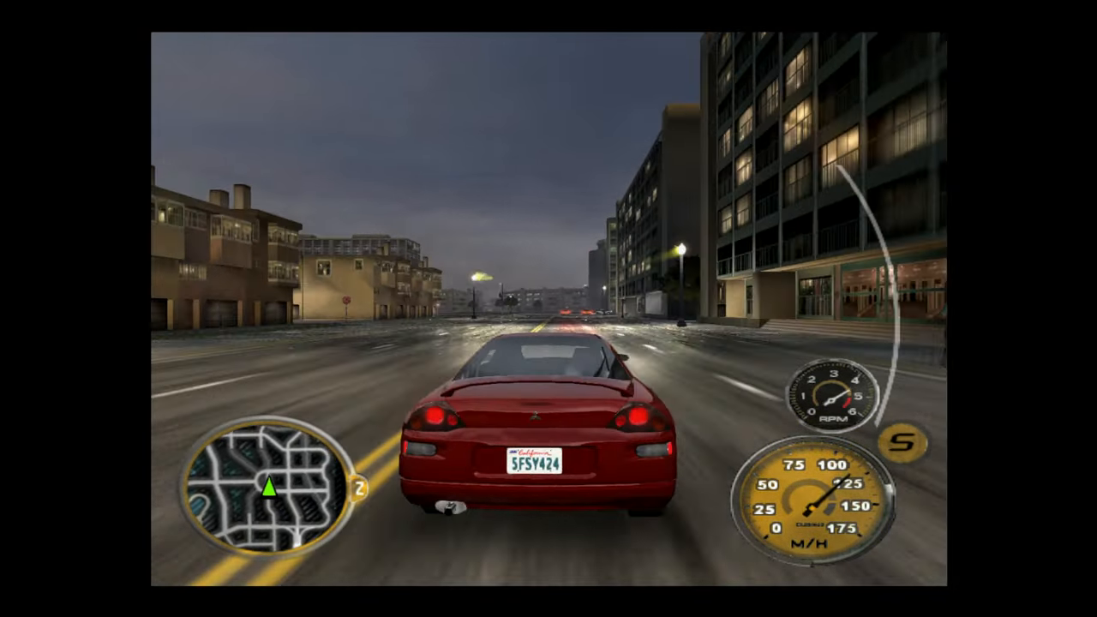
pyautogui.press('Up')
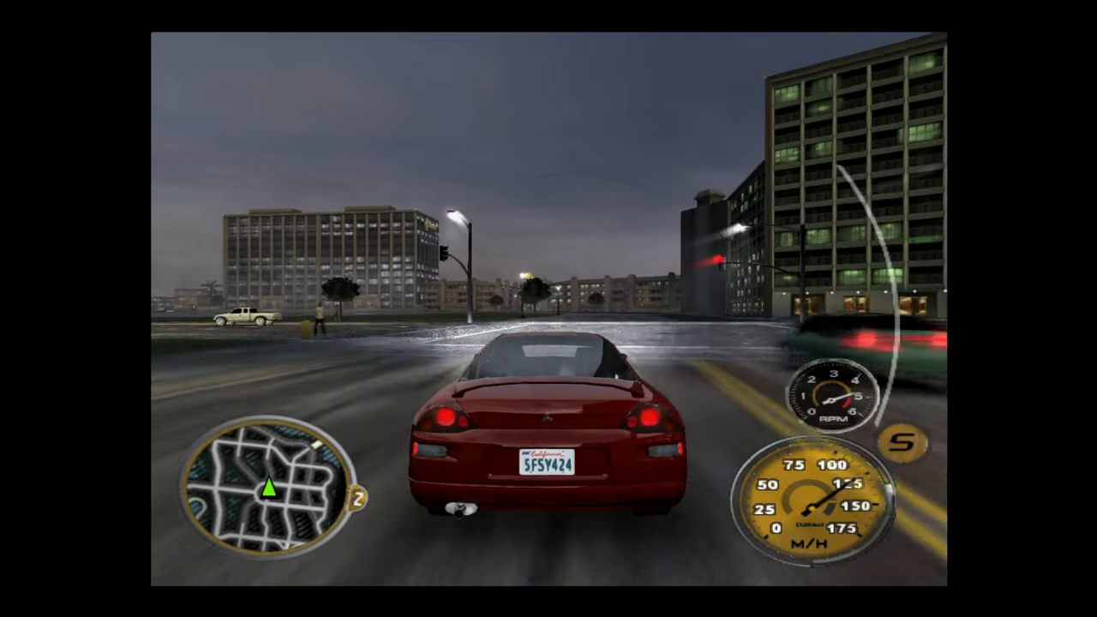